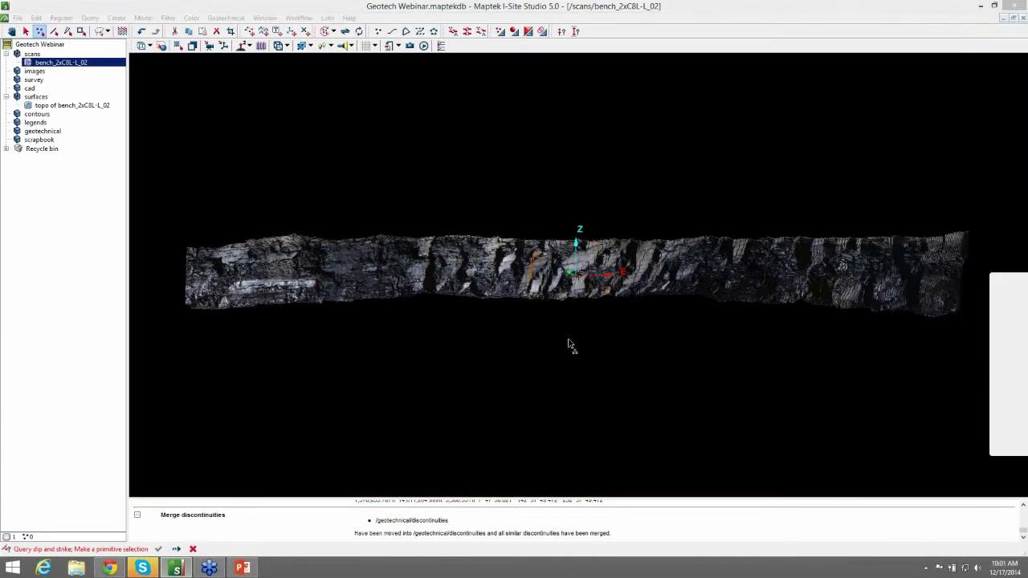
mouse_move(575, 343)
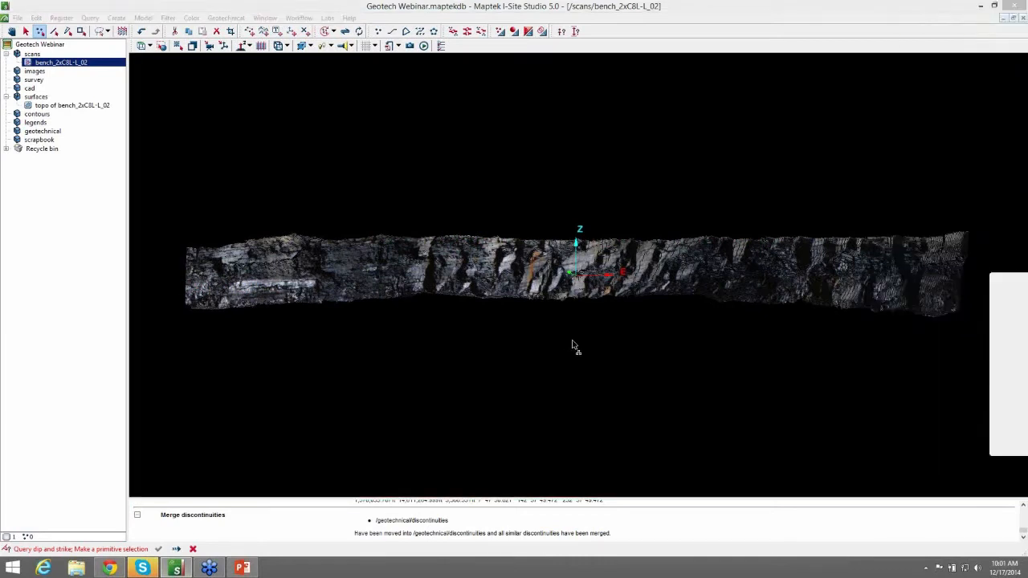
mouse_move(641, 367)
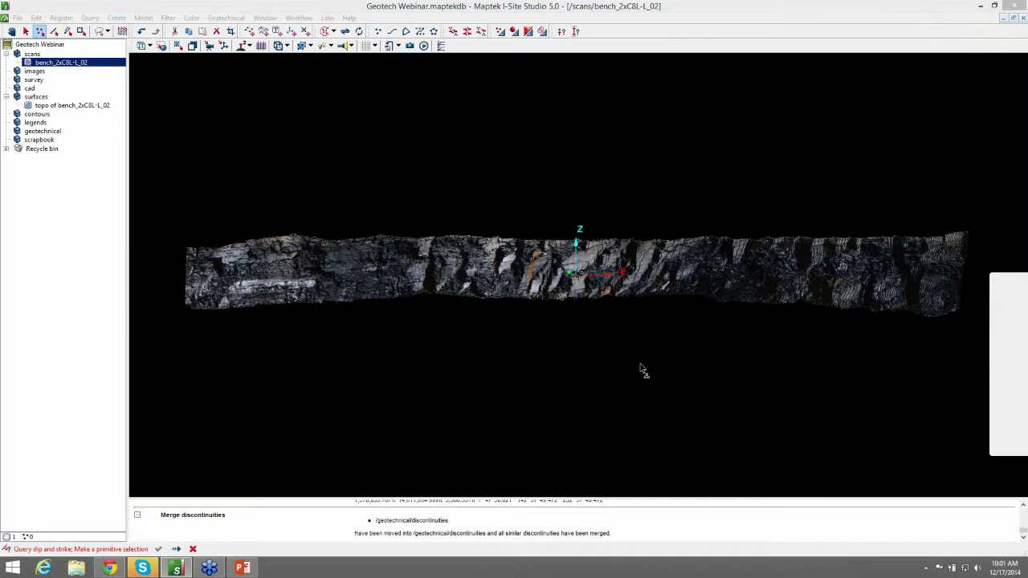
mouse_move(713, 408)
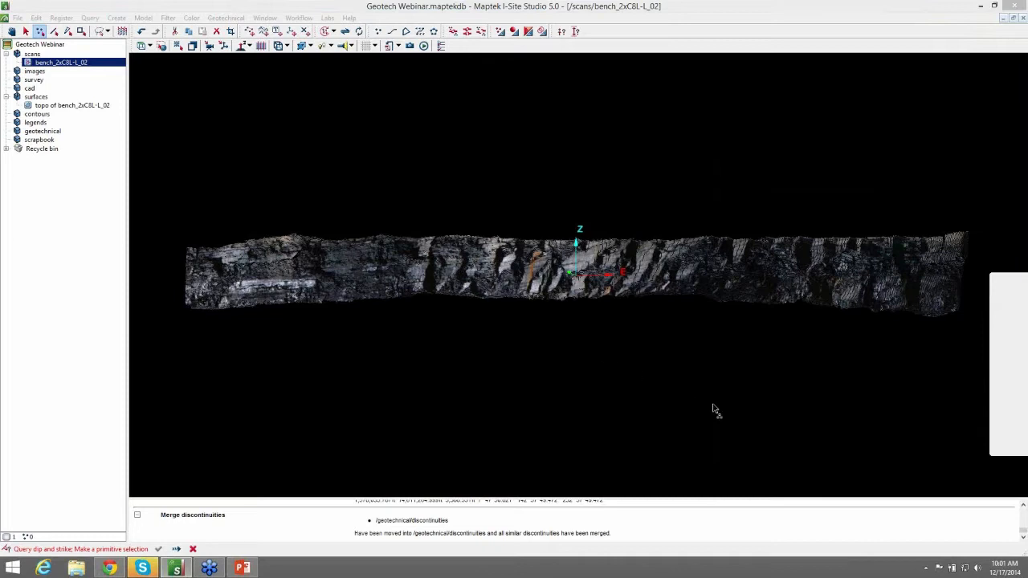
mouse_move(705, 401)
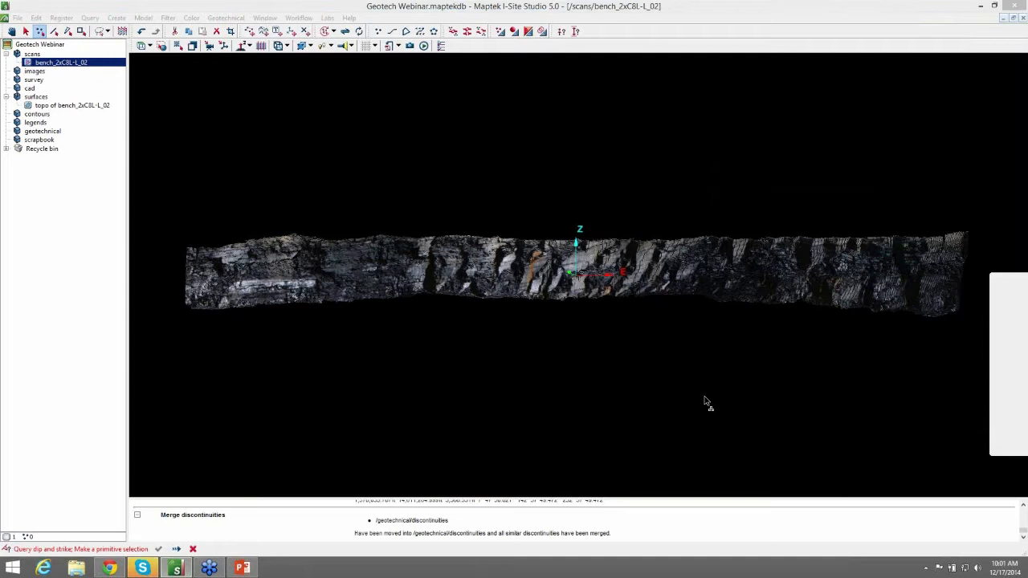
mouse_move(610, 391)
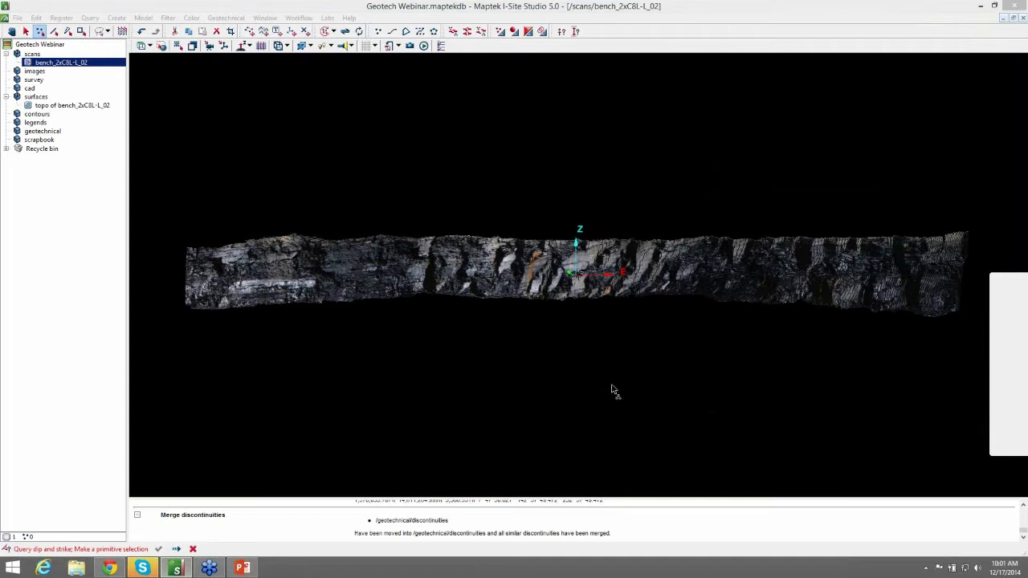
mouse_move(427, 237)
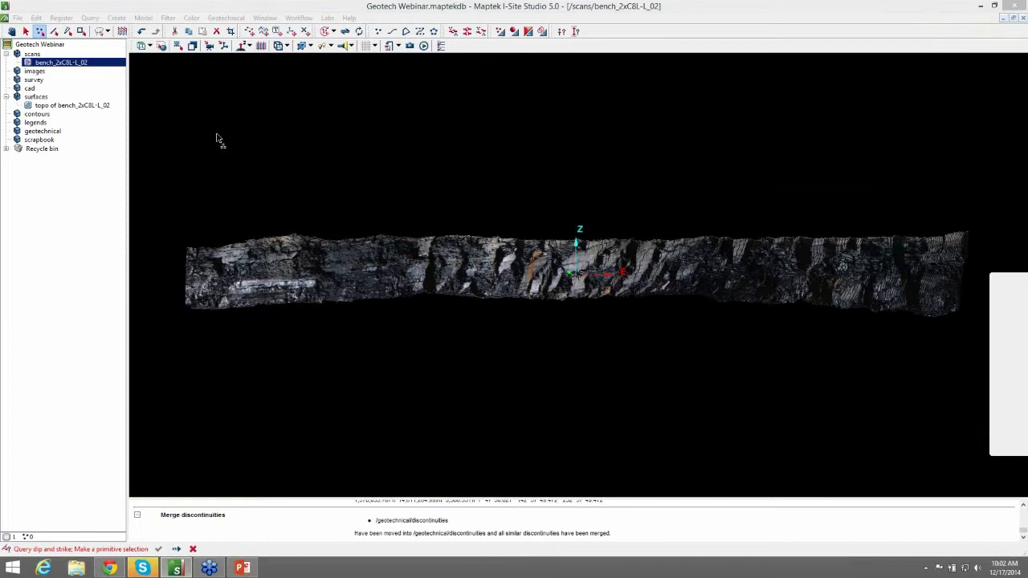
mouse_move(299, 244)
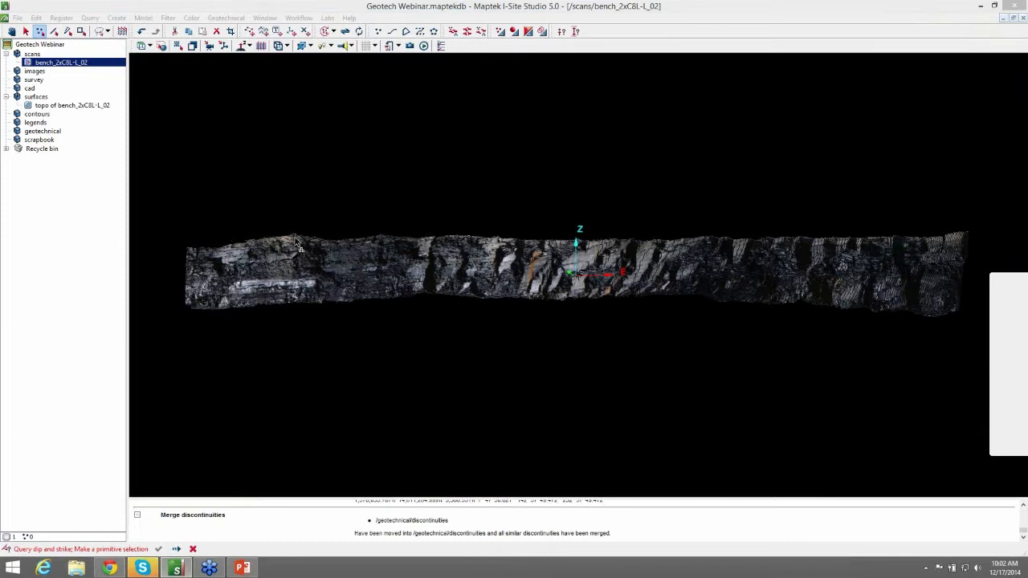
mouse_move(969, 250)
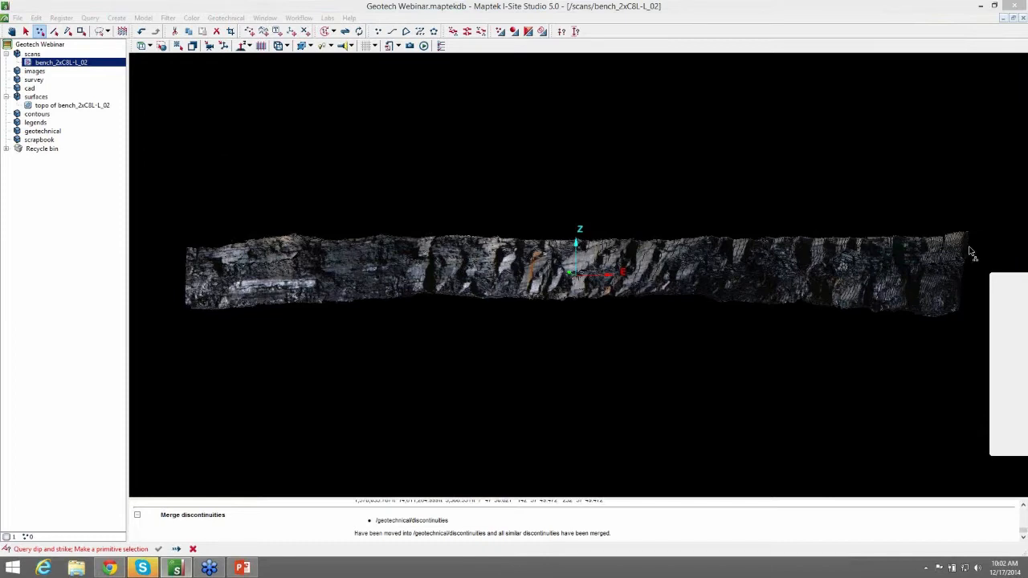
mouse_move(283, 323)
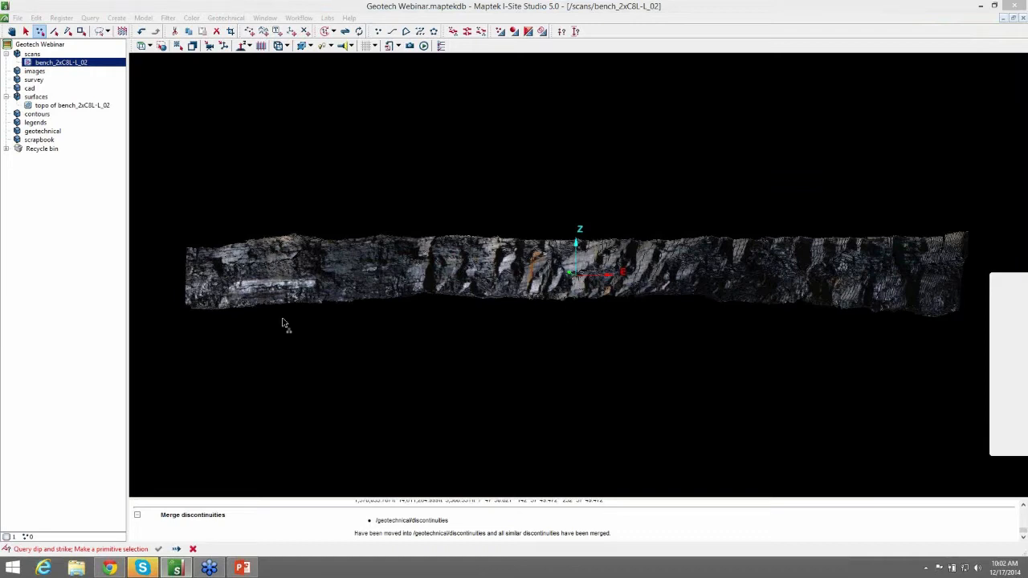
mouse_move(215, 86)
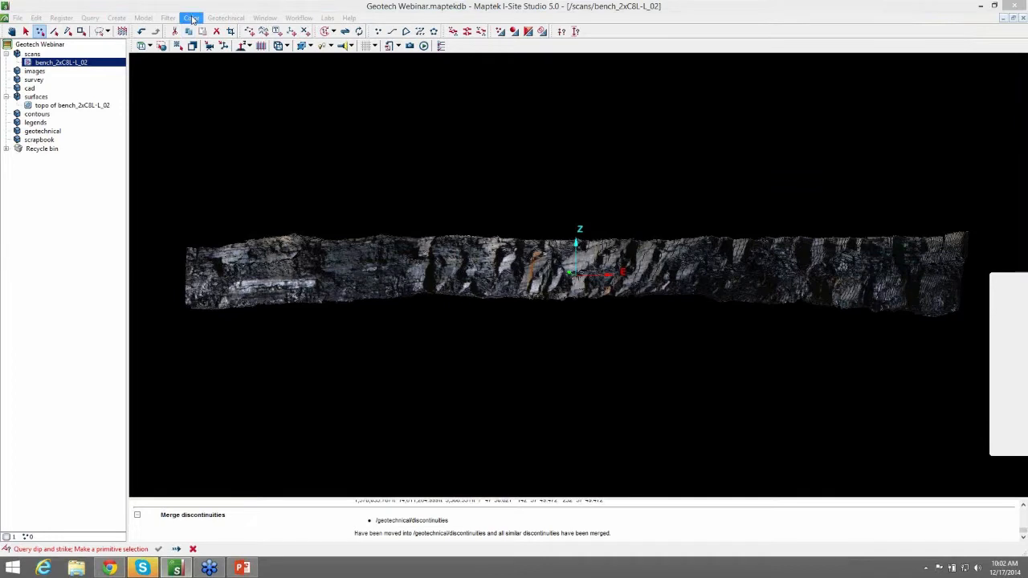
Start a spherical triangulation of the bench scan from the Model menu.
click(191, 18)
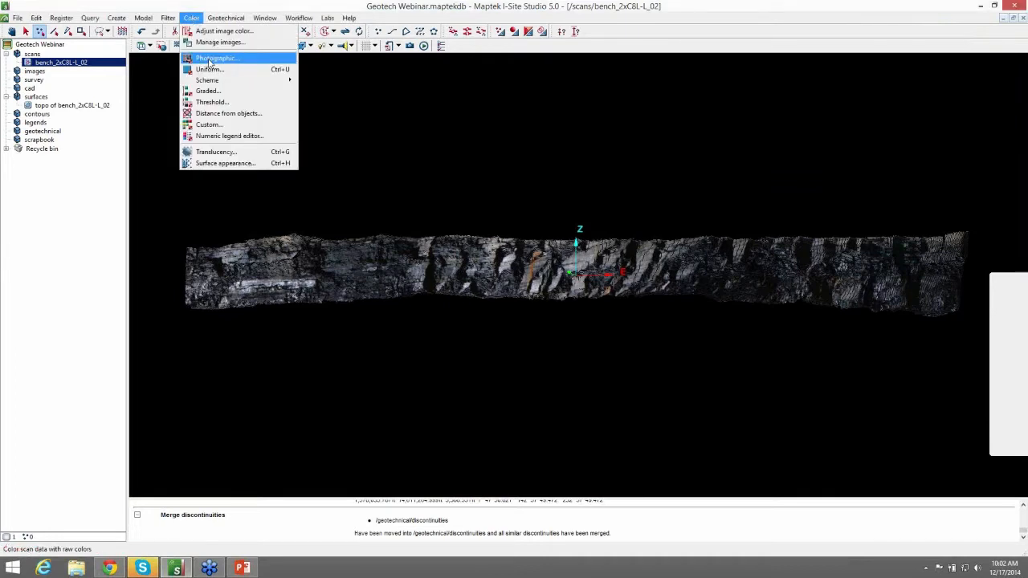
mouse_move(437, 206)
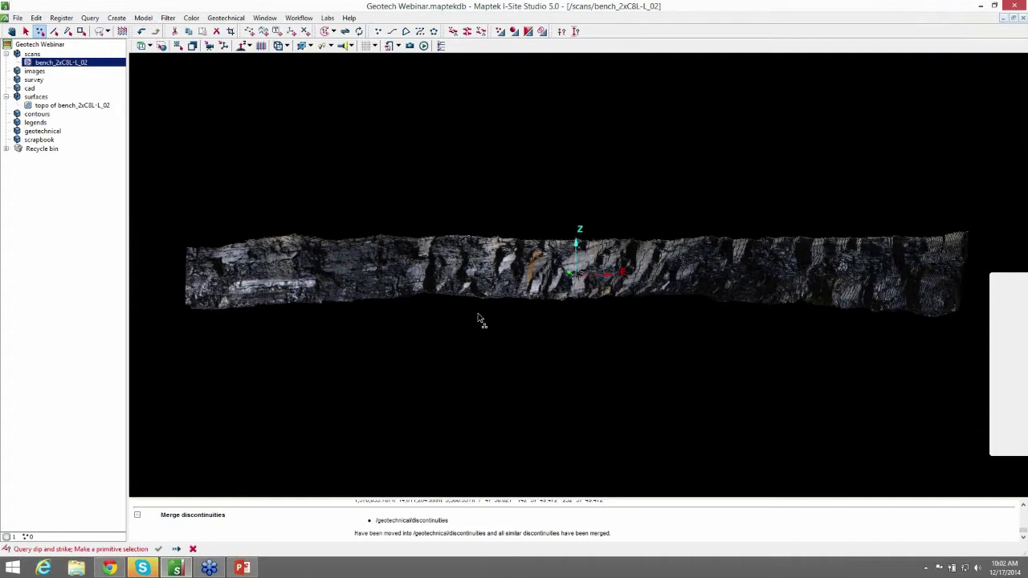
mouse_move(316, 231)
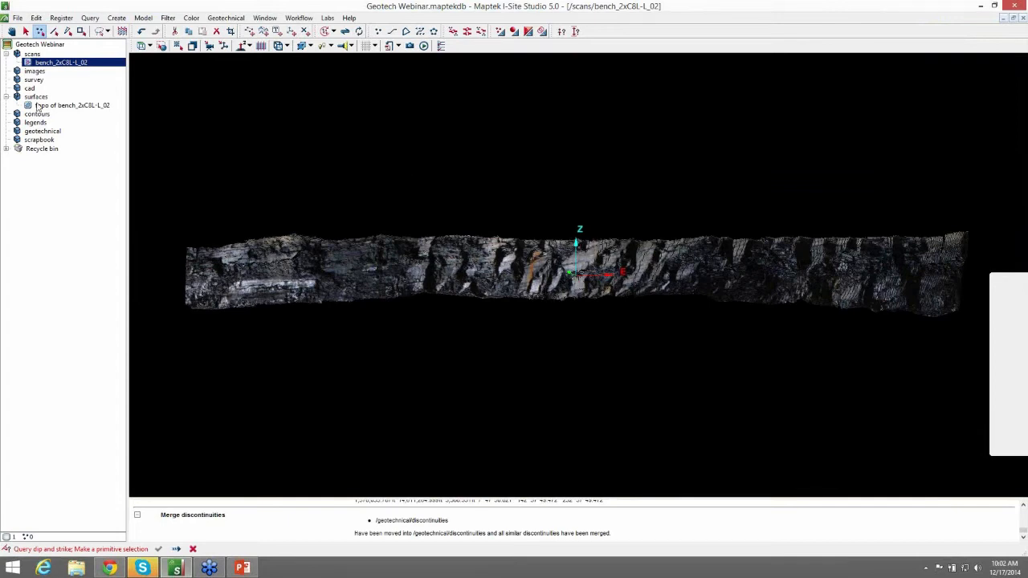
mouse_move(72, 134)
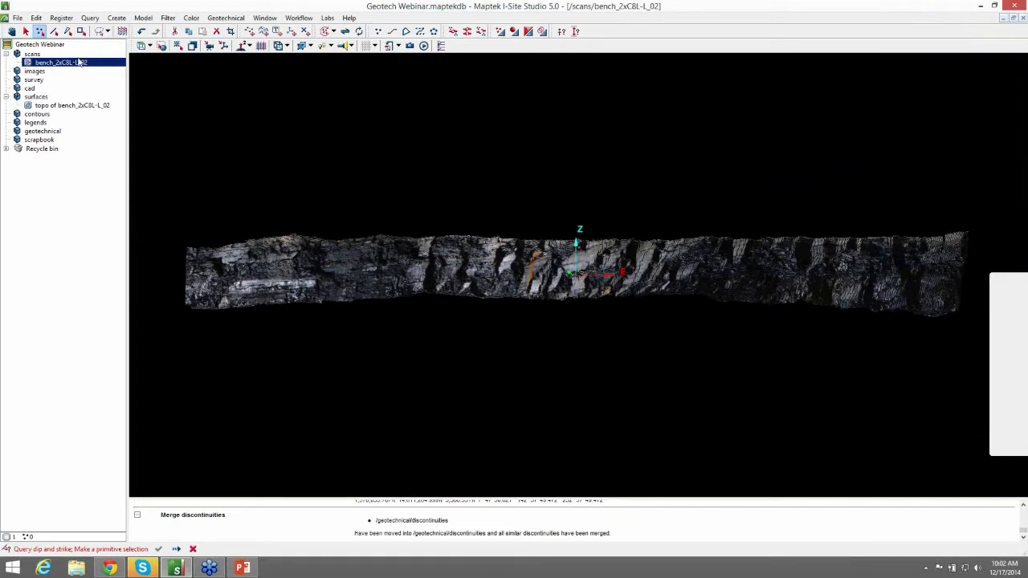
mouse_move(164, 19)
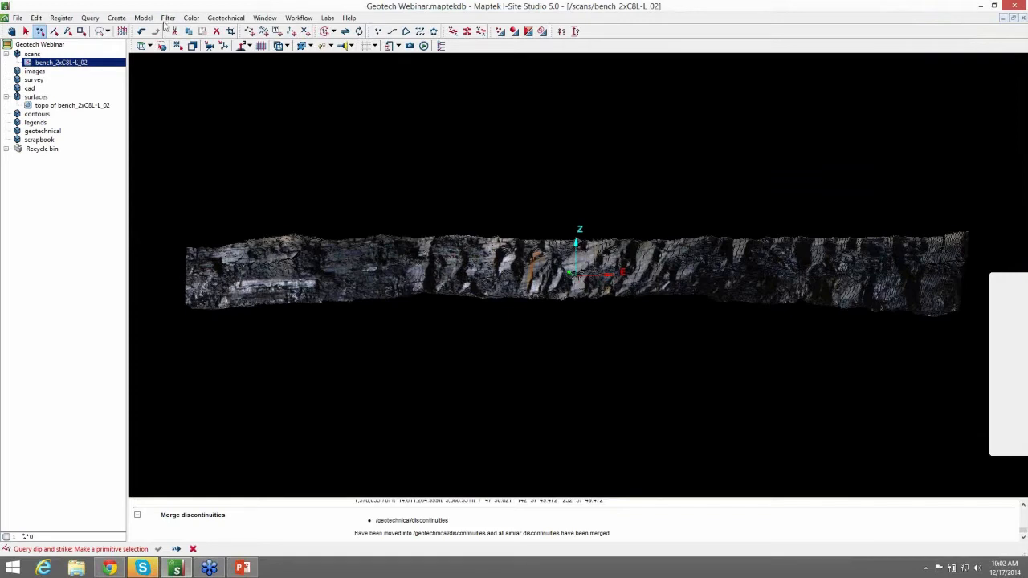
click(141, 18)
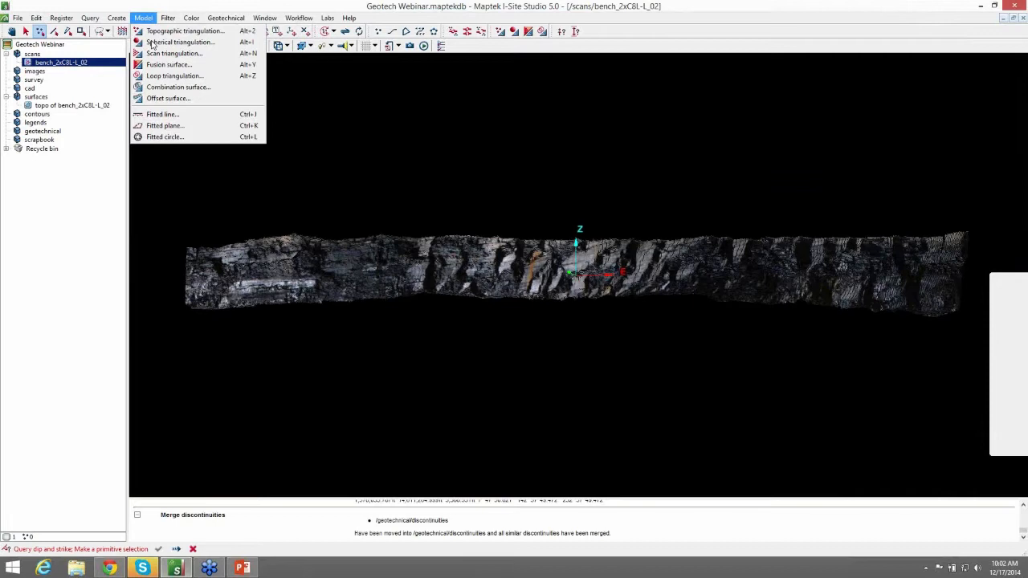
click(167, 41)
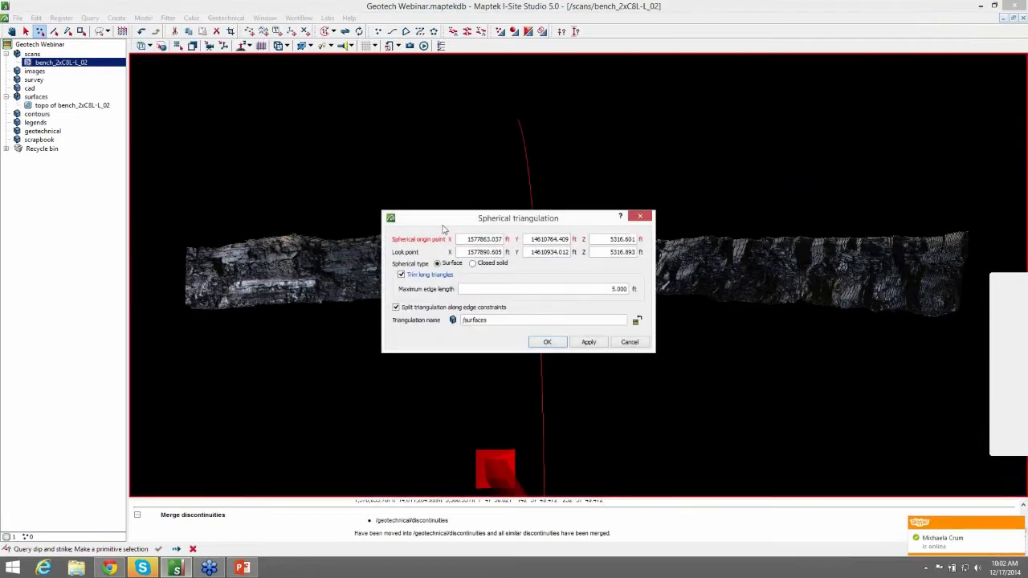
mouse_move(68, 75)
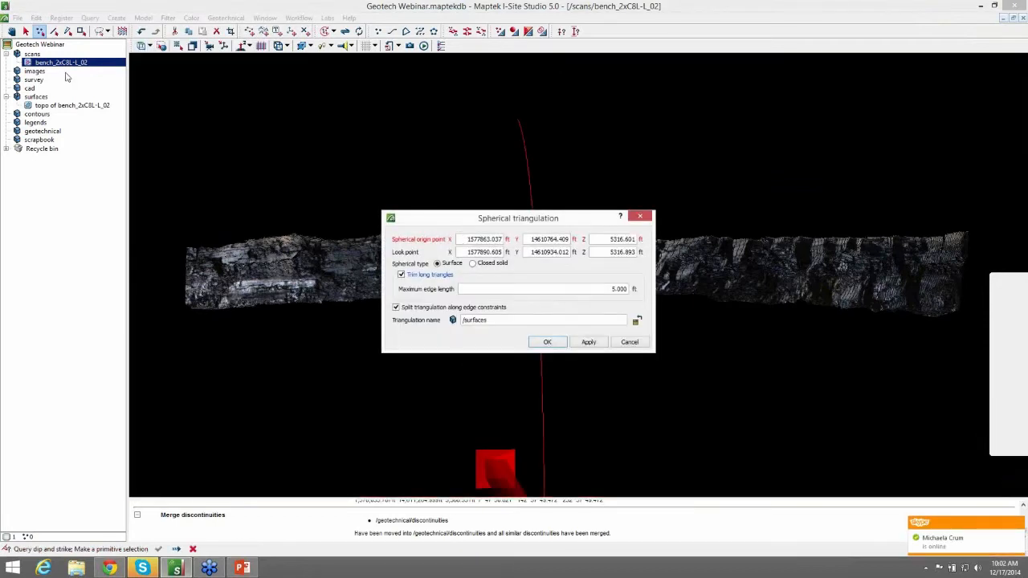
mouse_move(419, 244)
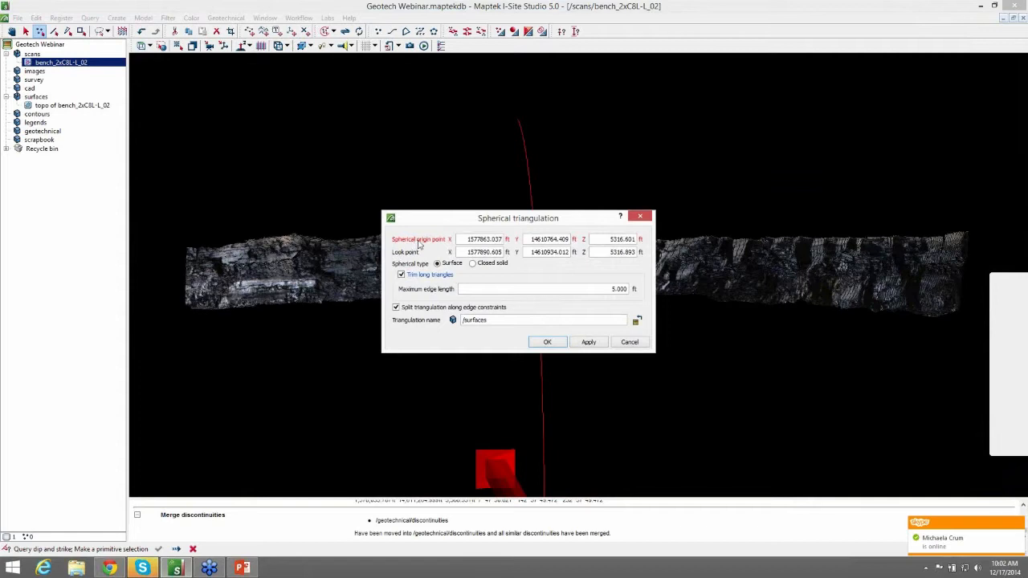
mouse_move(417, 254)
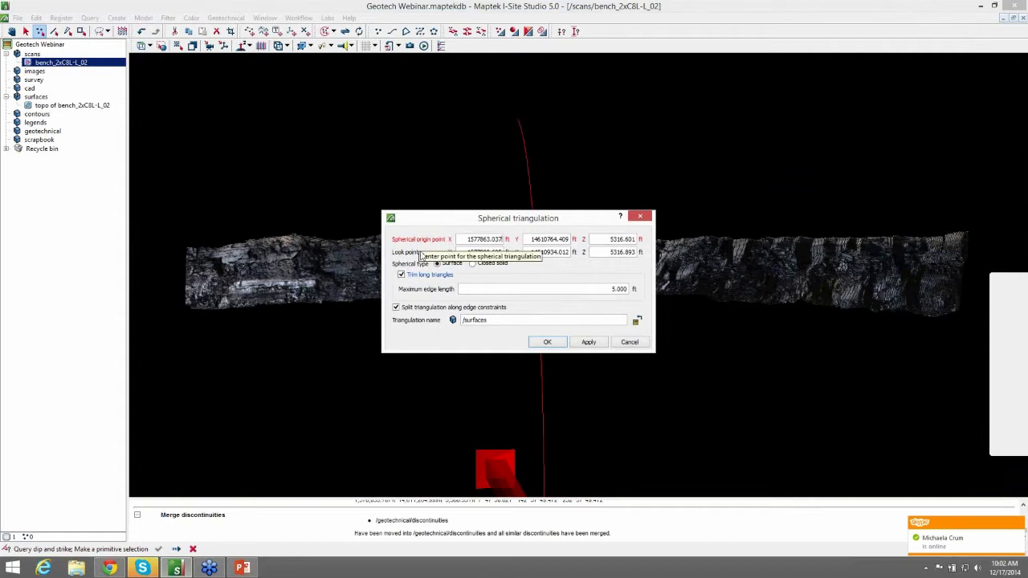
Pick the spherical origin point on the bench, adjust the look point and create the surface.
click(482, 250)
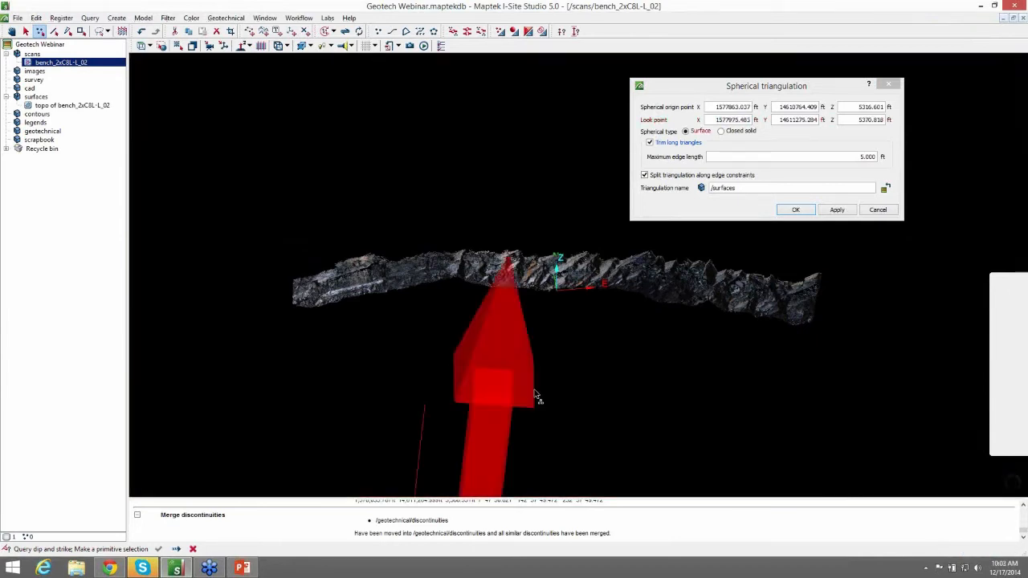
drag(514, 386, 579, 297)
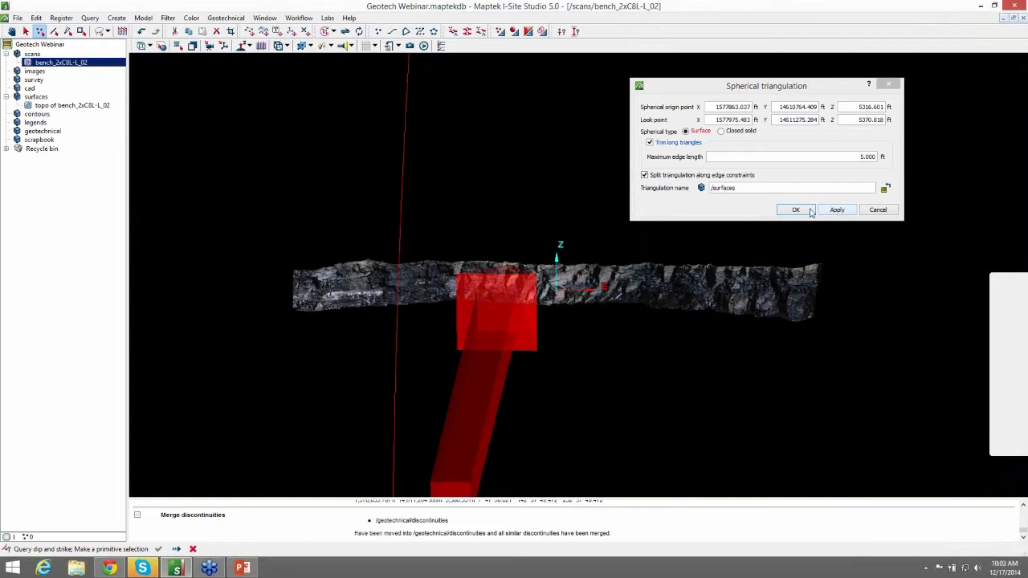
click(796, 208)
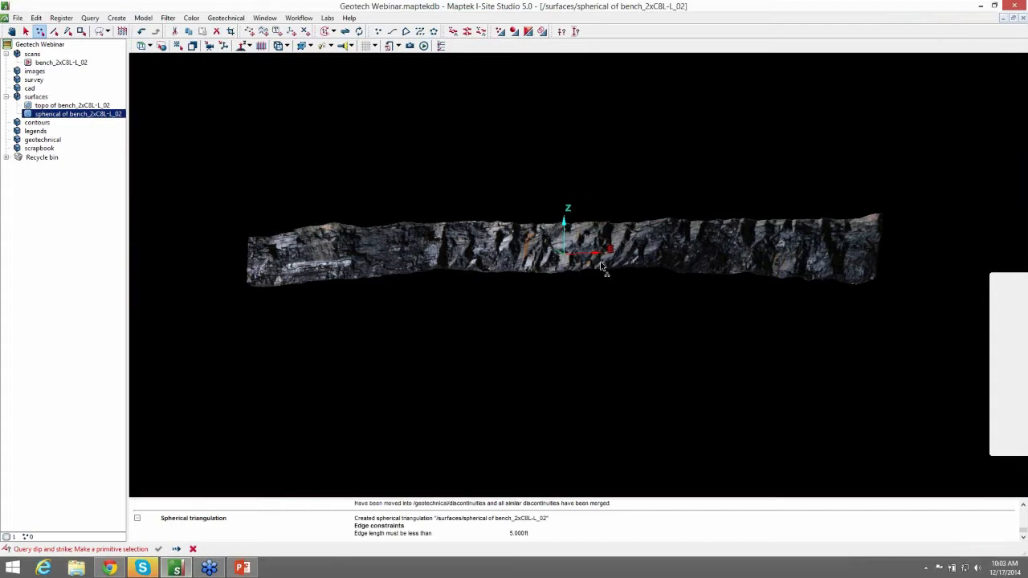
mouse_move(813, 77)
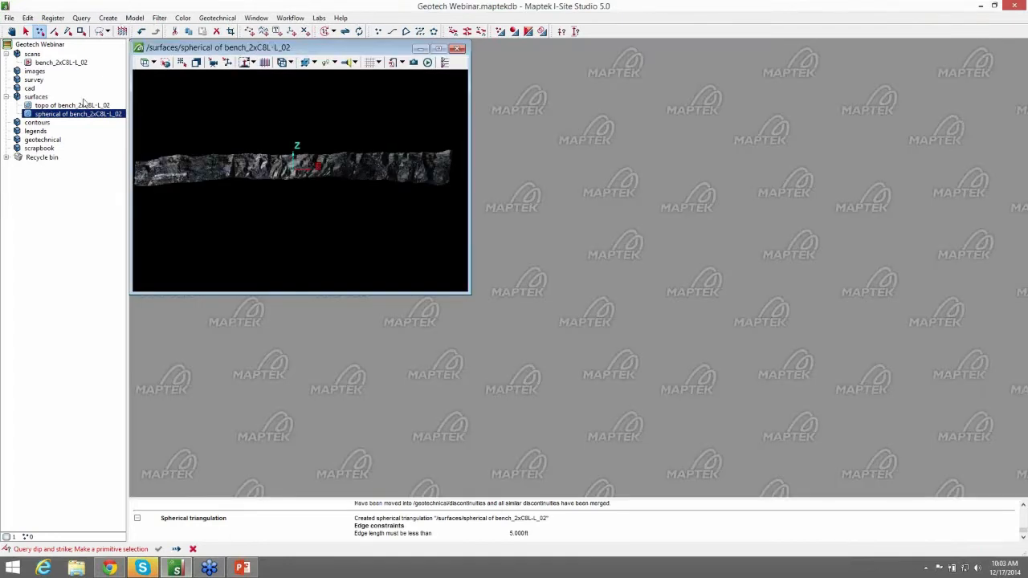
View the topo surface of the bench, then select the spherical bench surface.
click(64, 105)
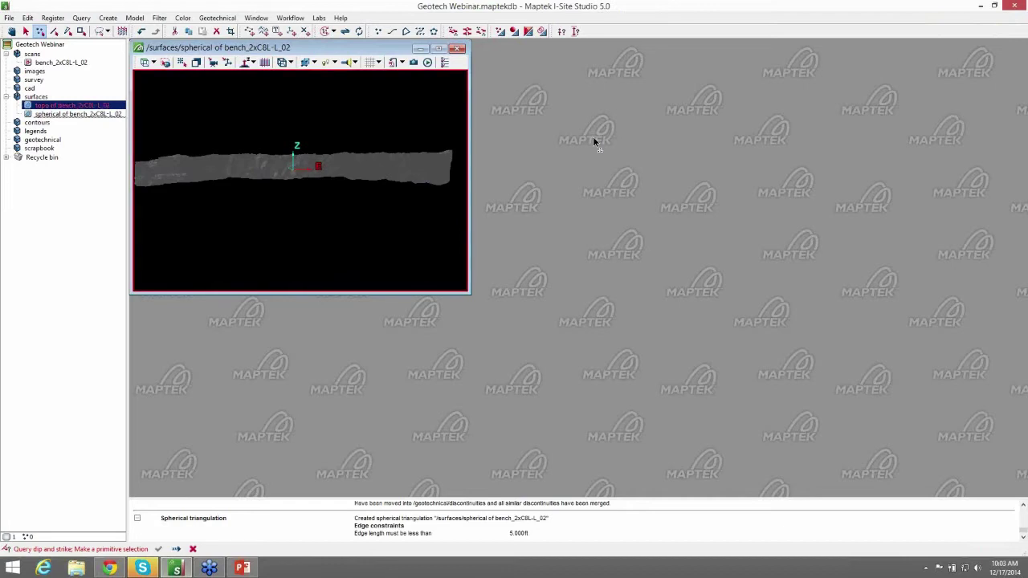
double_click(70, 104)
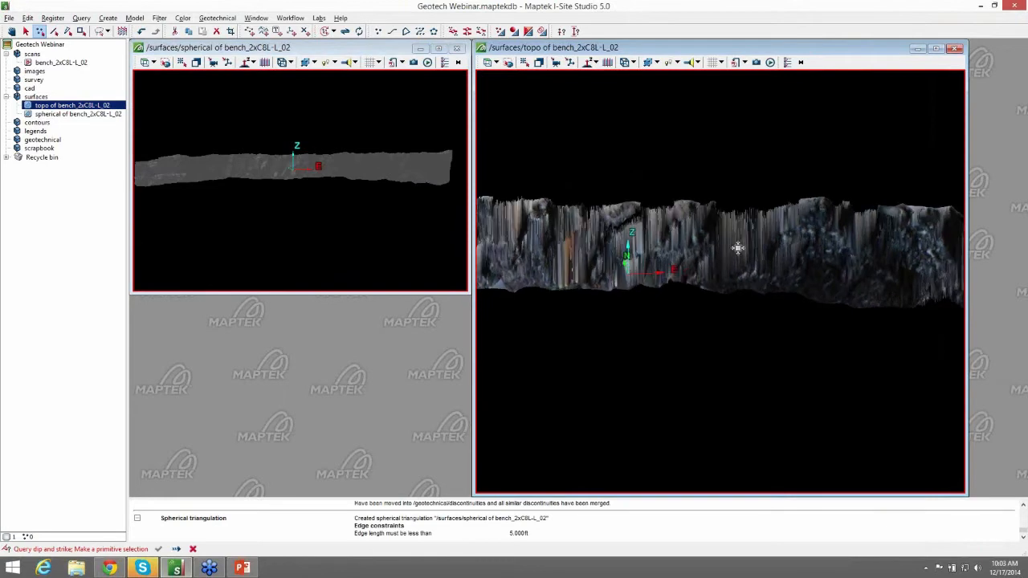
drag(737, 248, 745, 261)
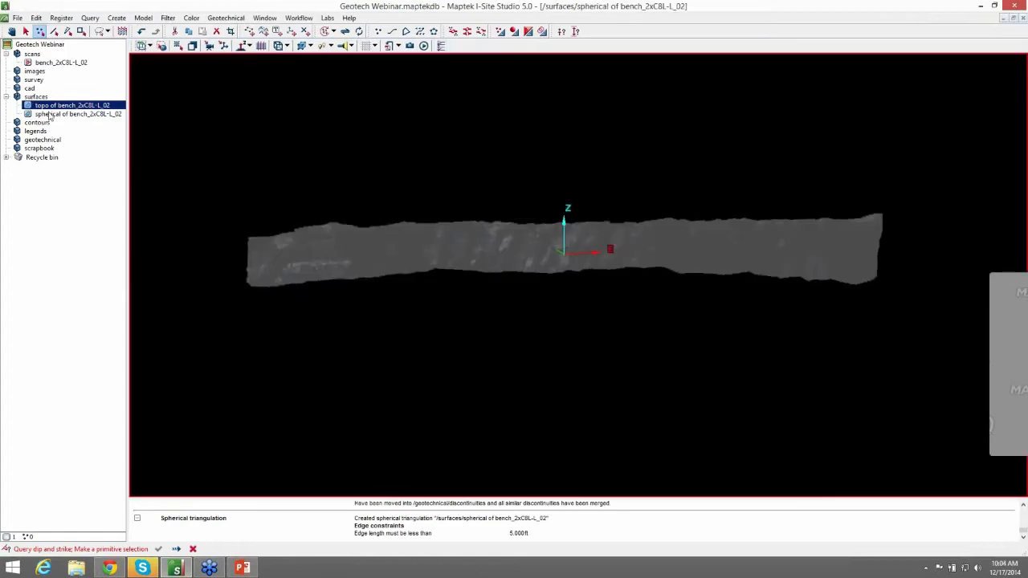
click(74, 112)
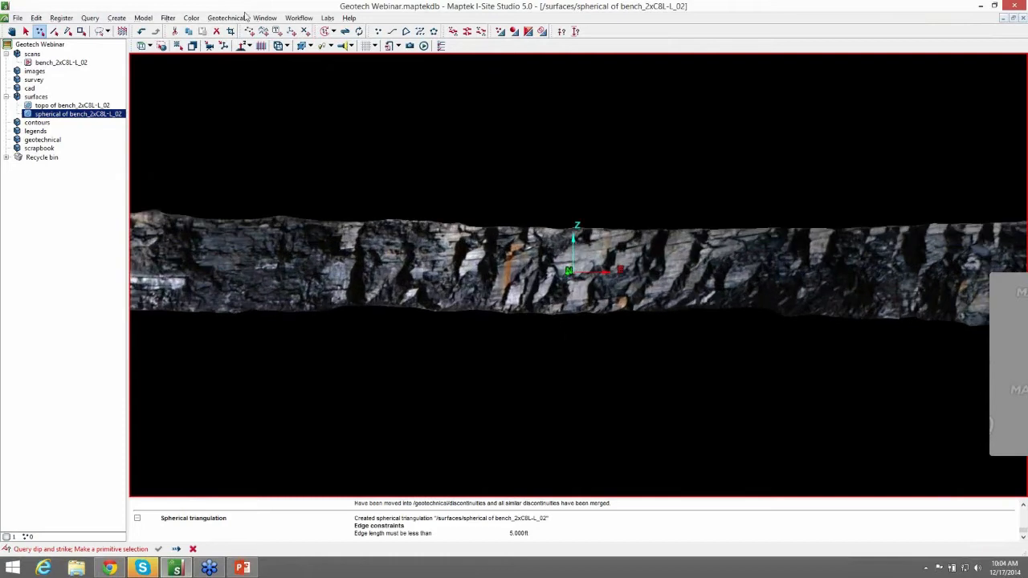
Query dip and strike on a face patch, complete it and store the discontinuity.
click(224, 17)
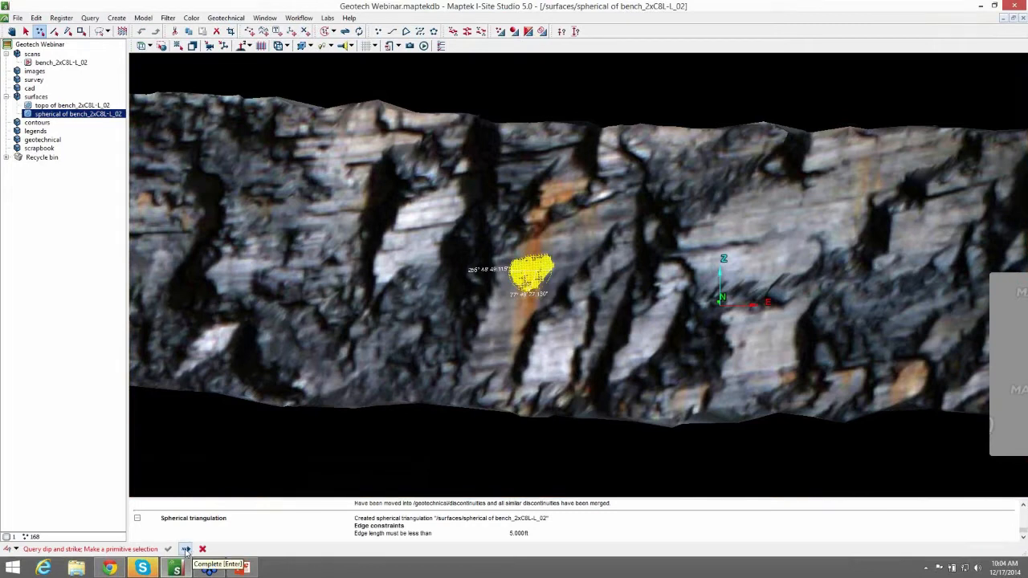
click(187, 546)
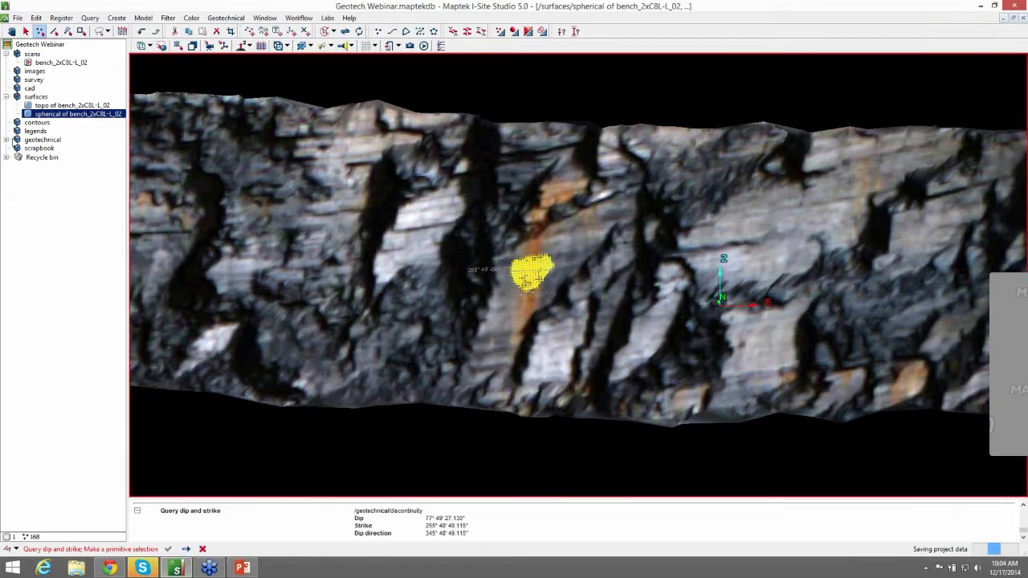
click(7, 139)
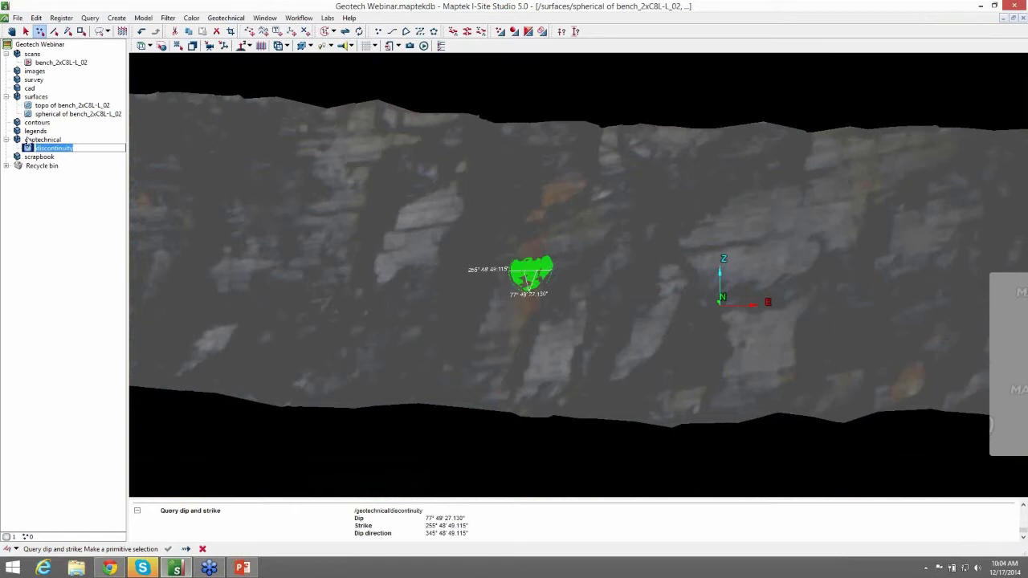
Reselect the spherical surface and query dip and strike on a second face patch.
click(77, 113)
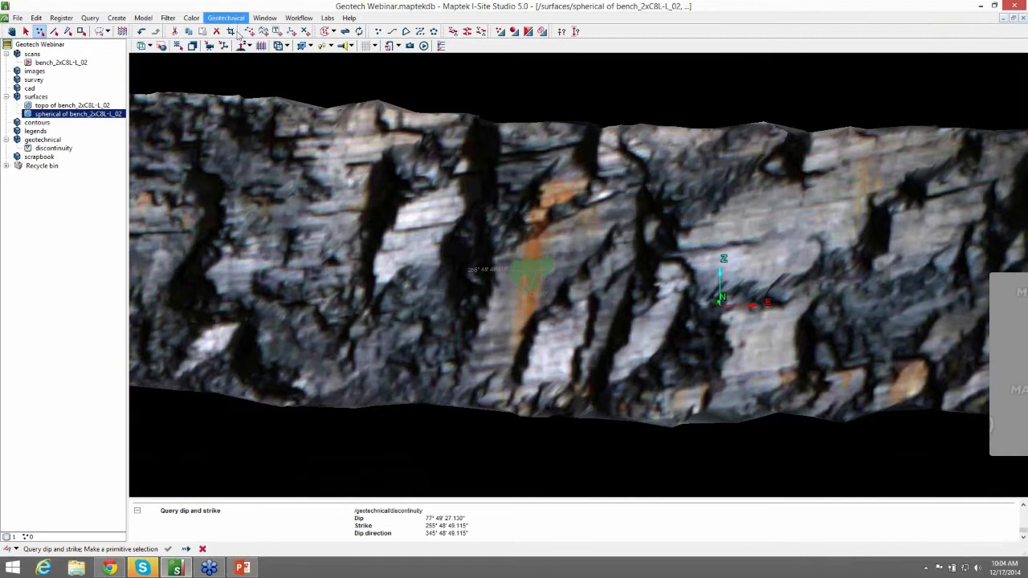
click(228, 18)
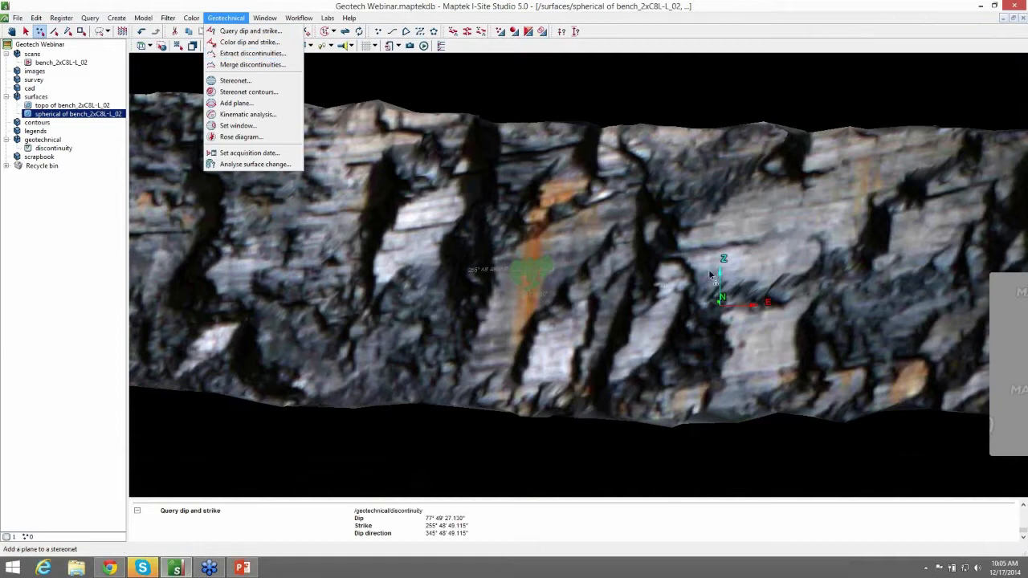
click(241, 30)
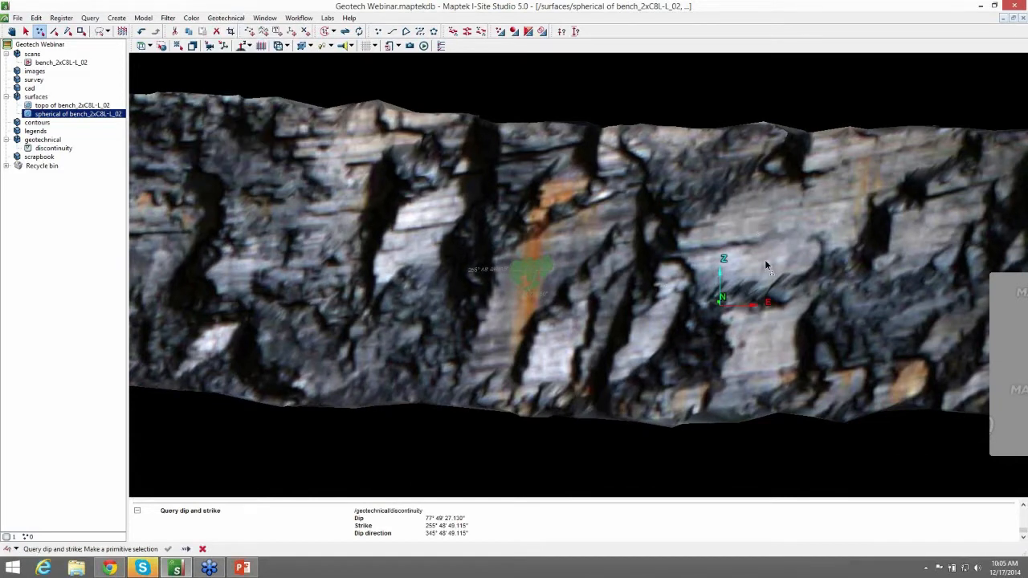
click(768, 260)
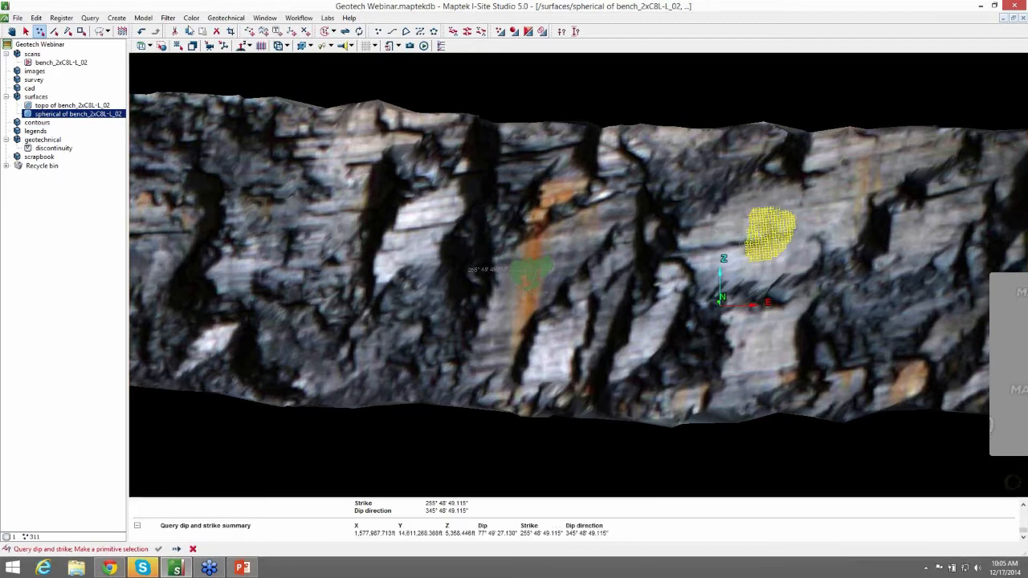
Run Extract discontinuities on the bench surface with the preview kept visible.
click(225, 17)
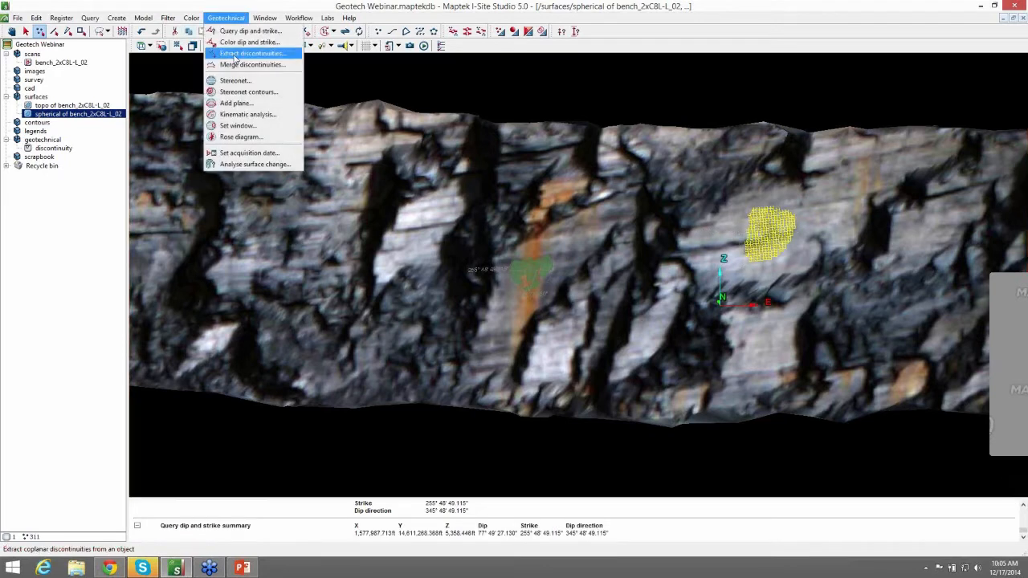
click(251, 53)
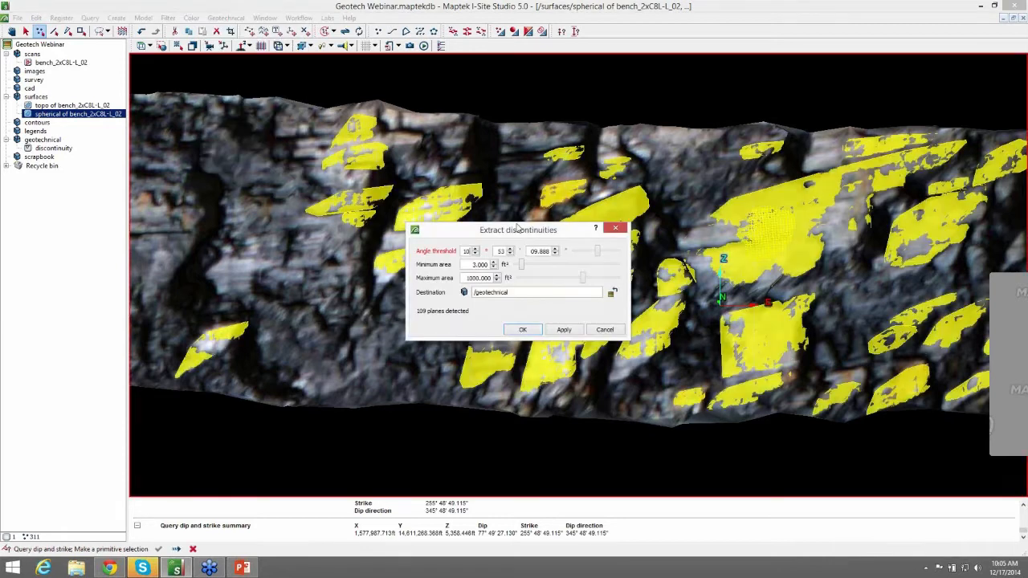
drag(517, 230, 690, 90)
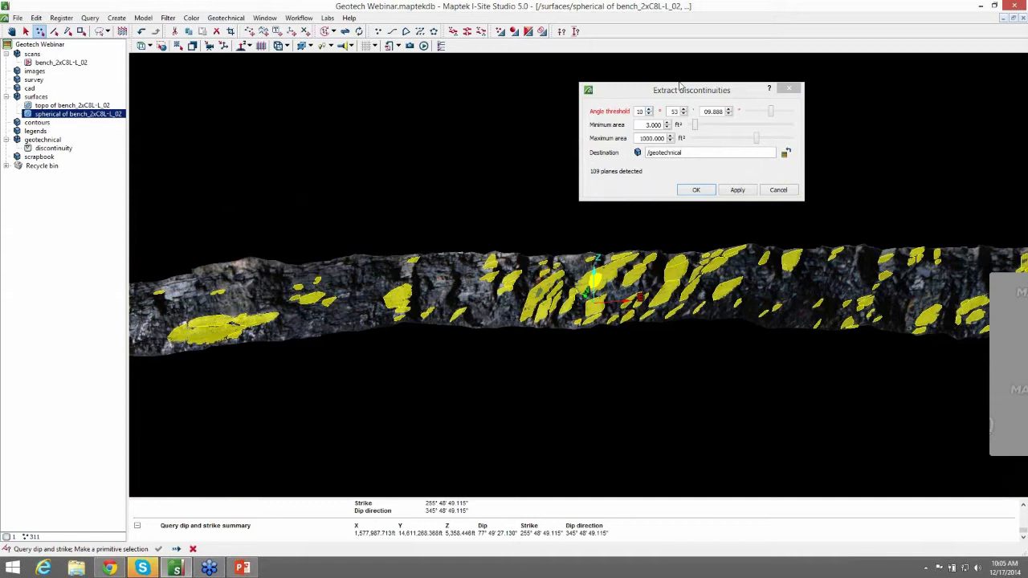
drag(690, 90, 751, 74)
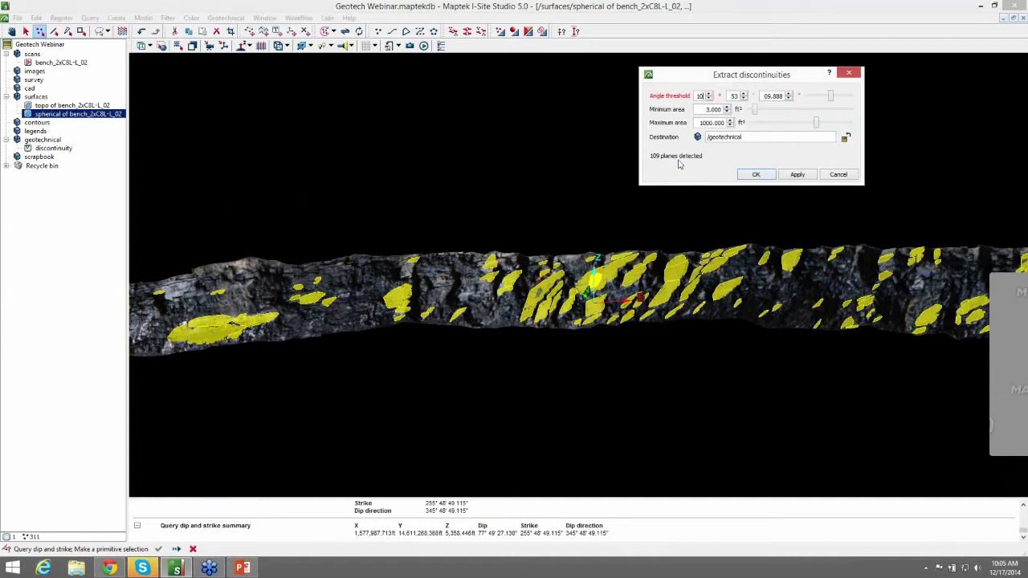
mouse_move(668, 160)
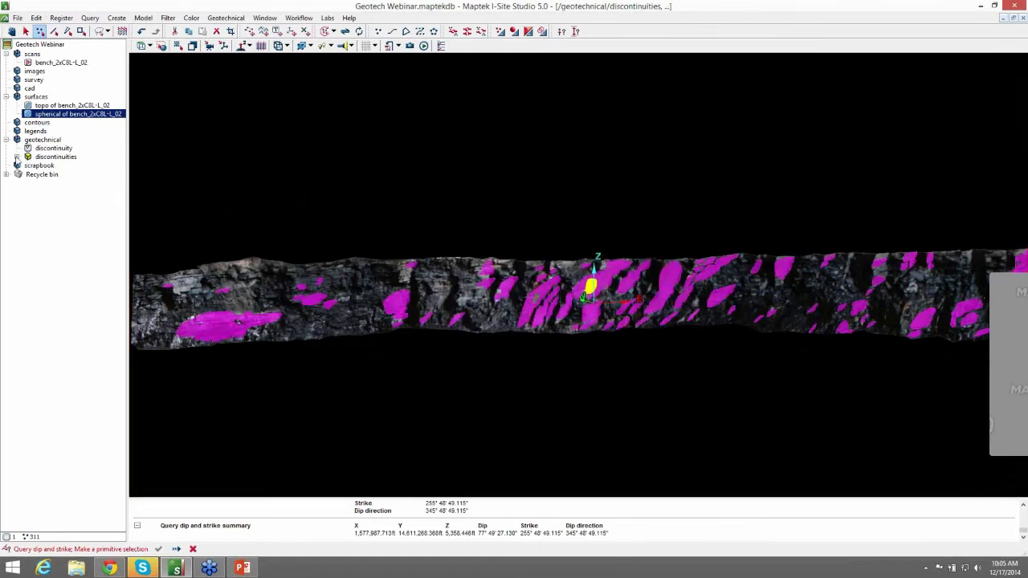
Expand the new discontinuities folder and inspect the extracted planes in 3D.
click(26, 157)
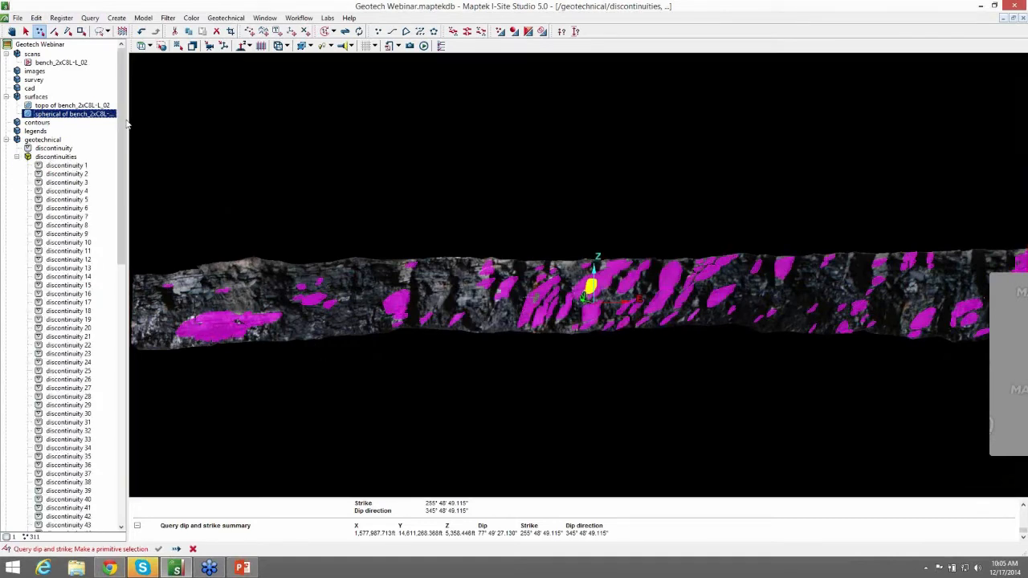
scroll(down, 3)
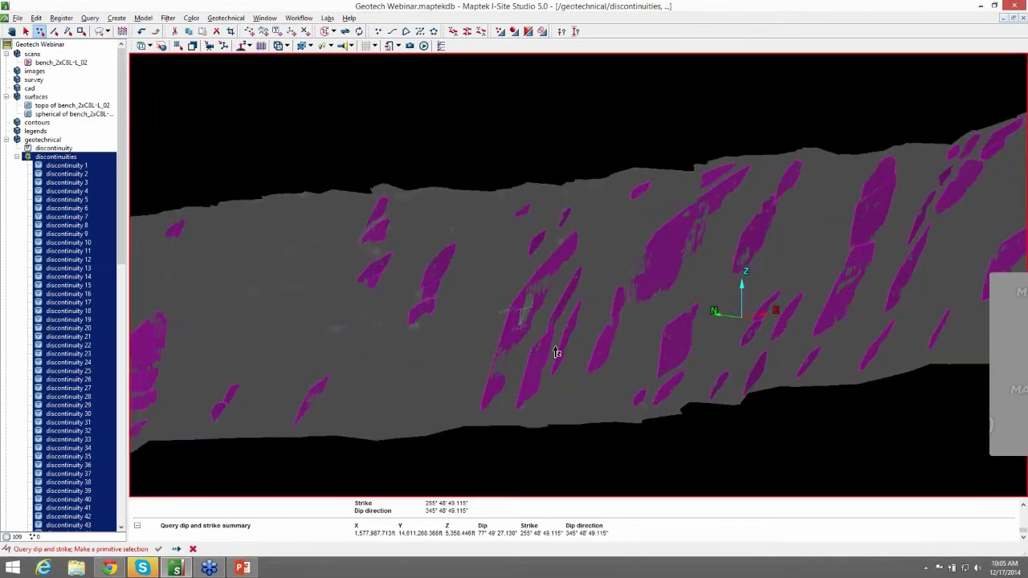
drag(555, 353, 568, 289)
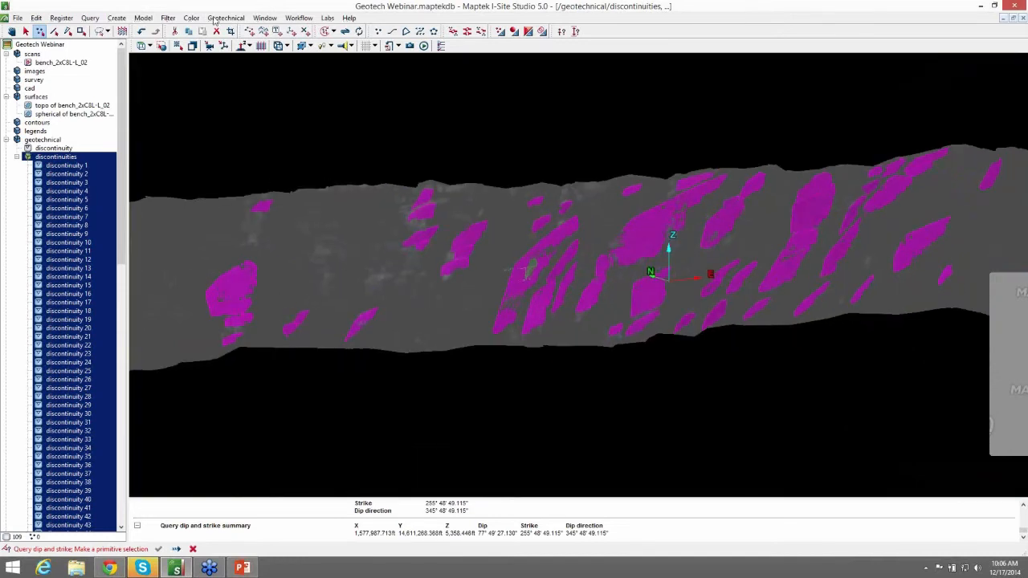
Merge discontinuities with the set maximum spacing and angle difference into /geotechnical.
click(225, 17)
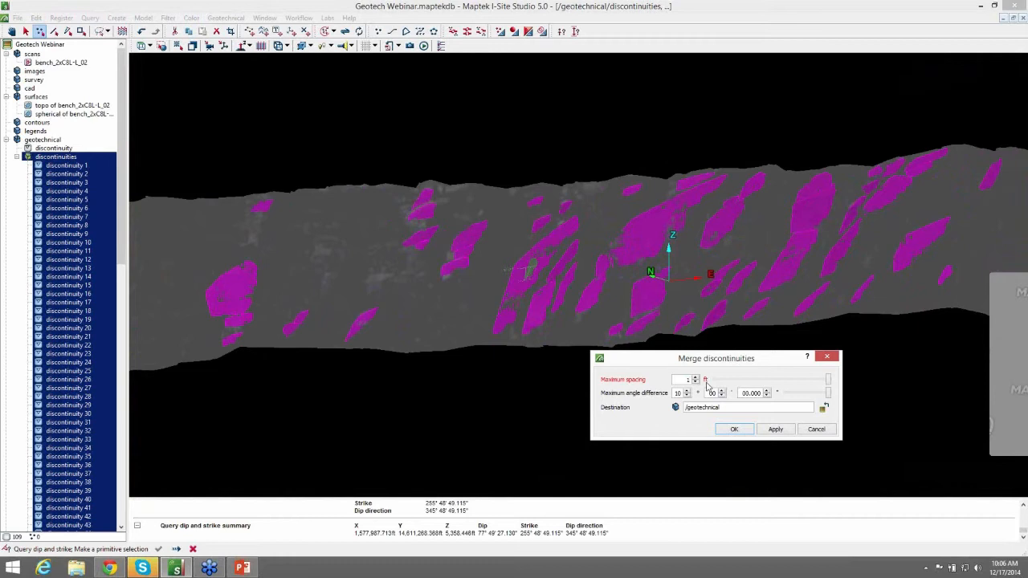
mouse_move(517, 351)
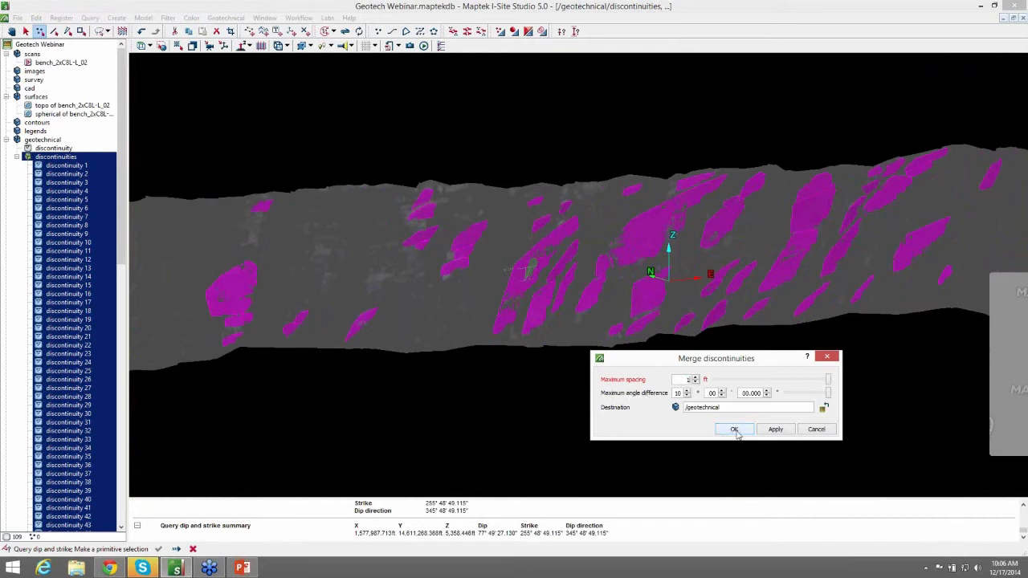
click(732, 429)
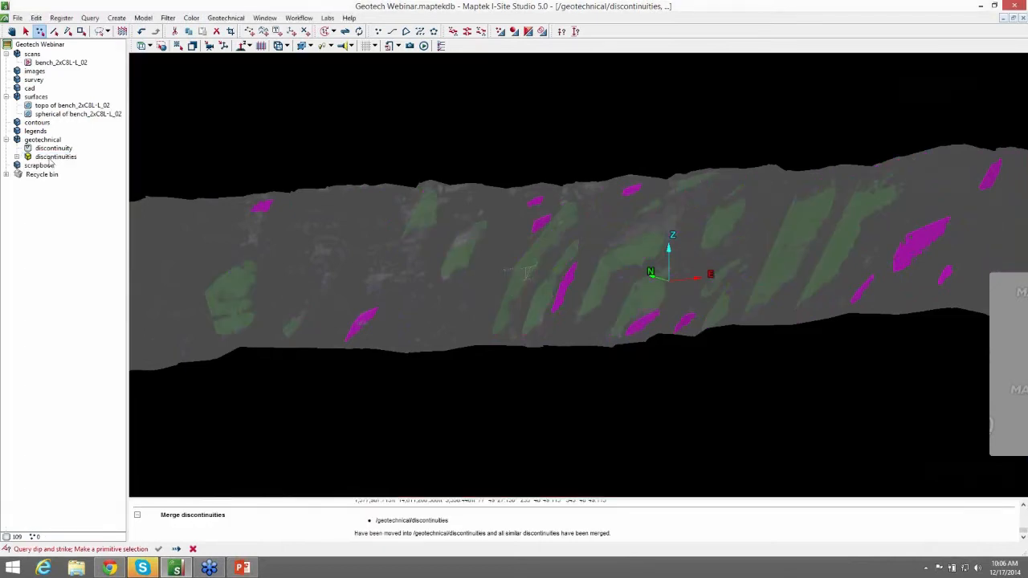
Select the discontinuities container and zoom in on the bench face.
click(54, 157)
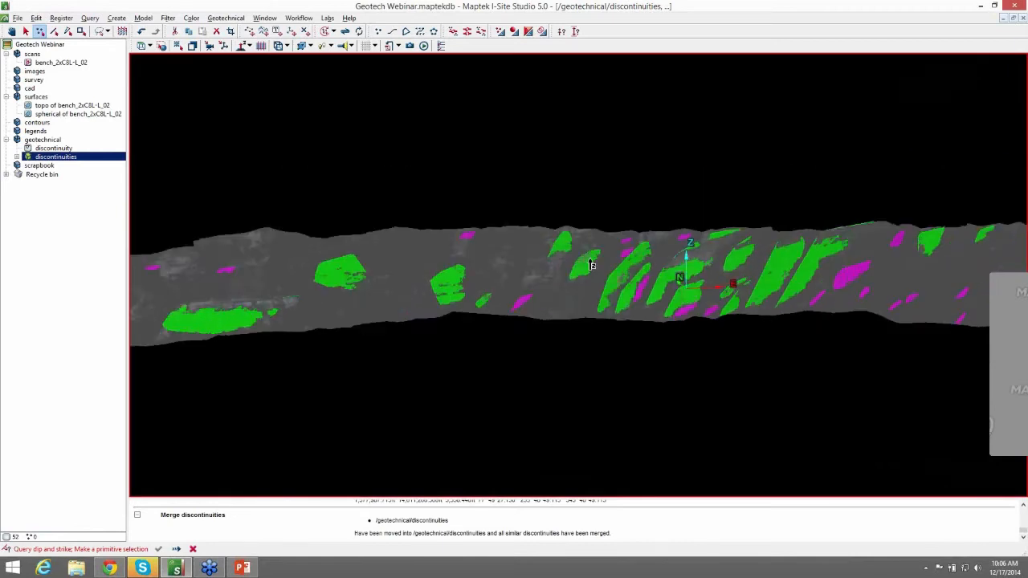
drag(590, 266, 568, 258)
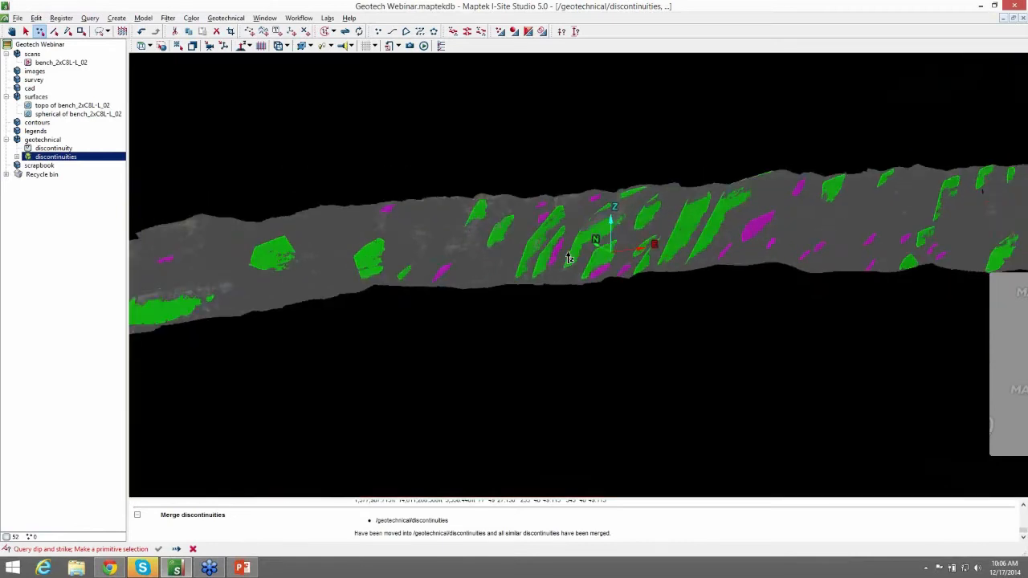
drag(570, 256, 471, 236)
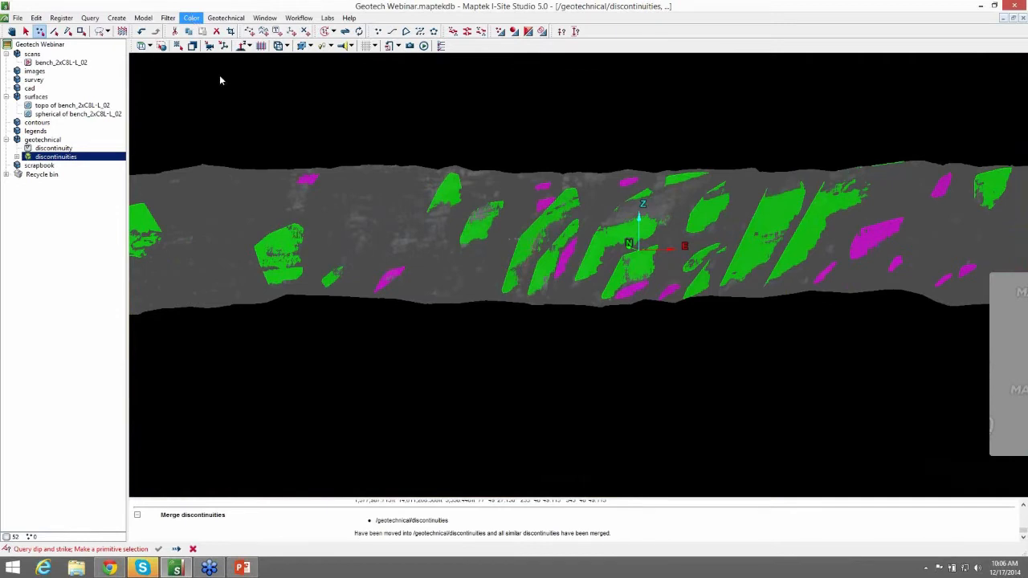
Apply a uniform red colour to all the merged discontinuities.
click(189, 17)
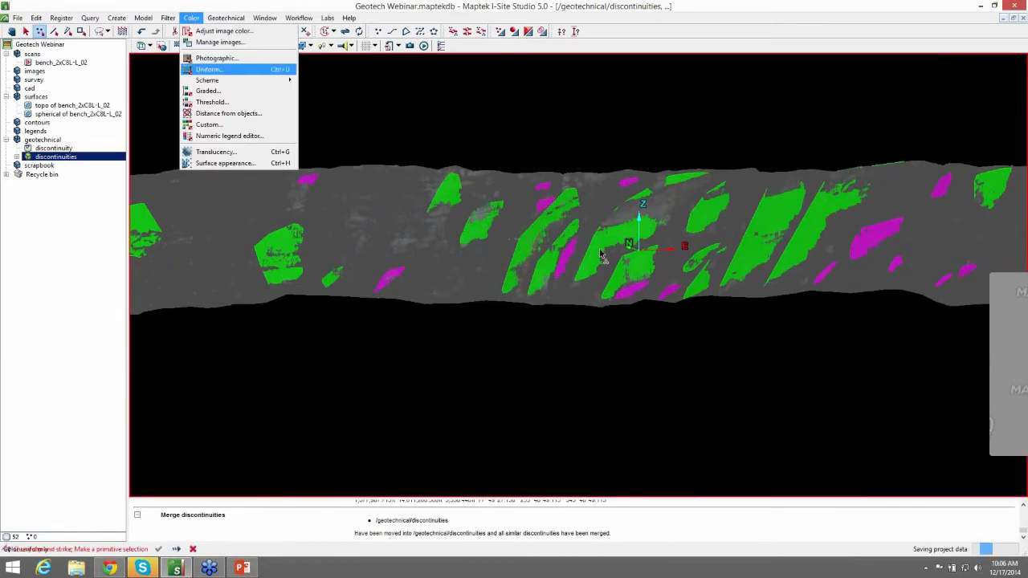
click(212, 74)
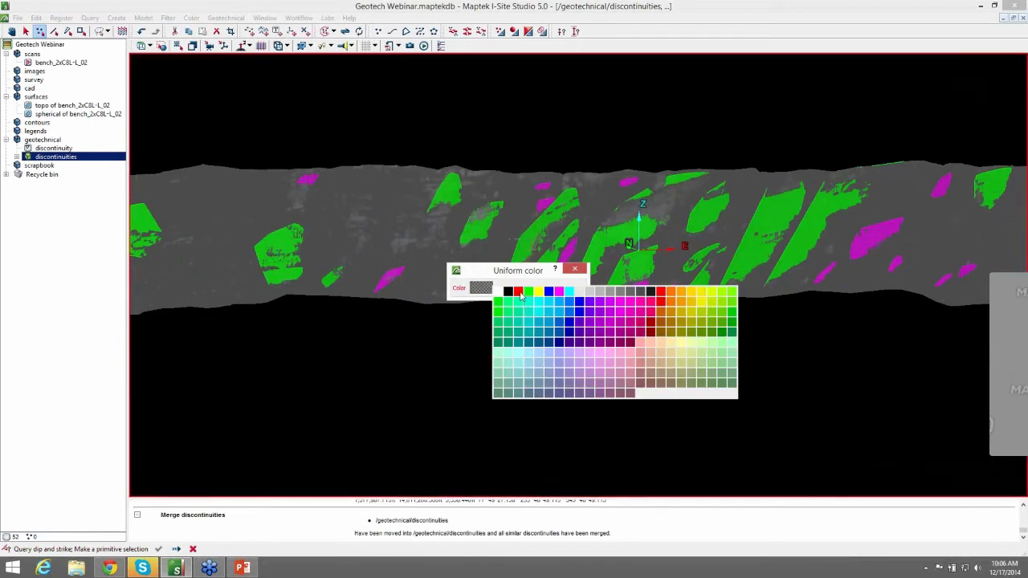
click(660, 290)
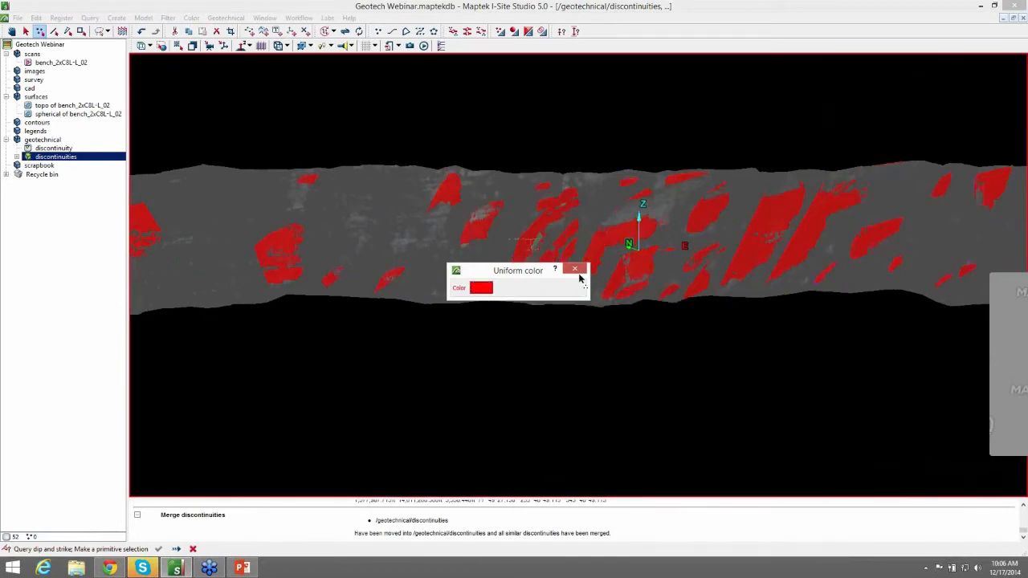
click(575, 268)
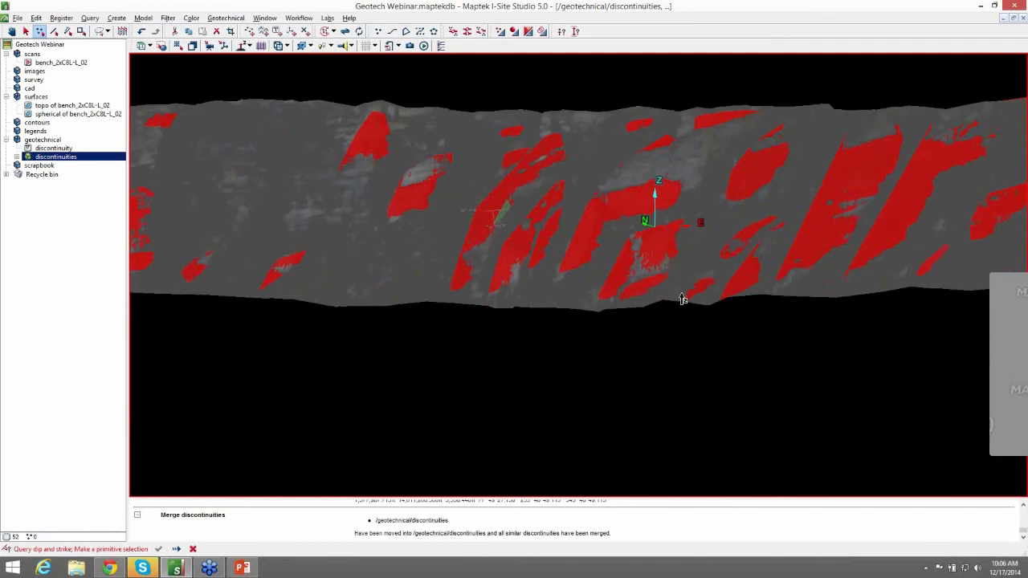
drag(683, 300, 669, 363)
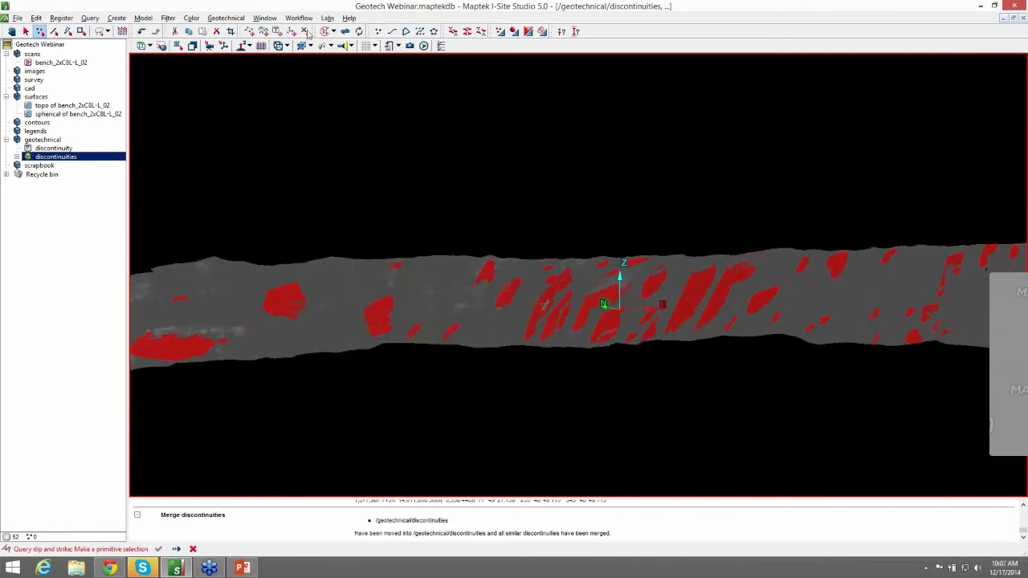
Preview Annotated surface appearance, restore Flat shaded, and show the spherical bench surface.
click(195, 18)
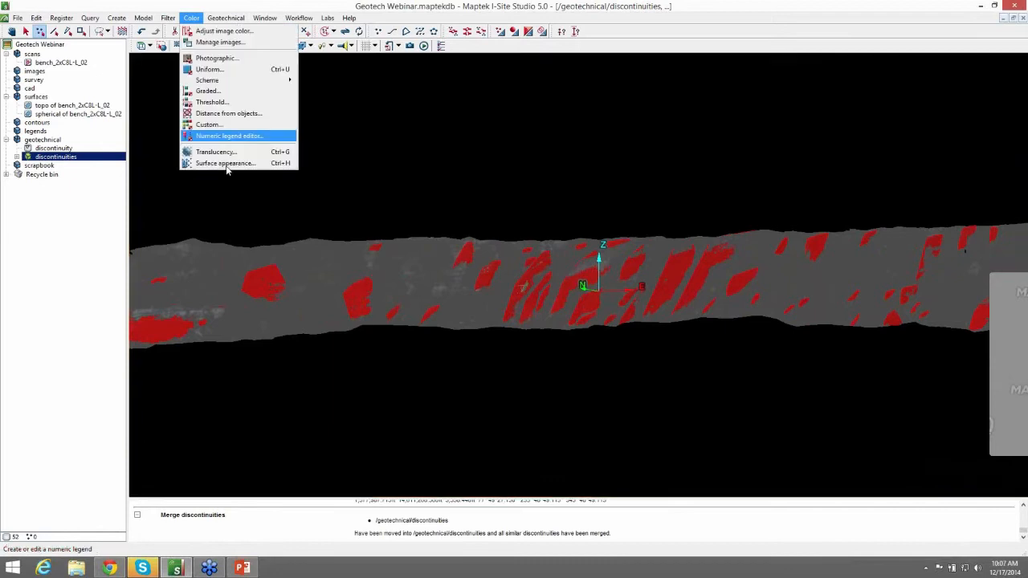
click(225, 164)
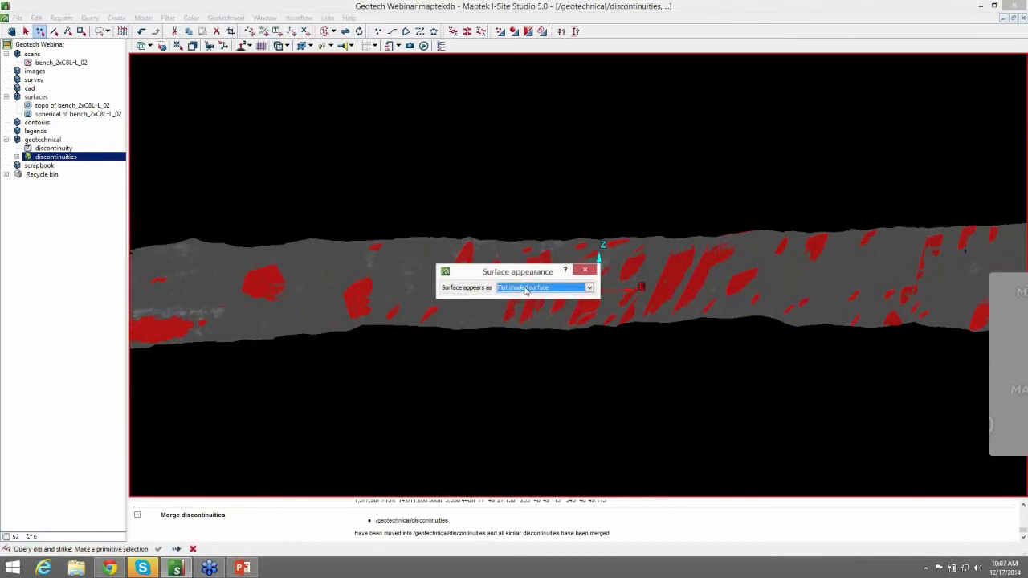
click(543, 287)
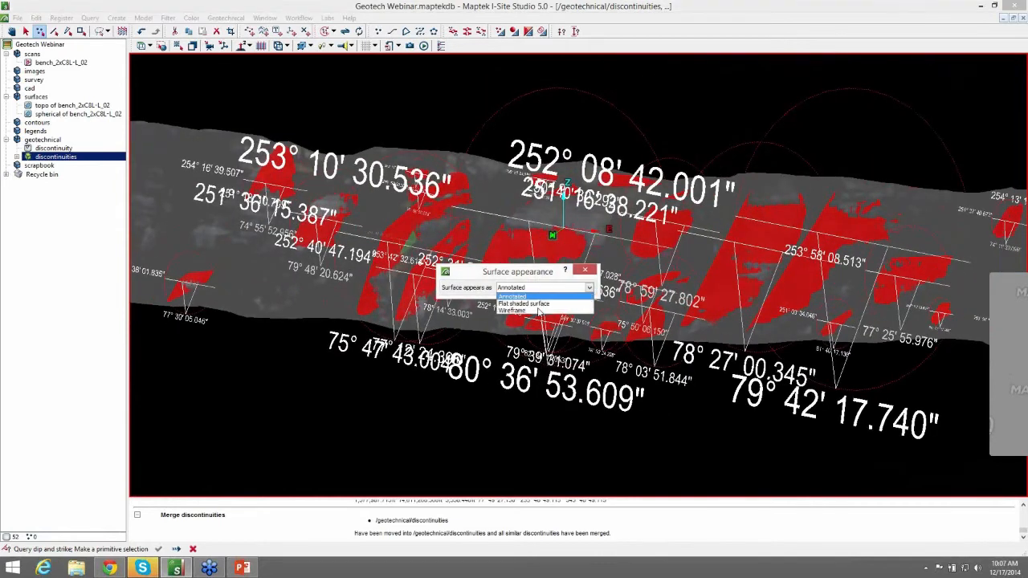
click(527, 303)
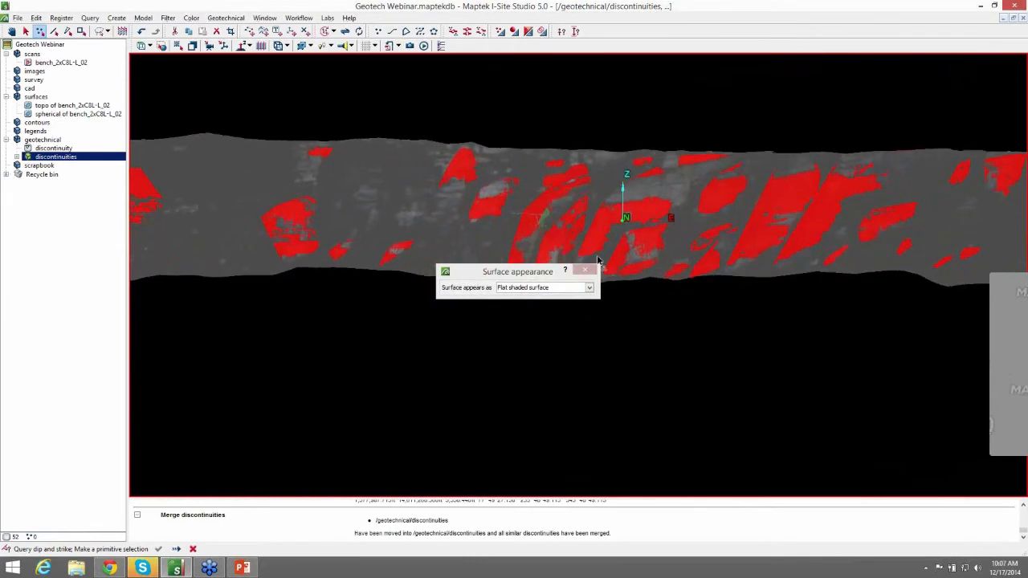
click(585, 270)
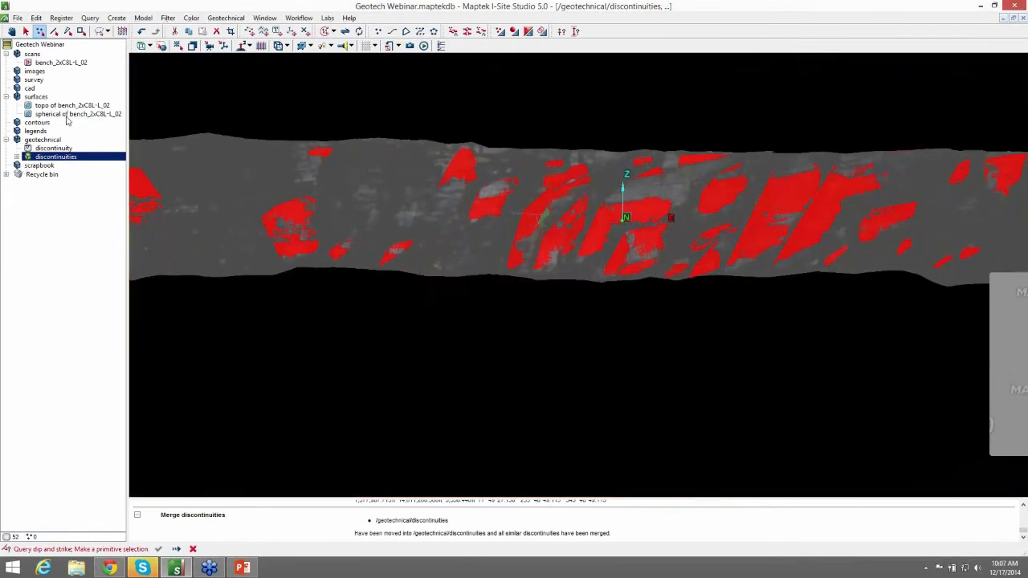
click(225, 18)
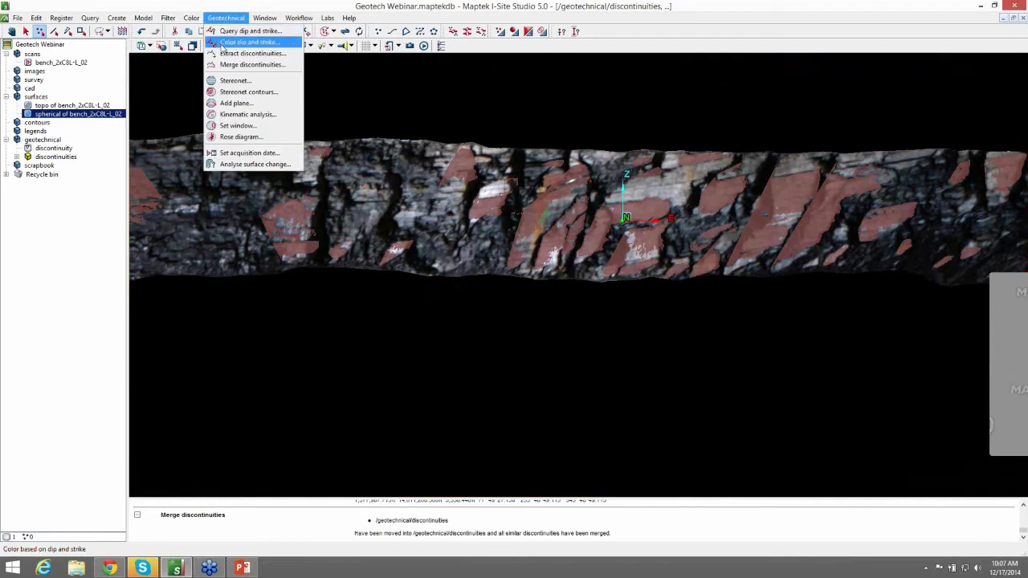
Copy the spherical surface into surfaces and select the copy for renaming by strike.
click(252, 30)
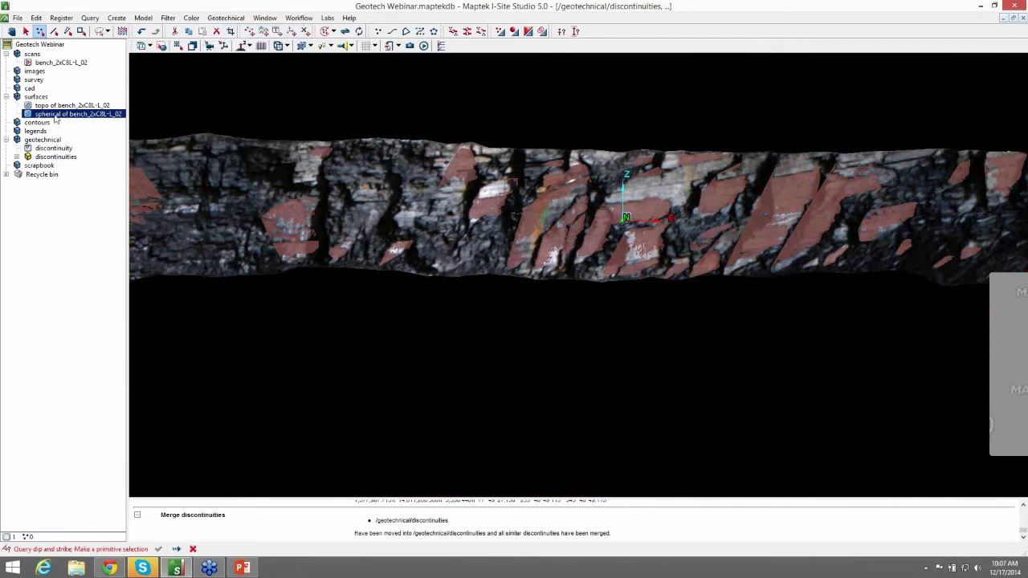
right_click(72, 112)
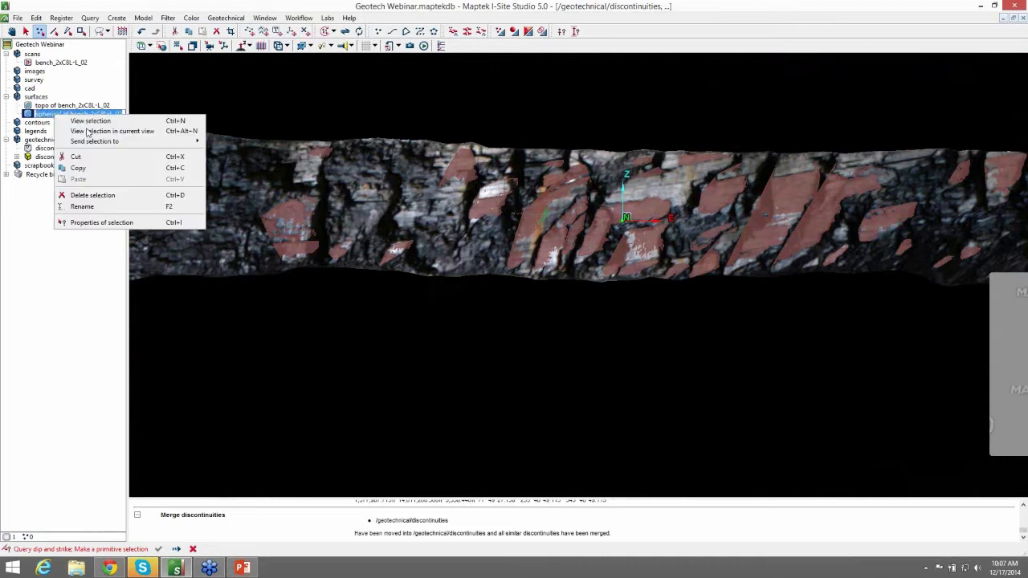
mouse_move(77, 169)
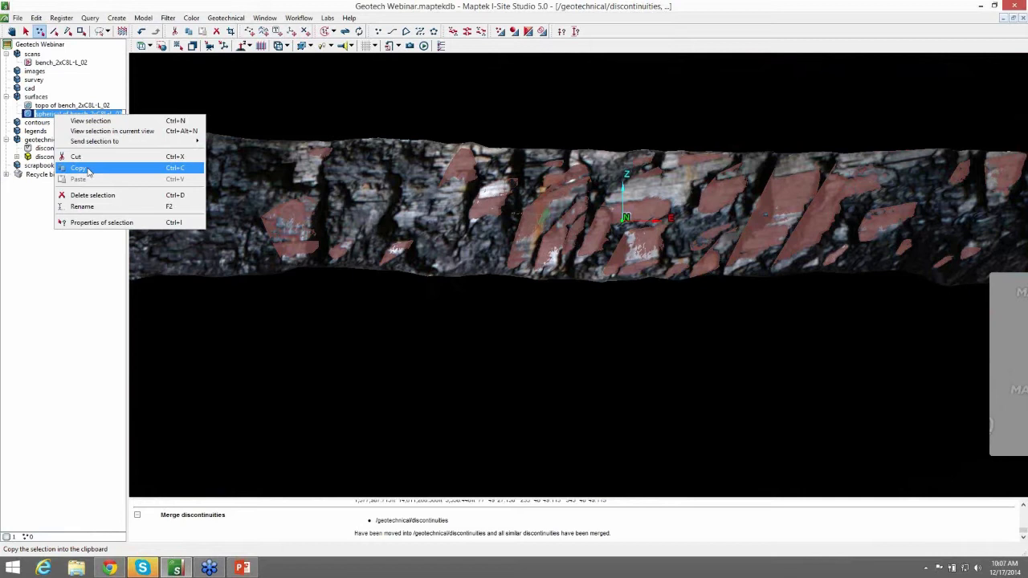
click(79, 169)
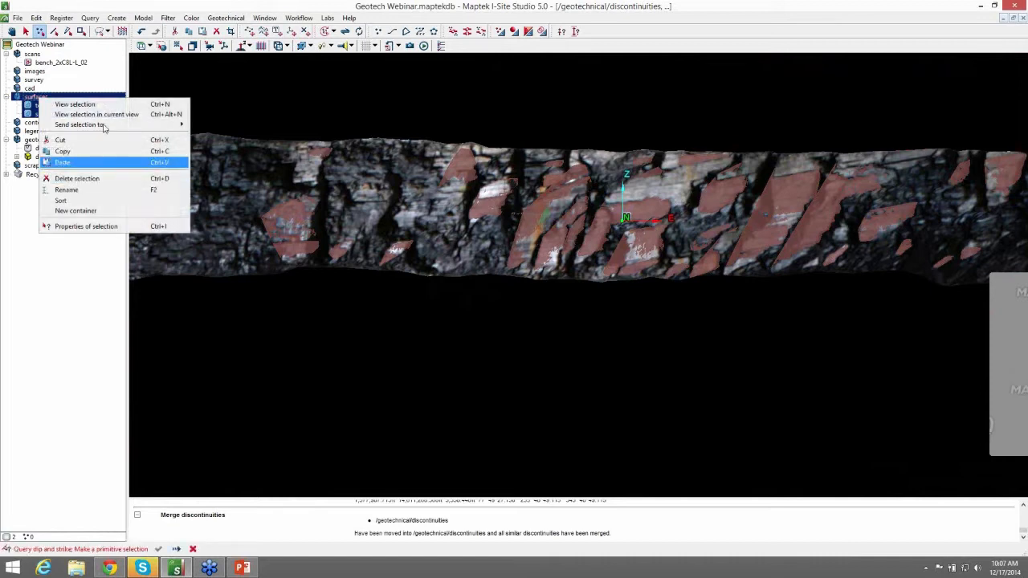
click(62, 162)
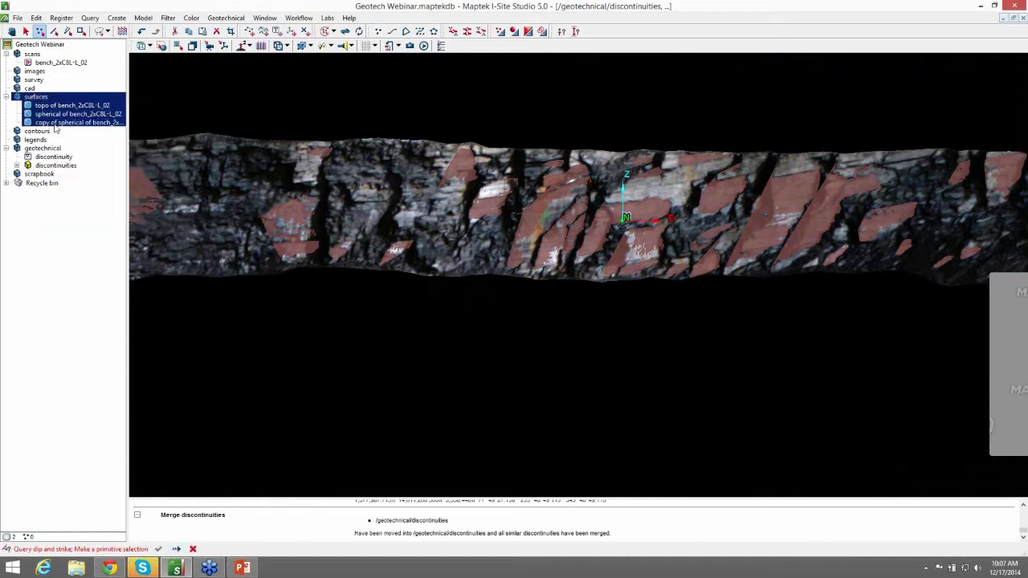
click(77, 122)
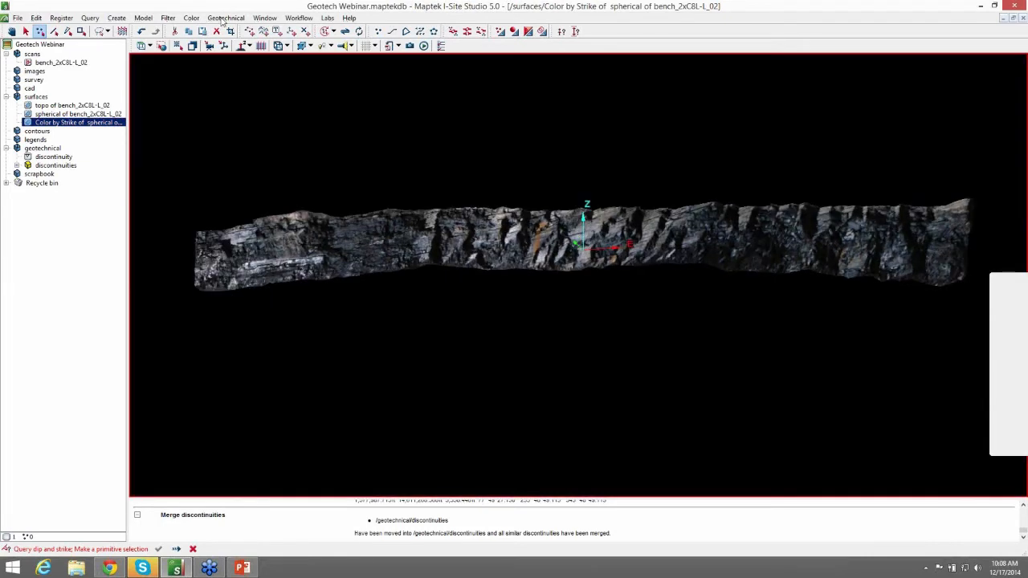
Start Color dip and strike on the copied surface and review the colouring attributes.
click(225, 18)
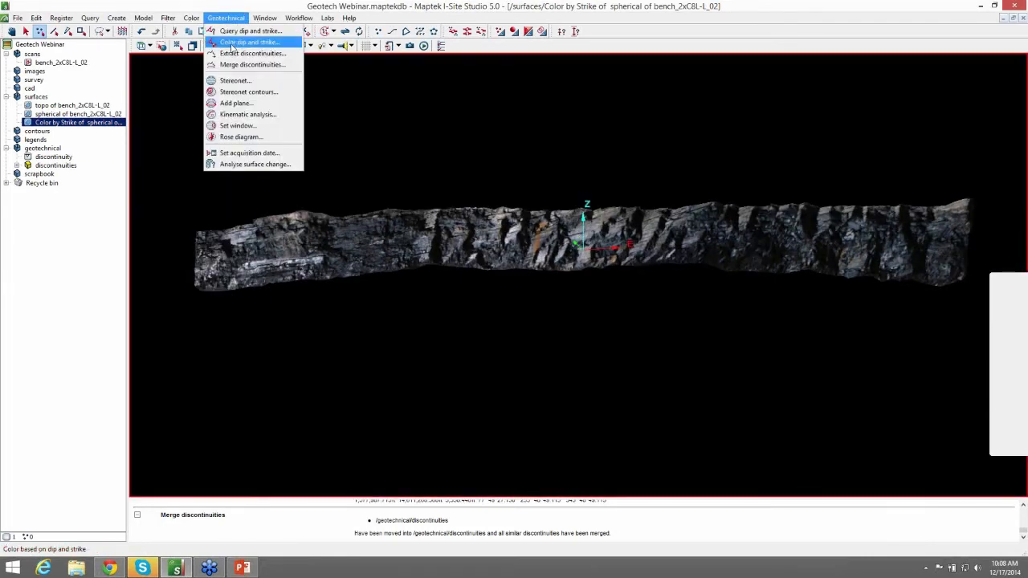
click(247, 42)
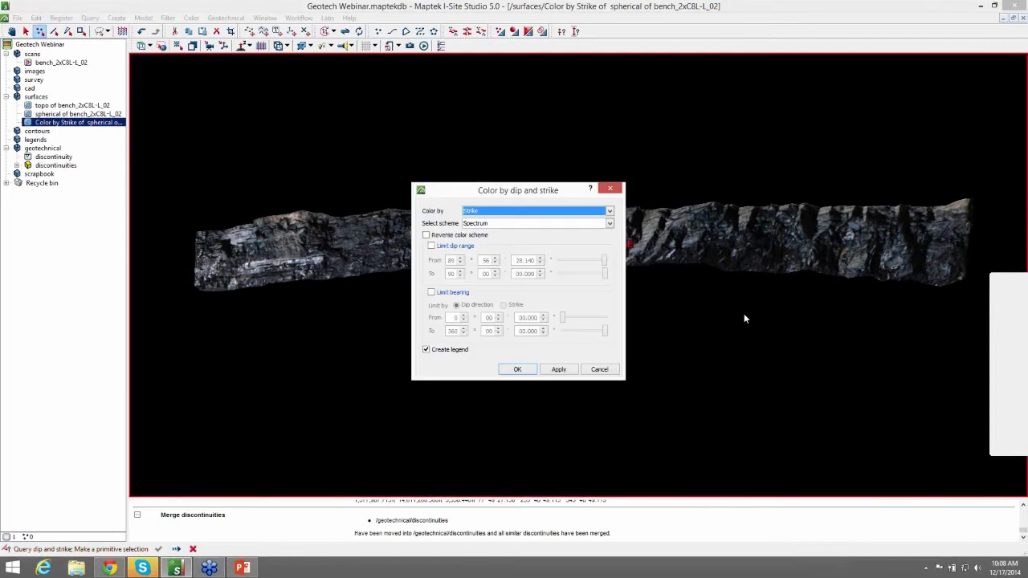
drag(517, 189, 755, 292)
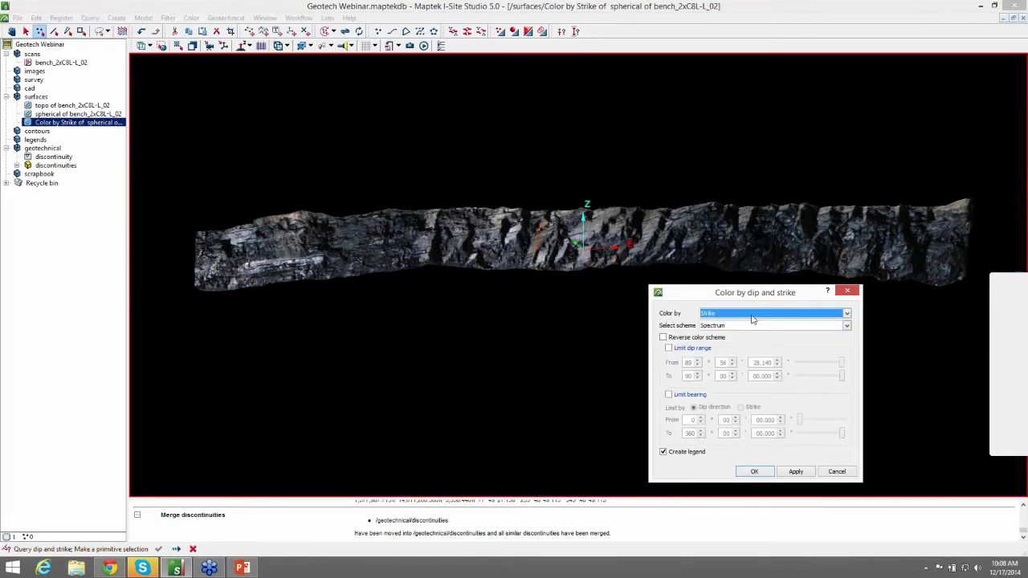
click(845, 313)
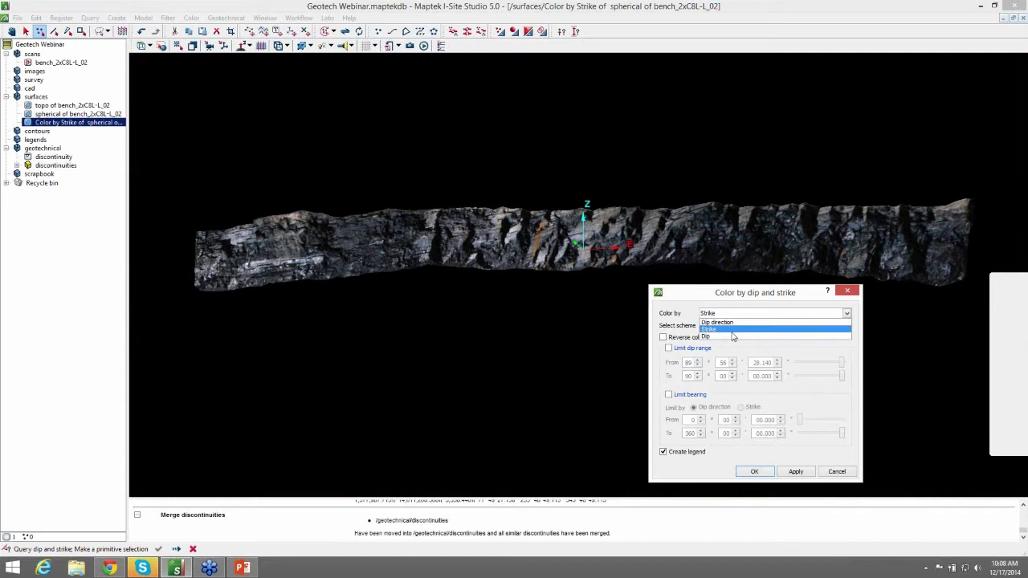
mouse_move(716, 323)
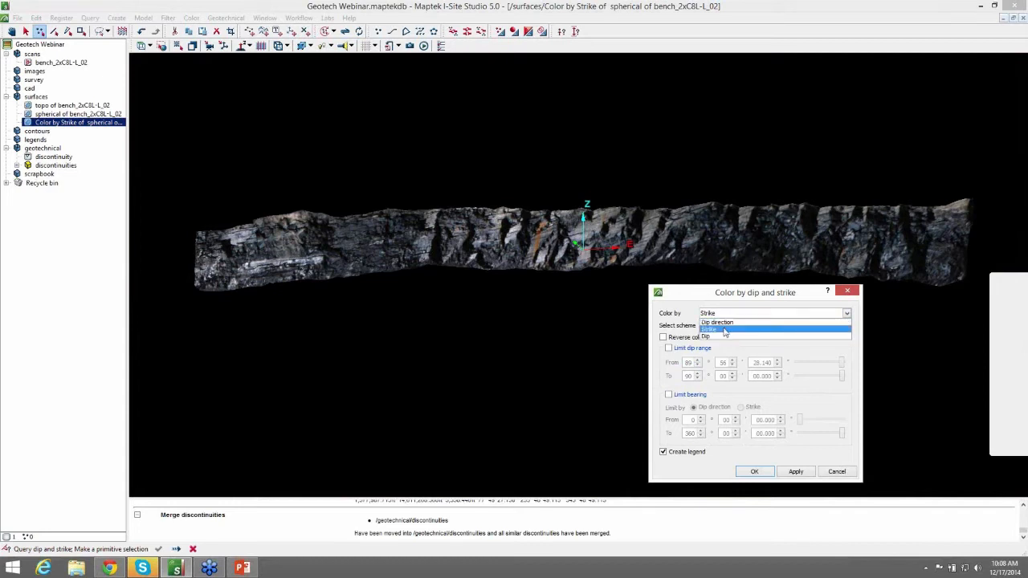
Colour the copy by Strike with the Spectrum scheme and a legend.
click(719, 330)
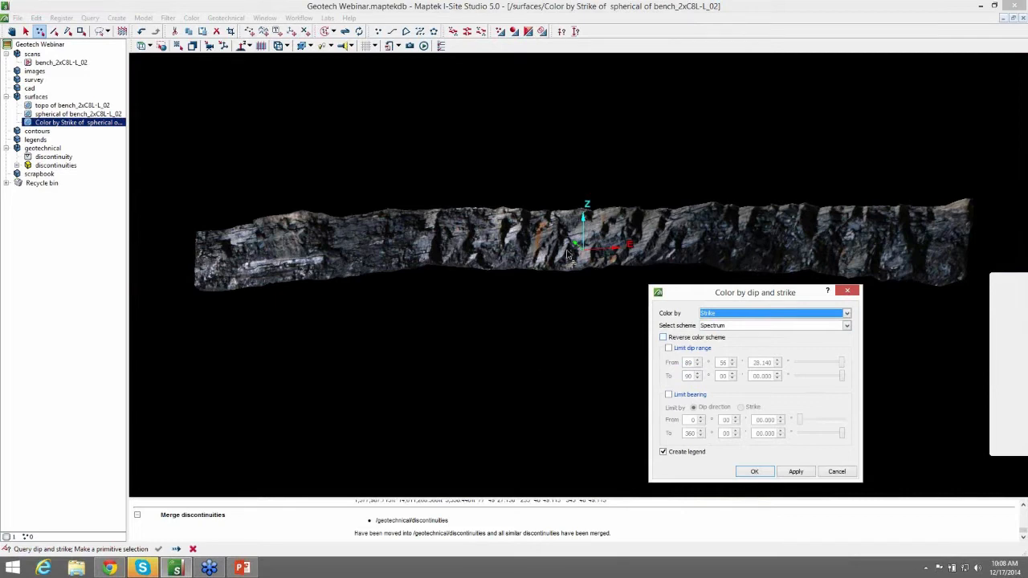
mouse_move(668, 372)
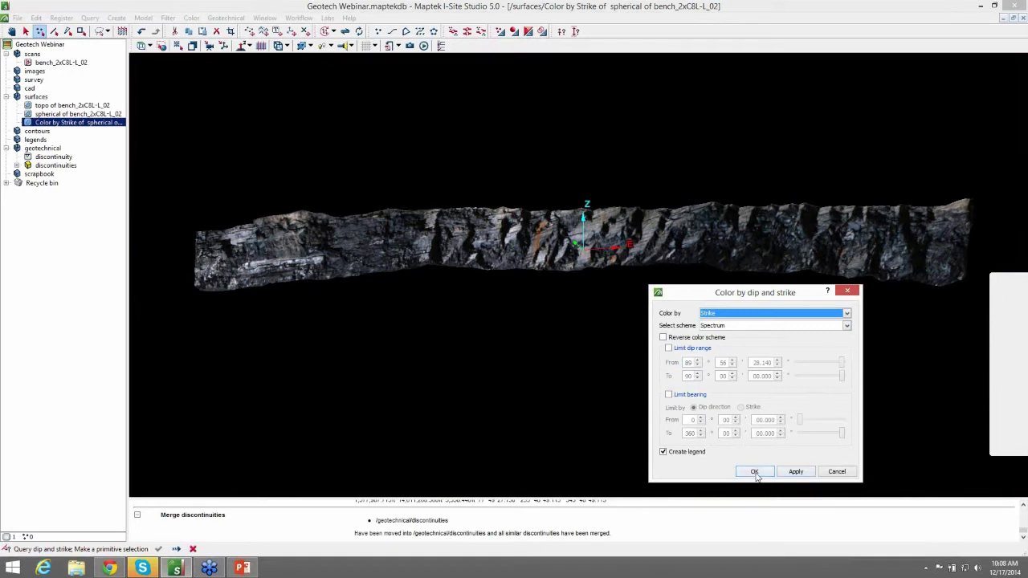
click(755, 473)
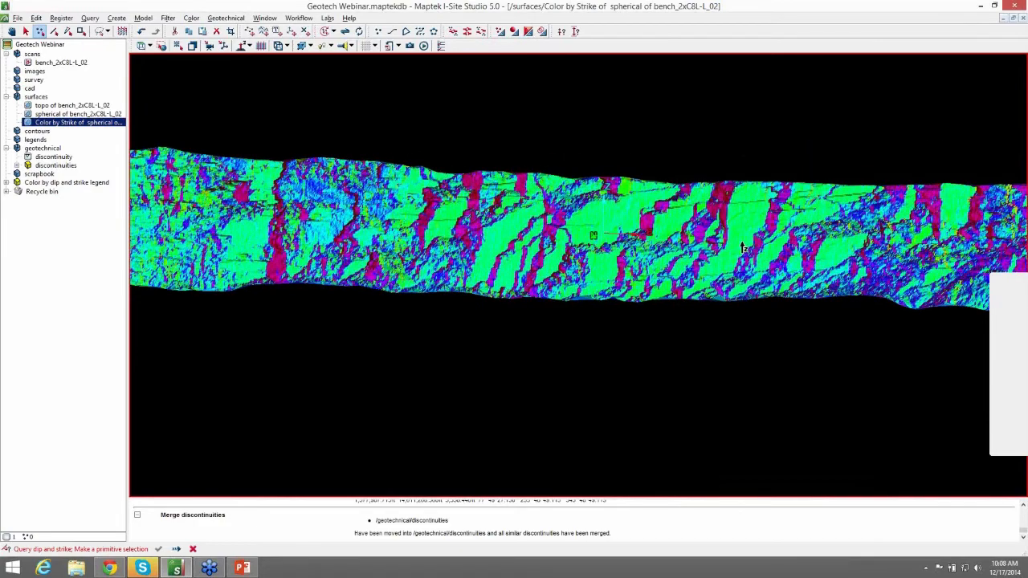
drag(592, 235, 610, 212)
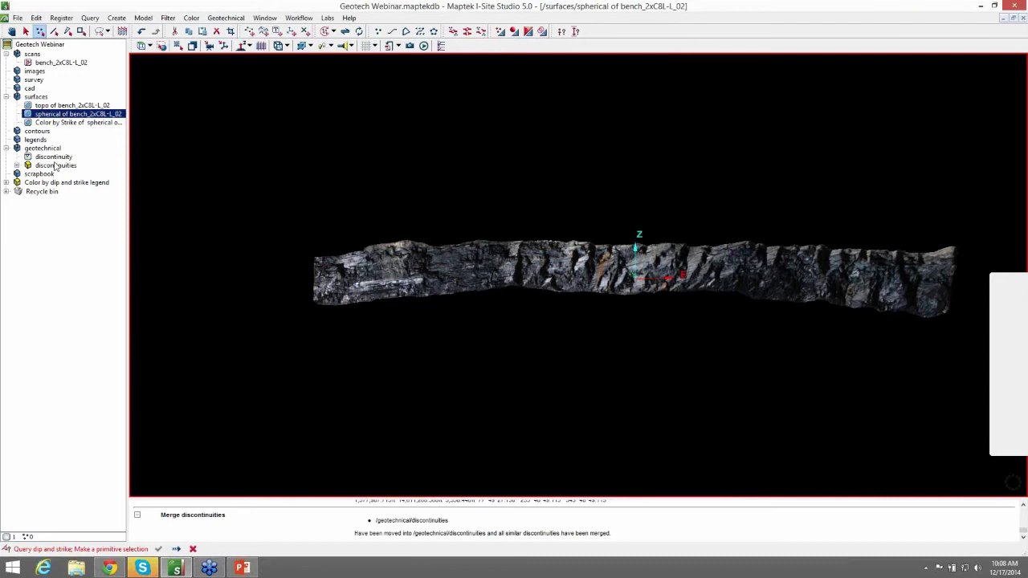
Start a Geotechnical stereonet with Equal area (Schmidt) projection and equatorial grid style.
click(54, 164)
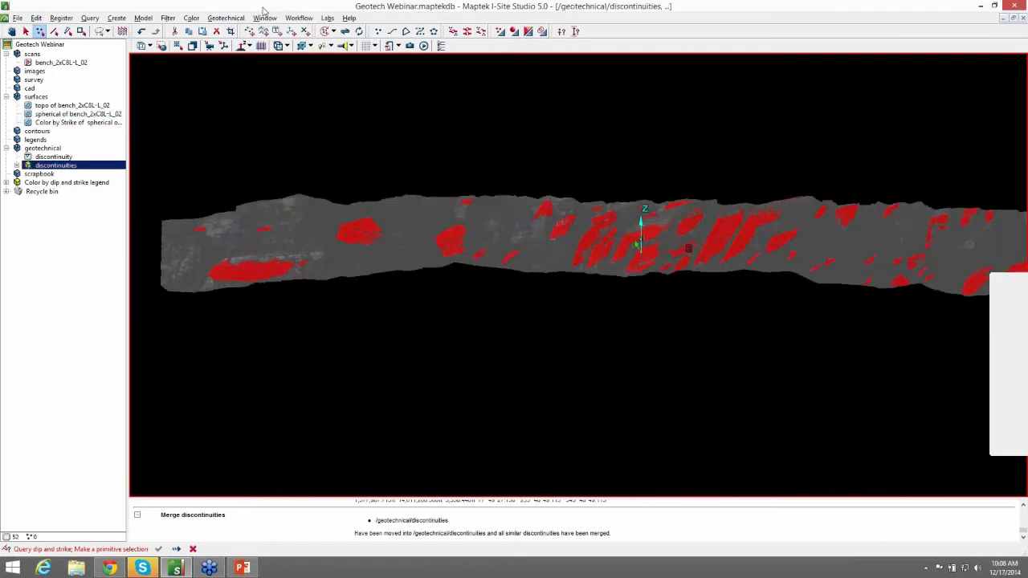
click(225, 18)
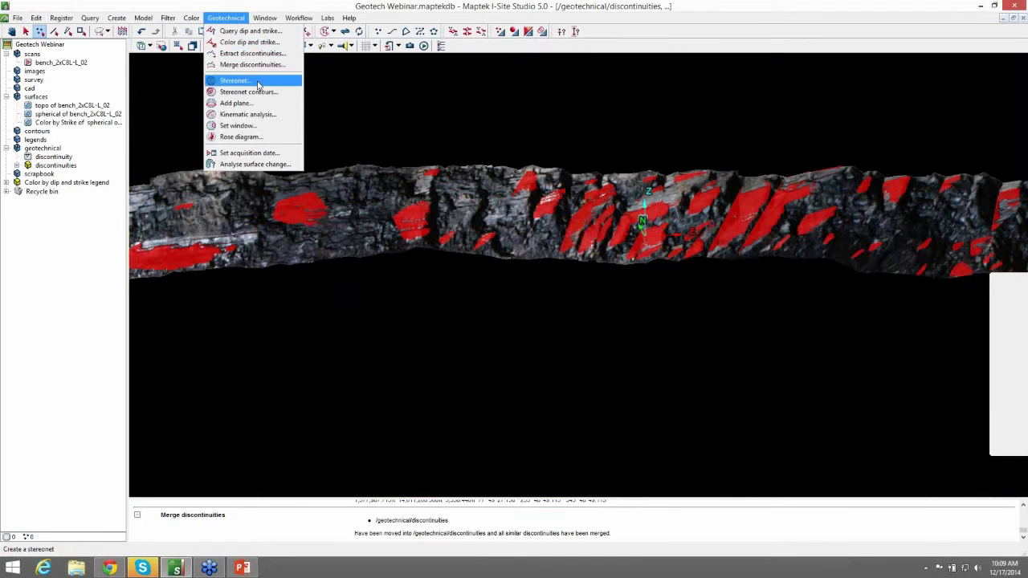
click(250, 31)
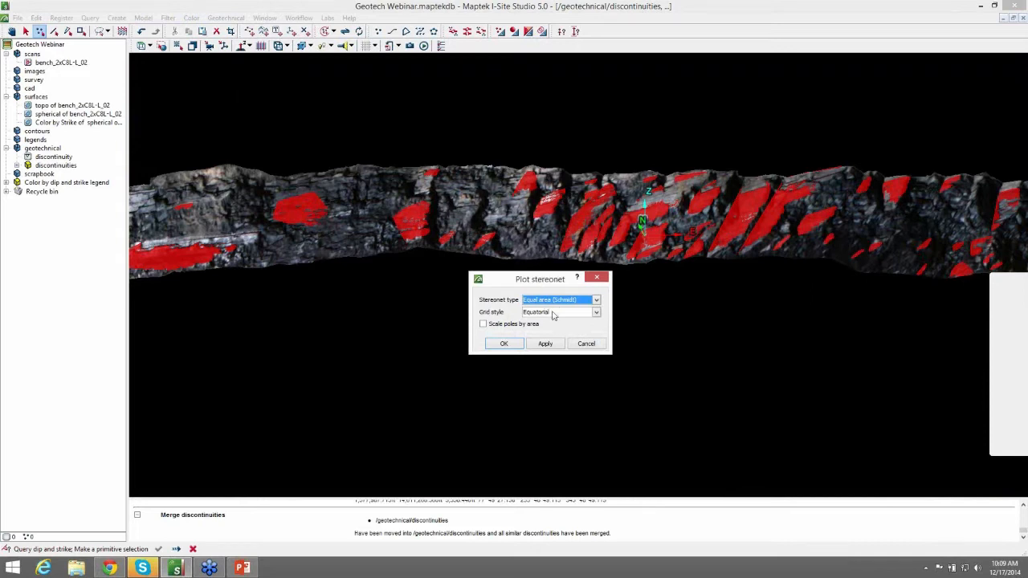
click(595, 300)
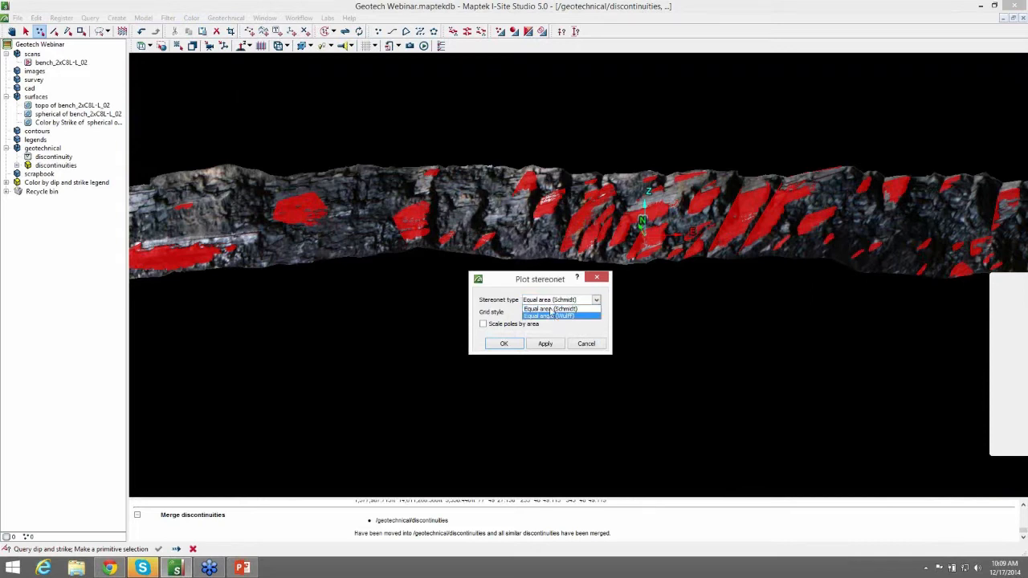
click(559, 313)
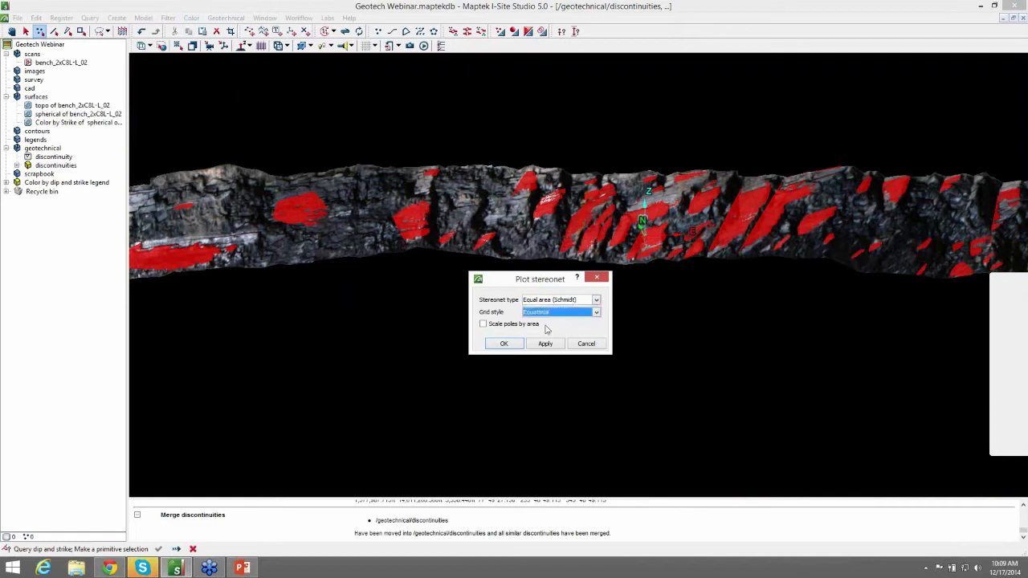
click(594, 311)
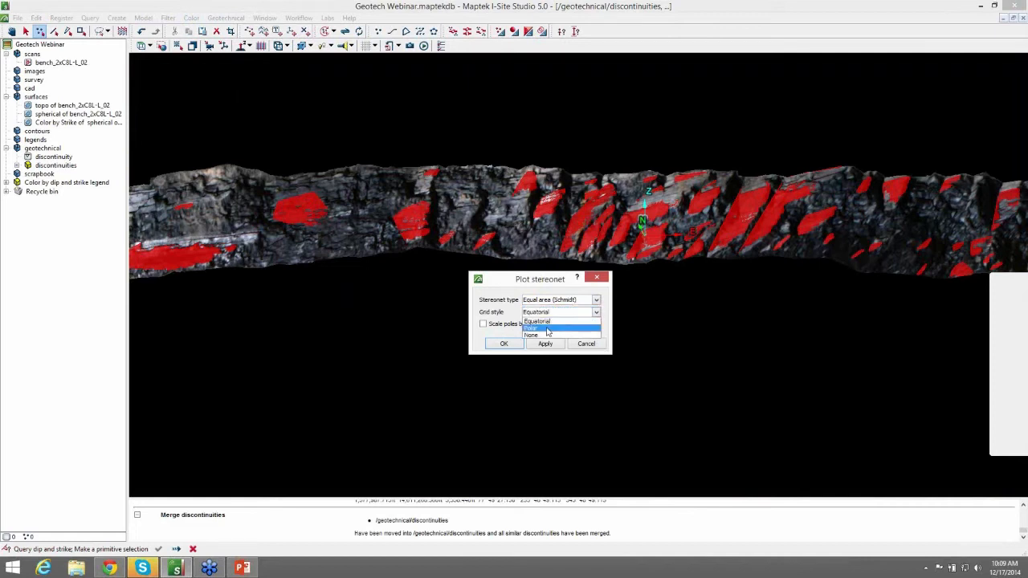
click(537, 321)
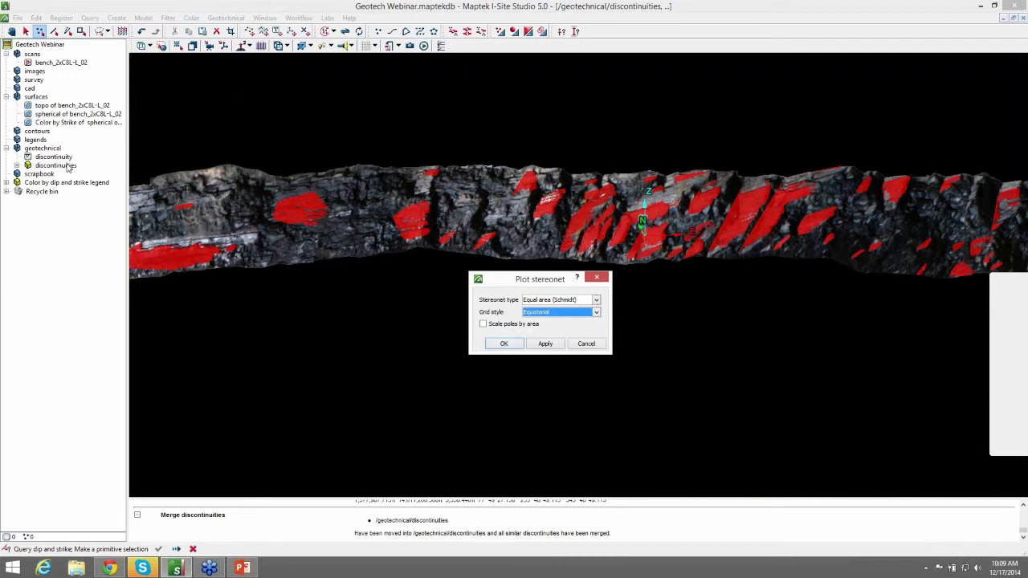
Plot the discontinuities on the stereonet and show them in red on the bench again.
click(54, 164)
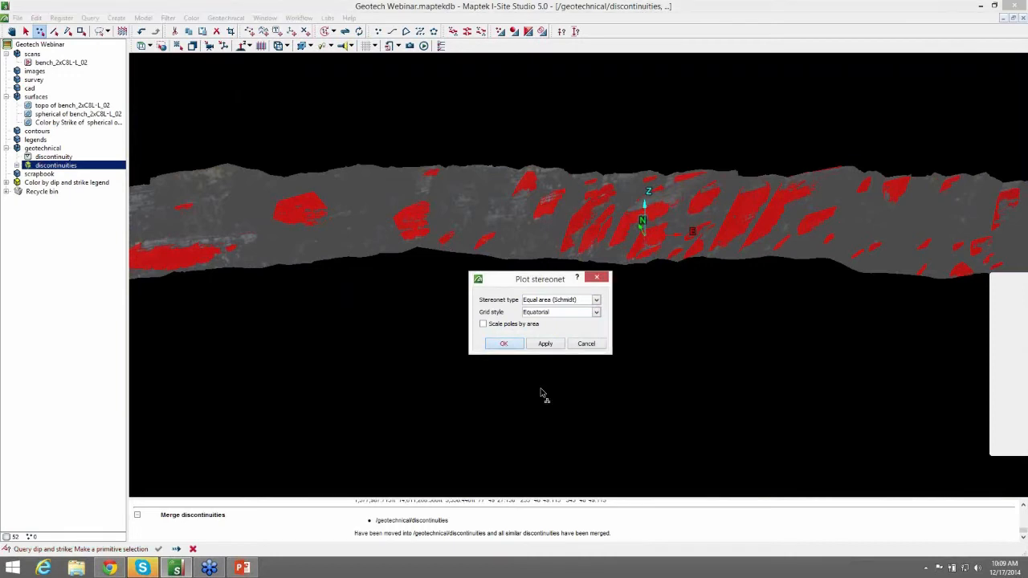
click(504, 344)
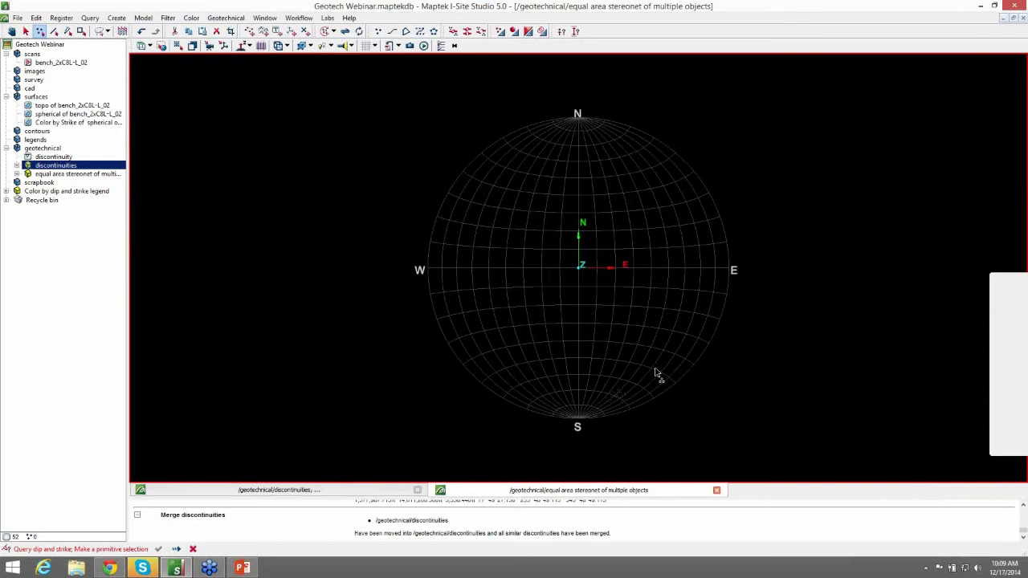
click(77, 173)
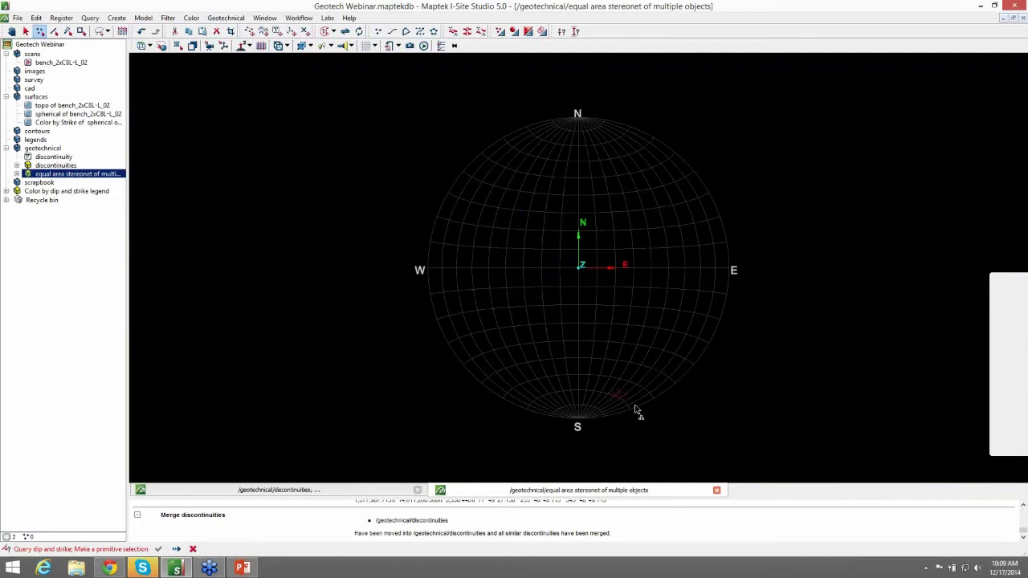
mouse_move(636, 411)
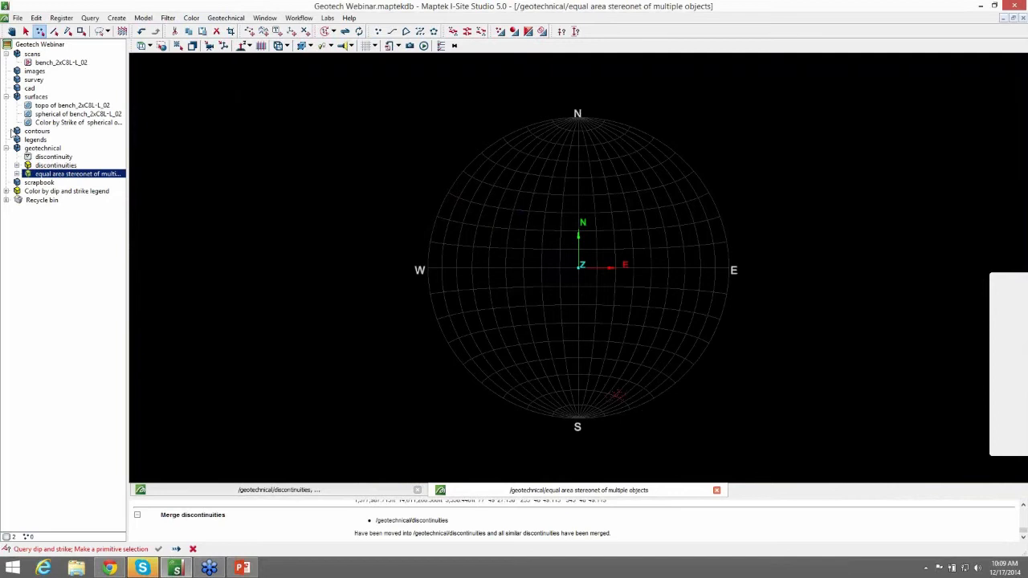
click(55, 164)
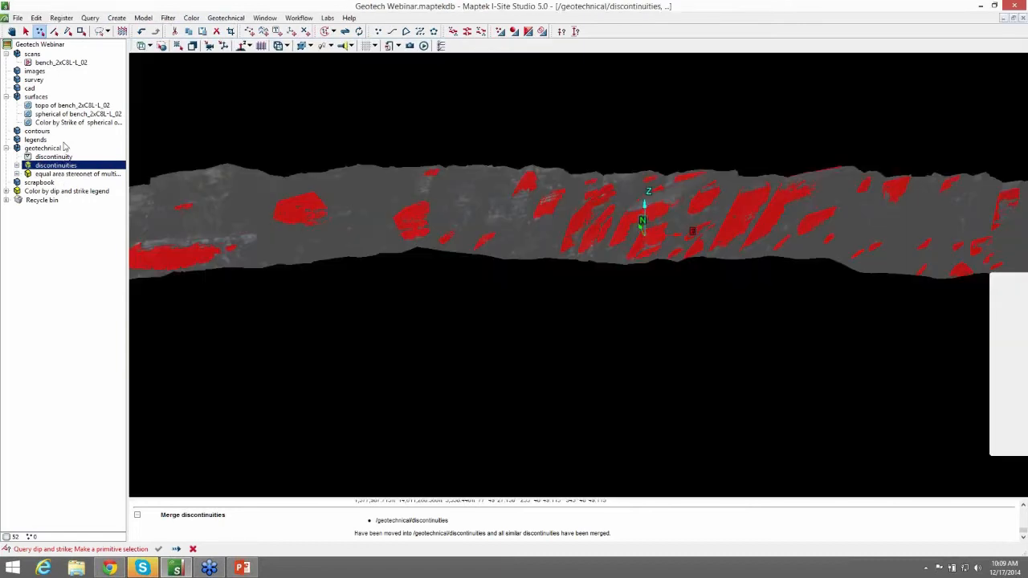
Plot an equal area stereonet of the discontinuities with Scale poles by area ticked.
click(72, 112)
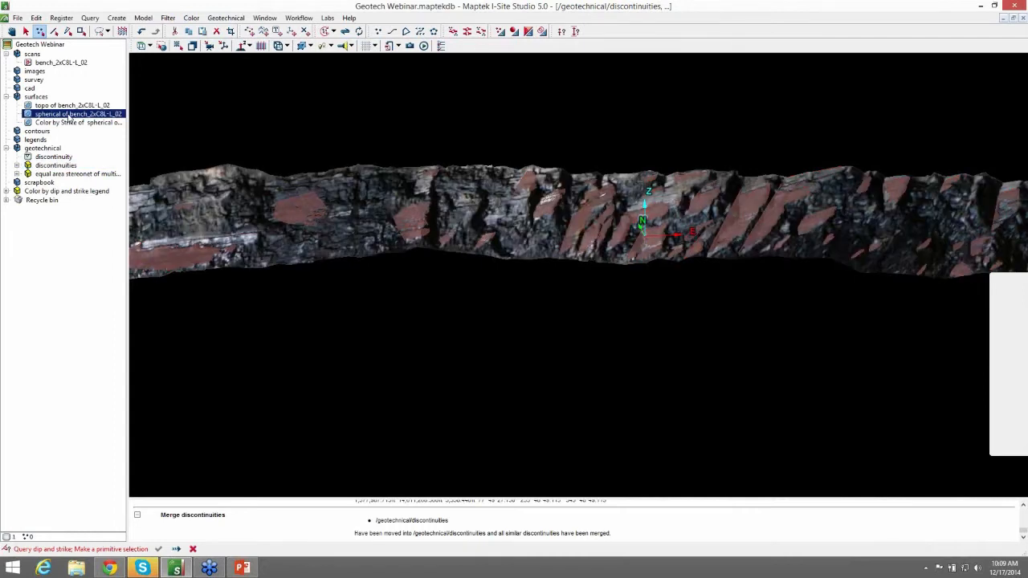
click(72, 122)
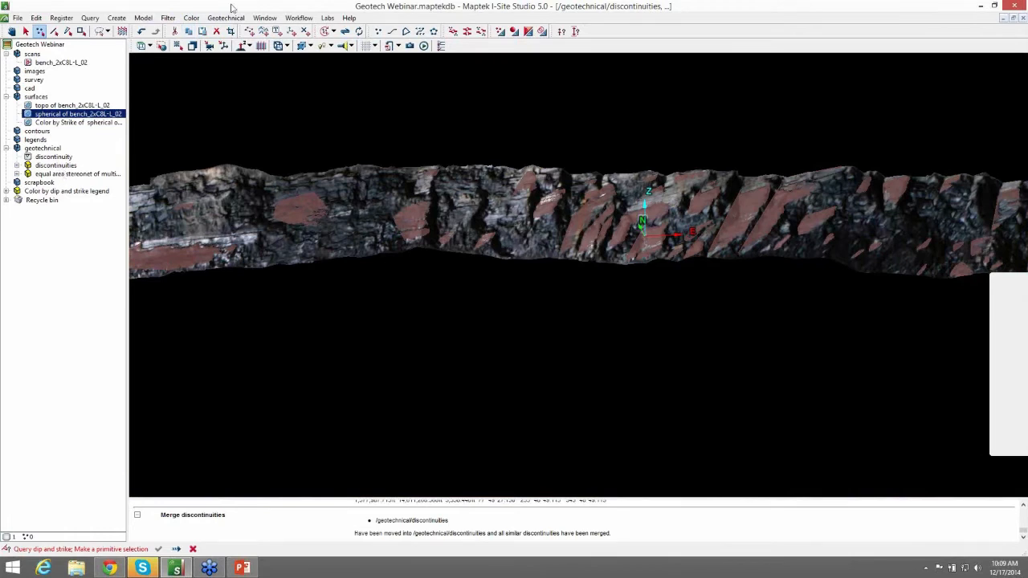
click(225, 18)
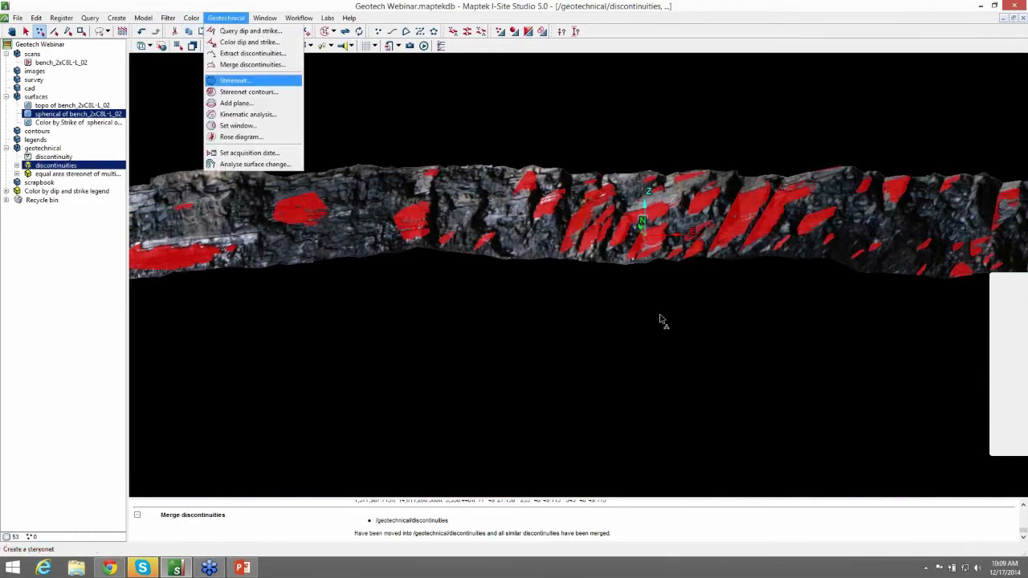
click(233, 81)
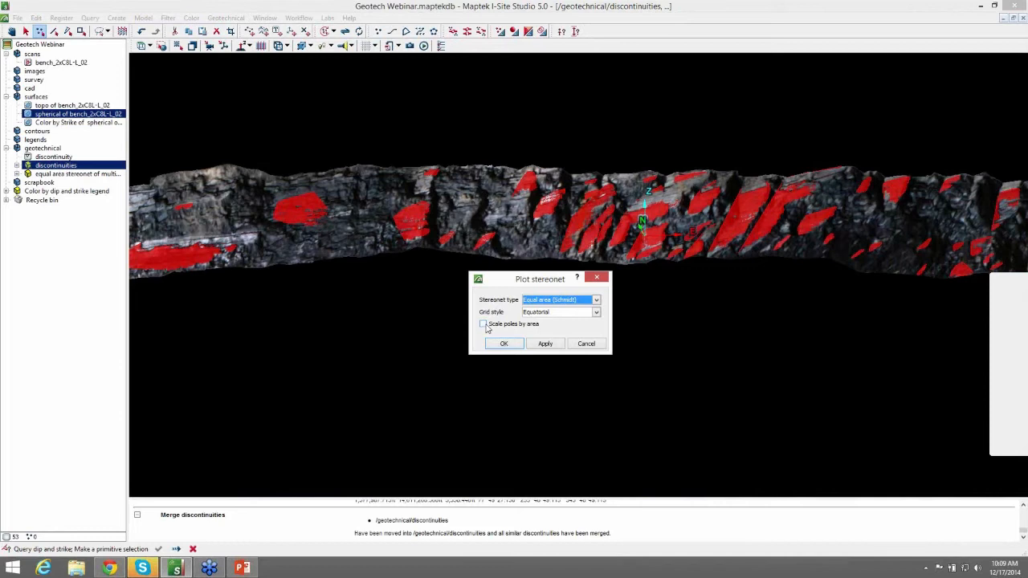
mouse_move(484, 324)
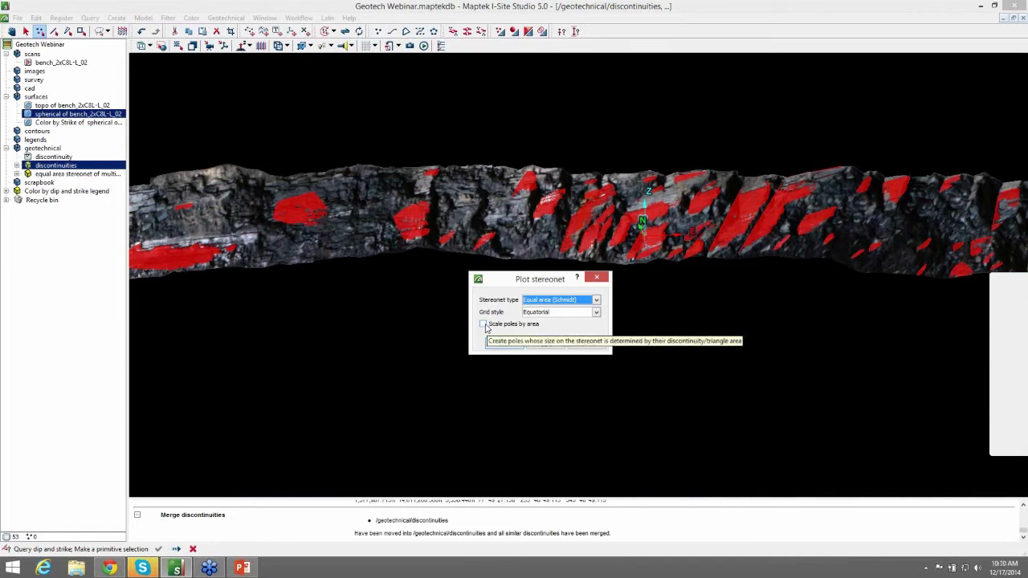
click(483, 324)
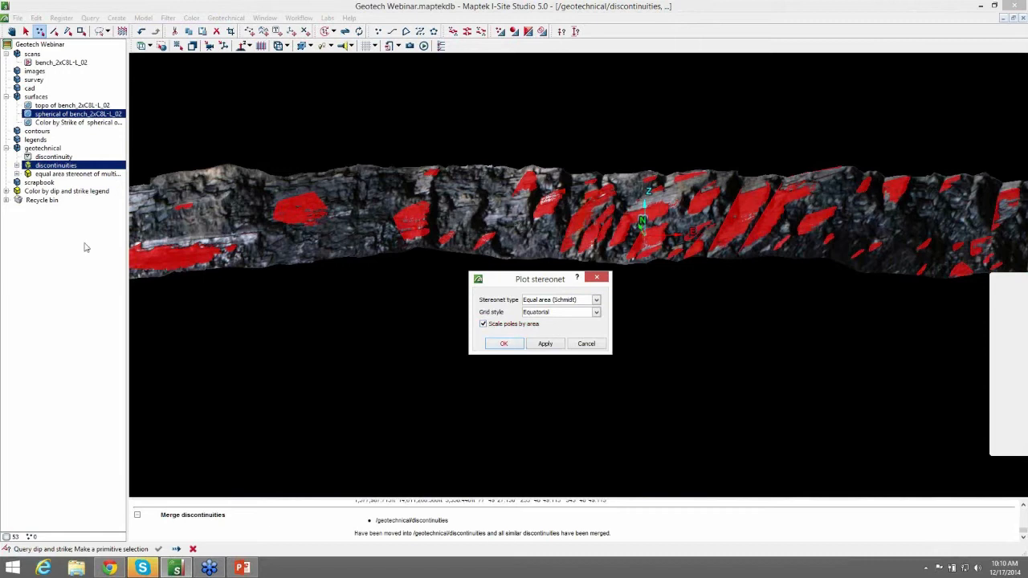
click(504, 343)
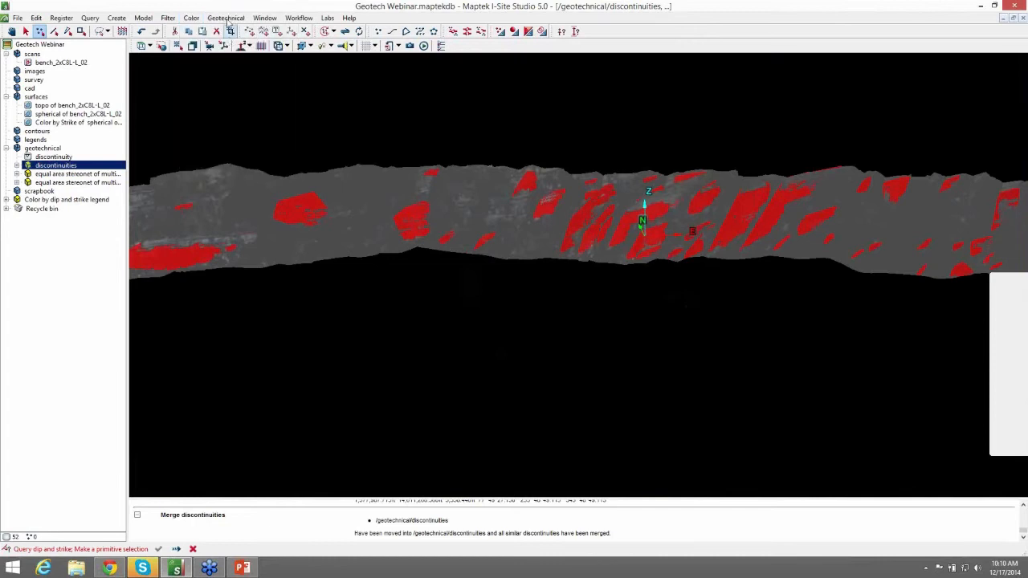
Plot a second stereonet of the discontinuities with the same settings.
click(224, 19)
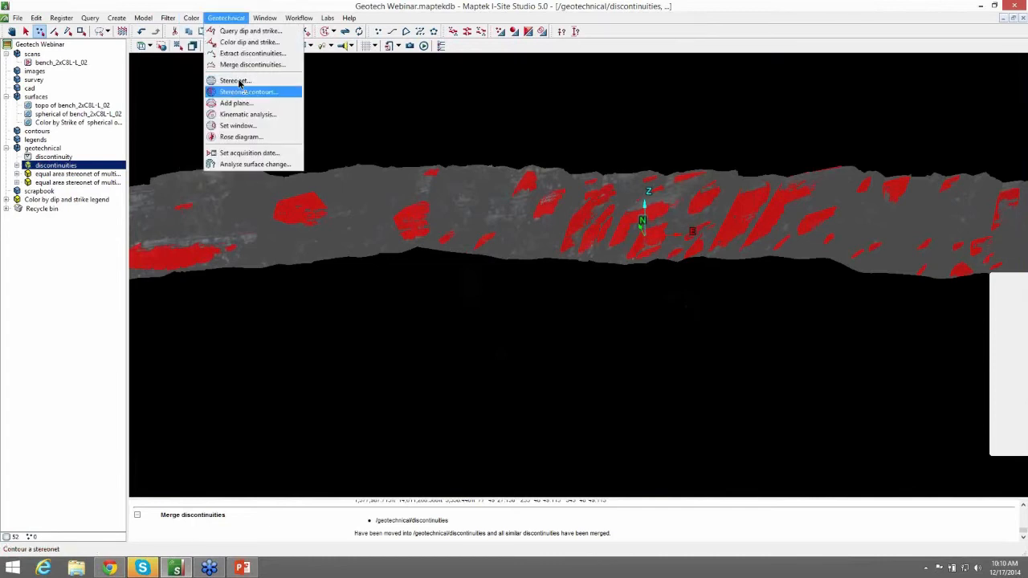
click(233, 80)
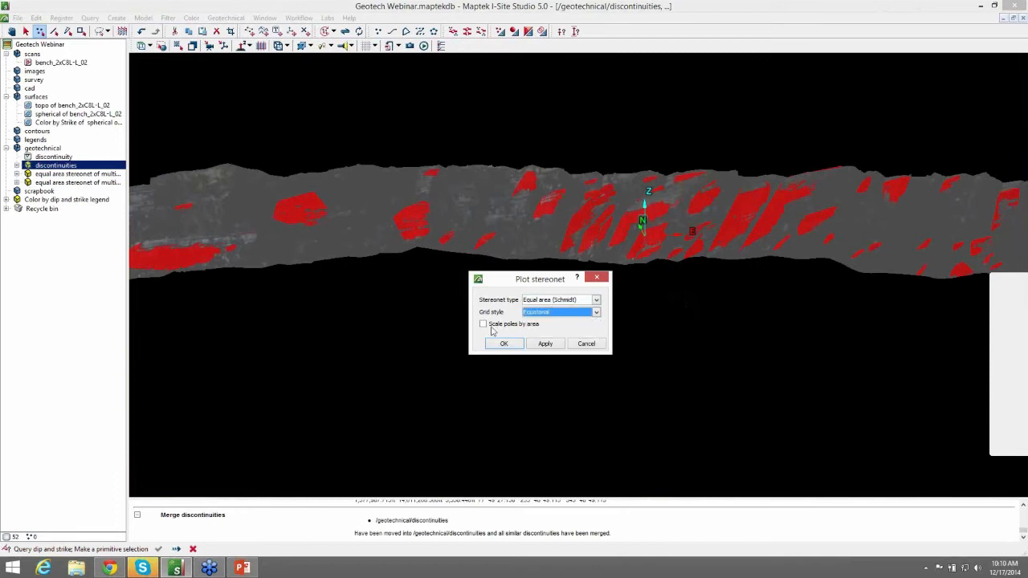
click(482, 324)
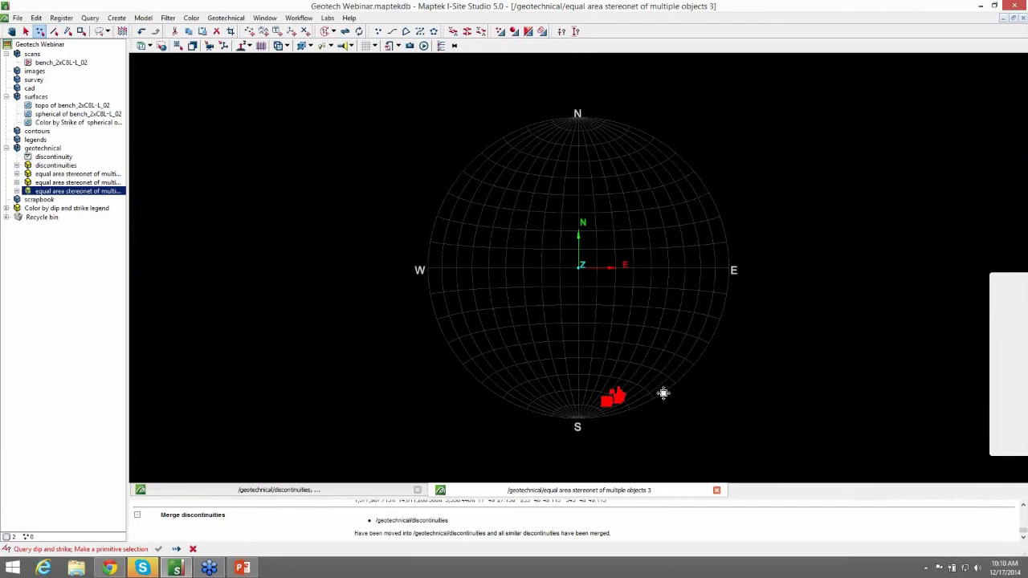
Zoom into the red pole cluster near south, then bring up the Geotechnical tools.
drag(661, 394, 581, 379)
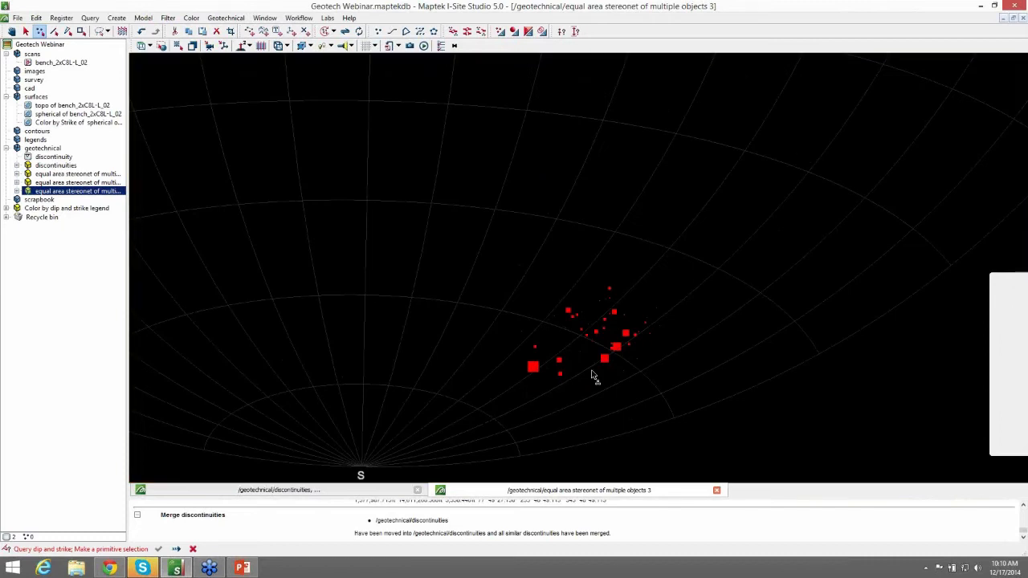
mouse_move(665, 341)
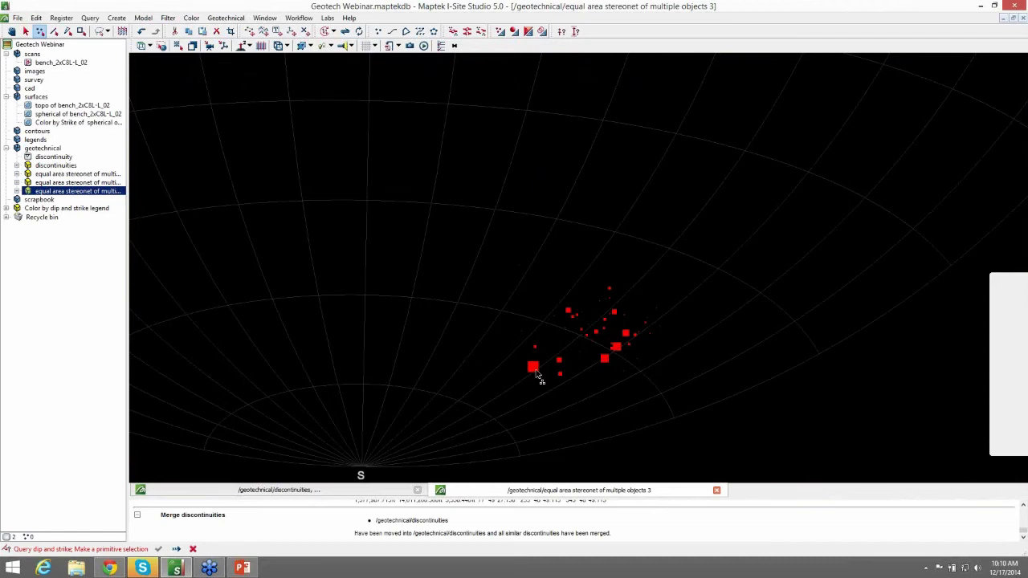
mouse_move(539, 376)
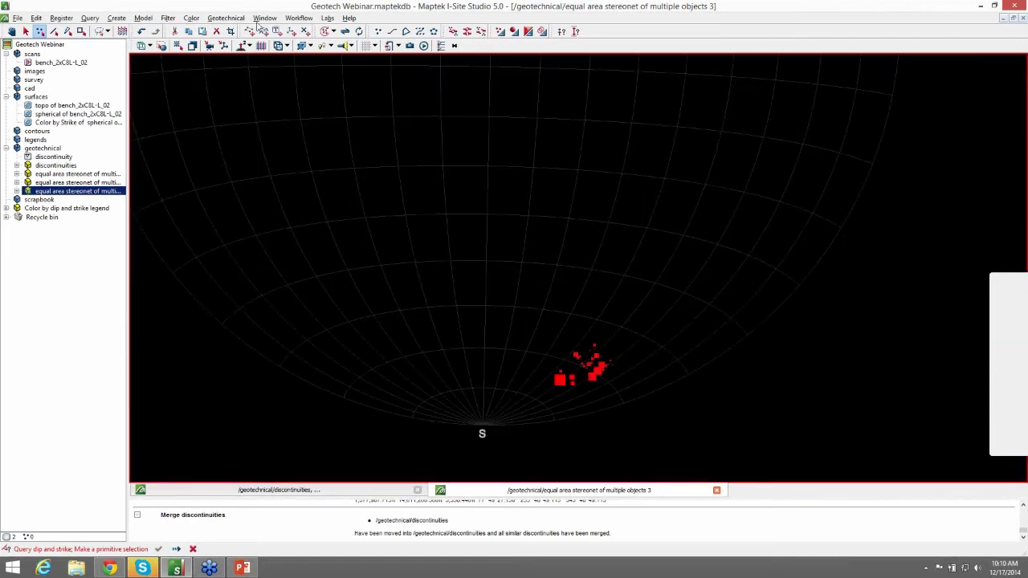
click(228, 19)
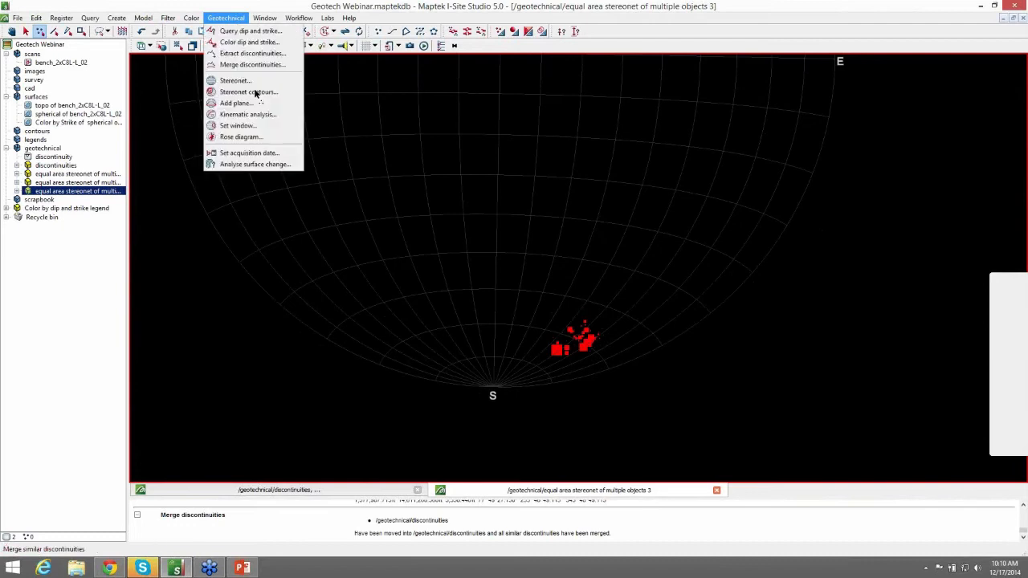
Review the Stereonet contours colour bands and weighting, then close the stereonet view.
click(247, 92)
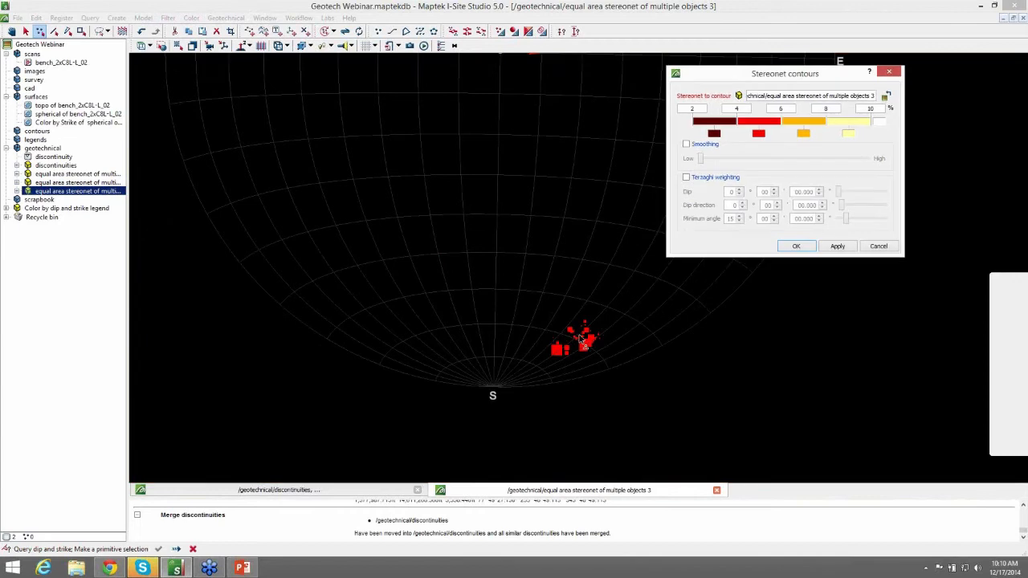
mouse_move(730, 350)
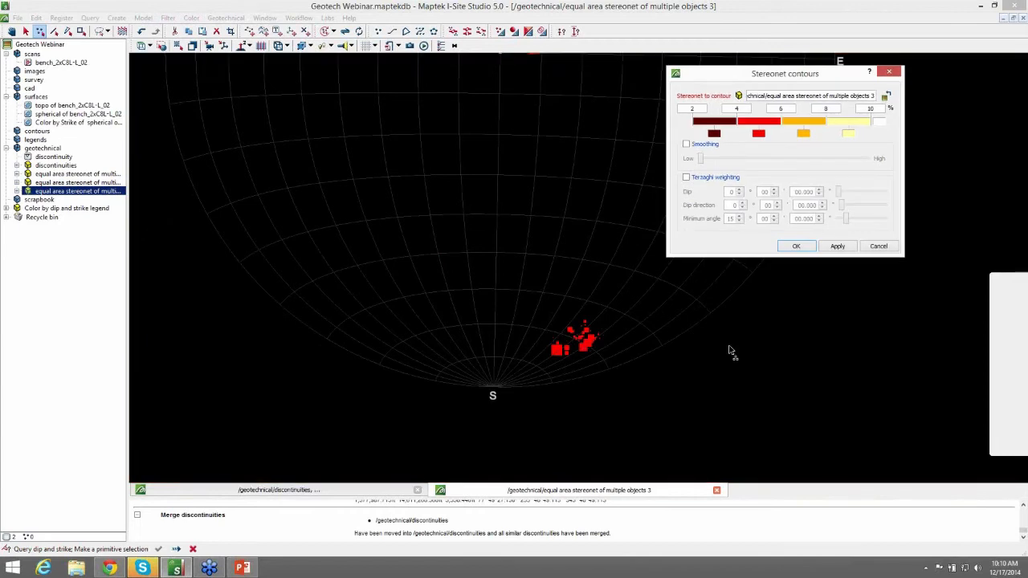
mouse_move(707, 98)
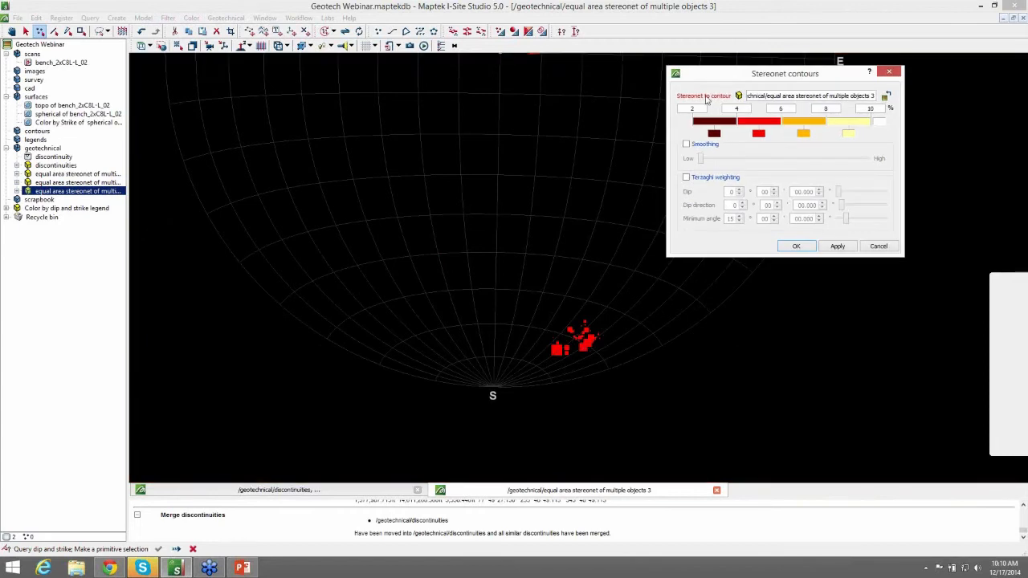
mouse_move(806, 155)
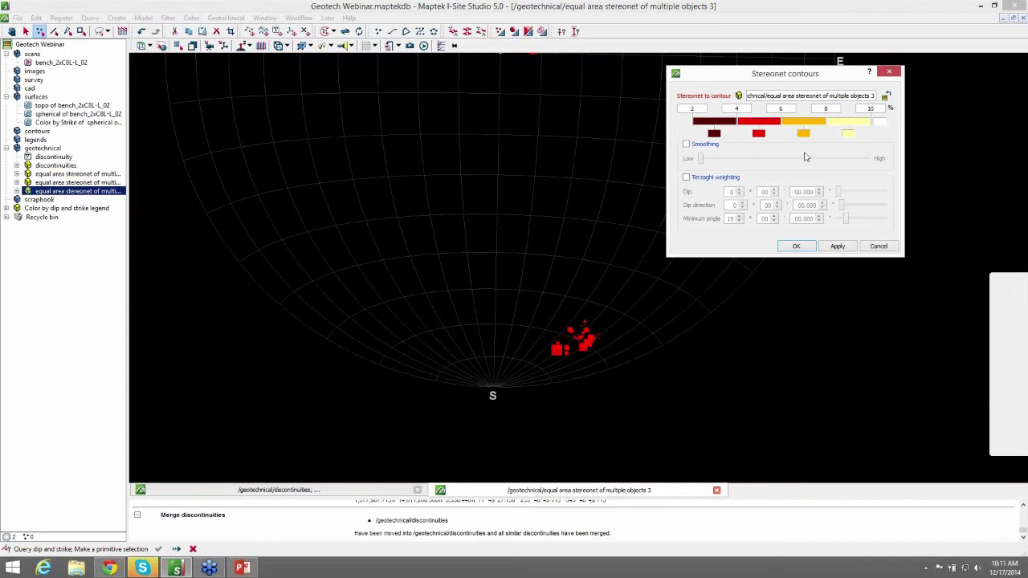
mouse_move(742, 122)
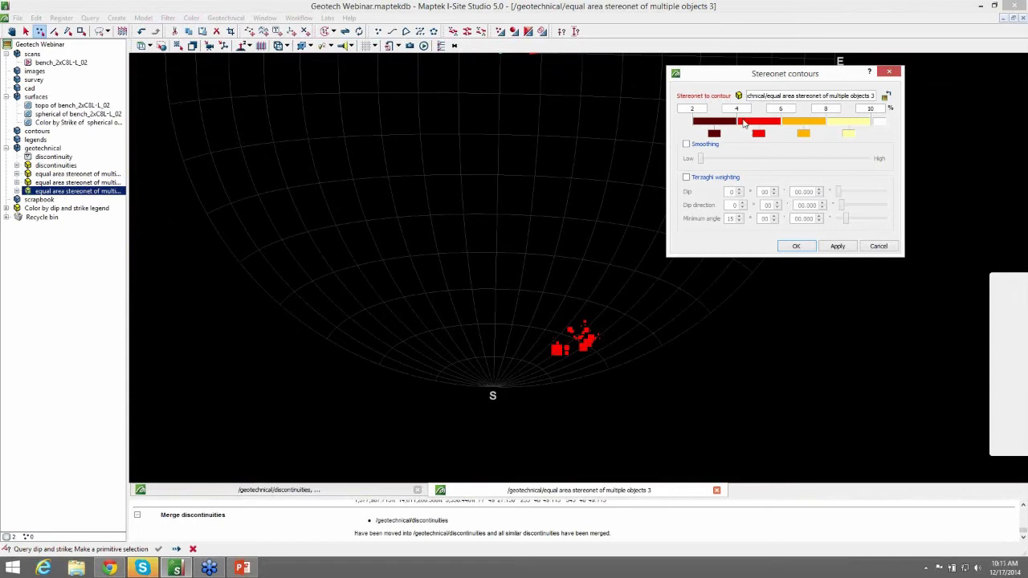
mouse_move(753, 109)
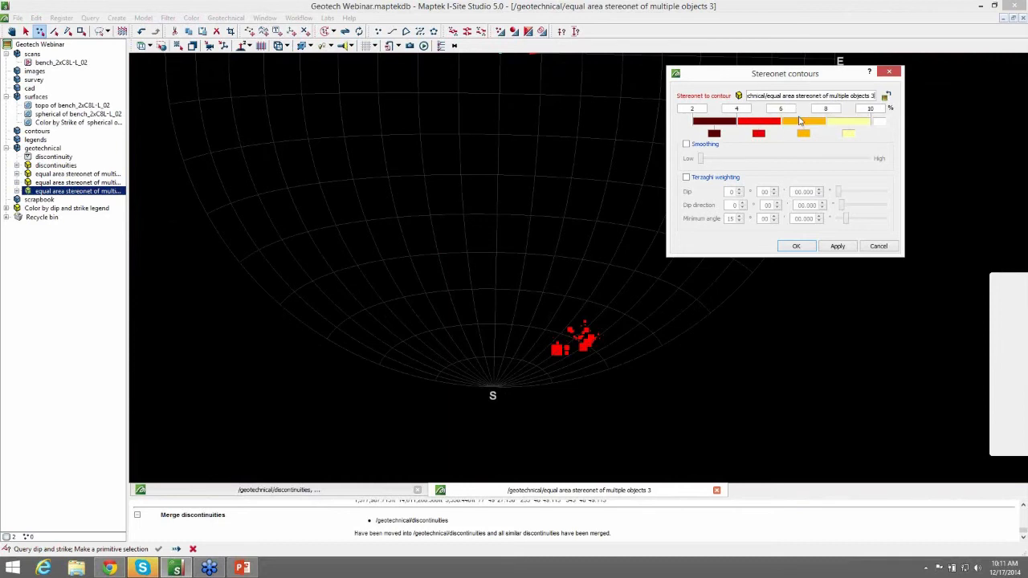
mouse_move(761, 157)
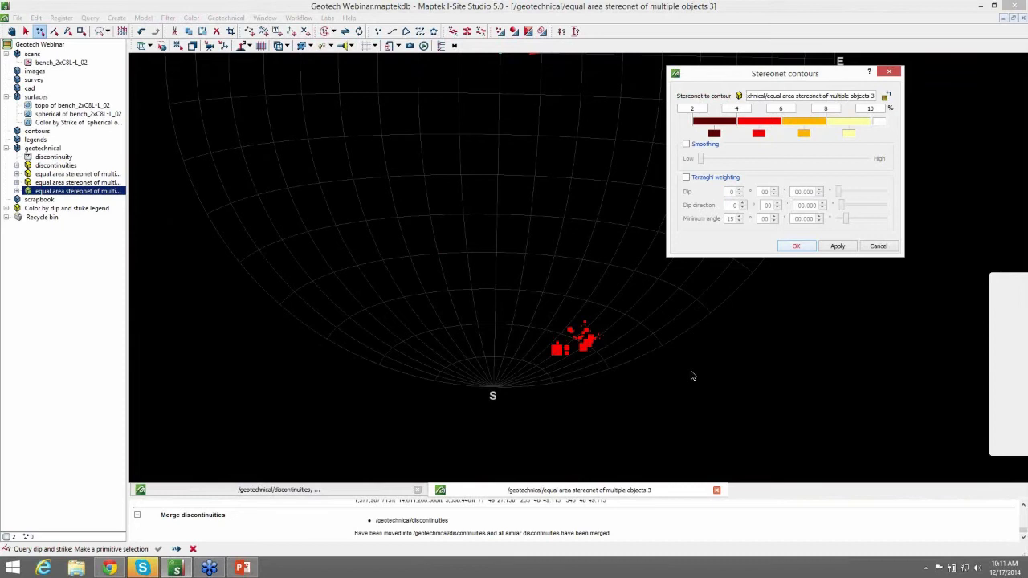
click(797, 246)
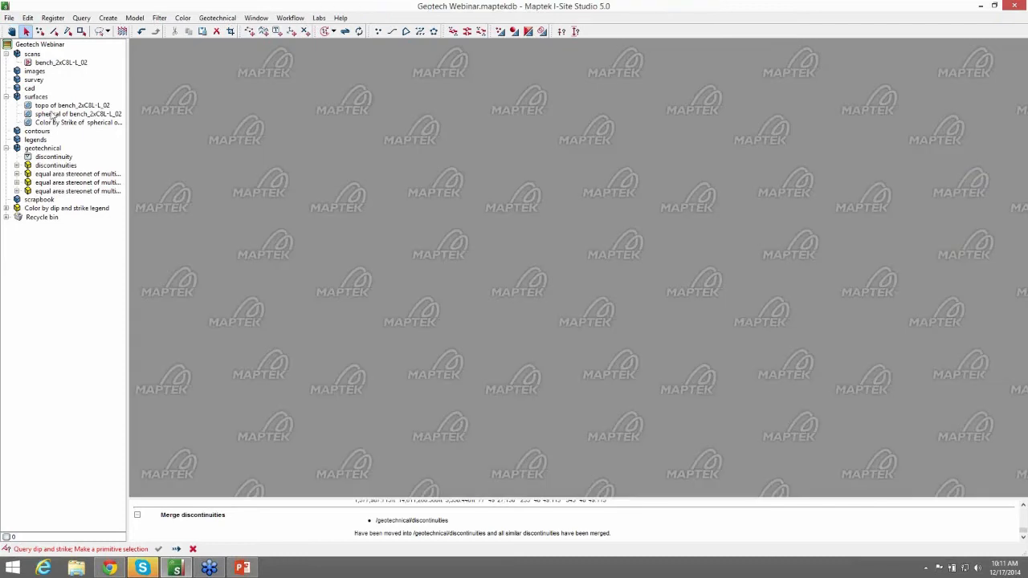
Display the spherical bench surface in a new view and orbit to look along the wall.
click(71, 114)
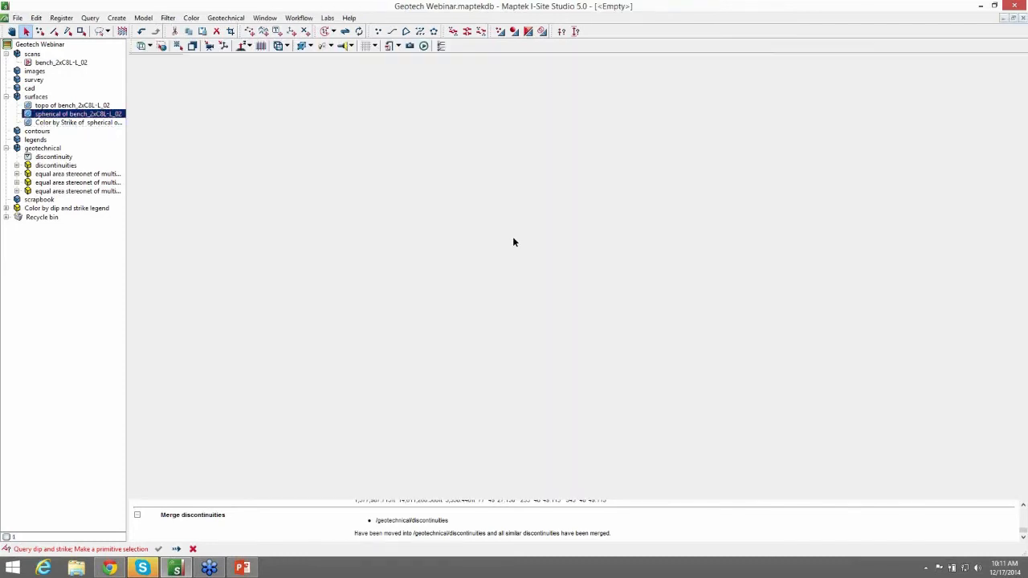
double_click(67, 113)
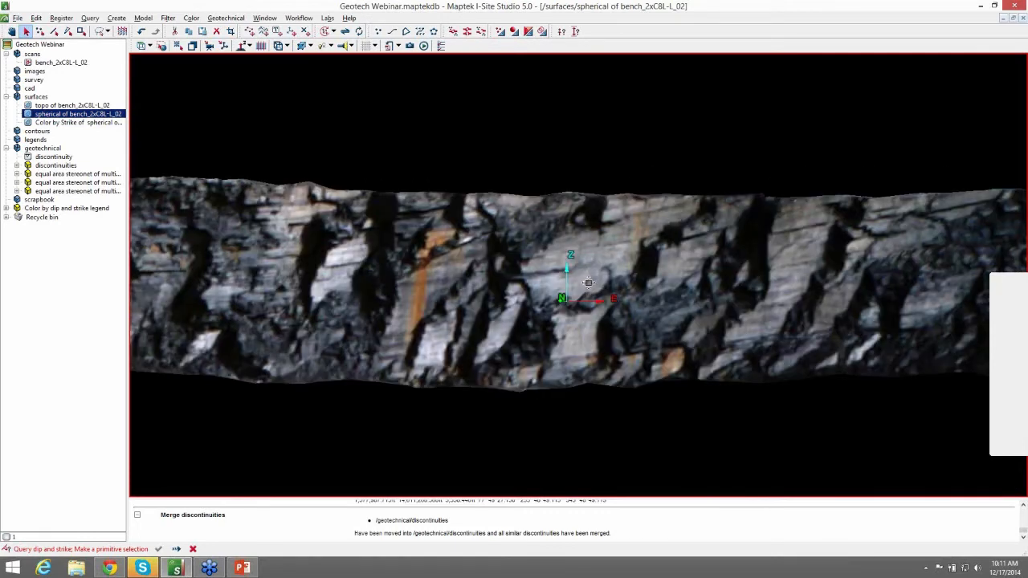
drag(588, 283, 650, 297)
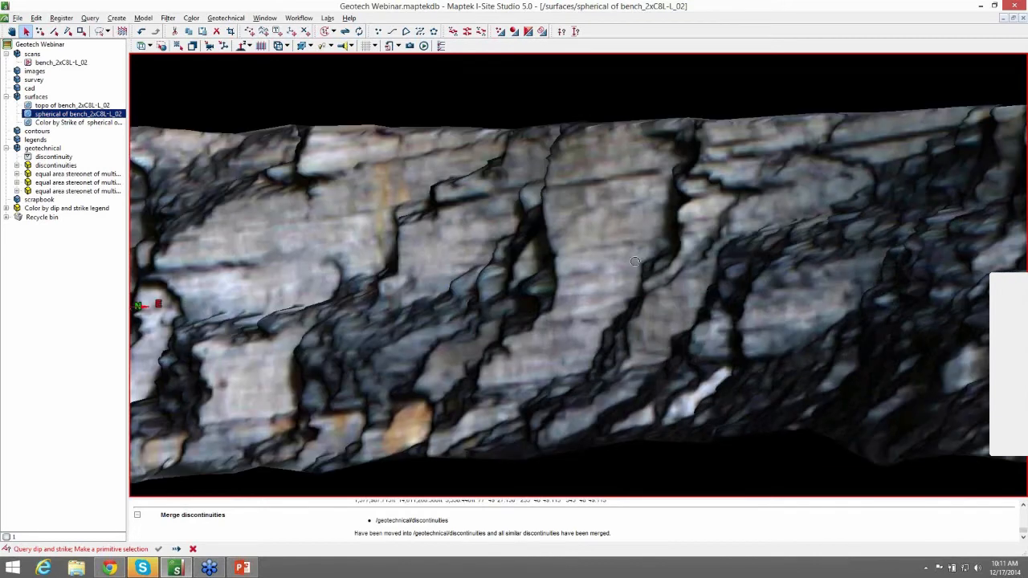
drag(634, 260, 491, 270)
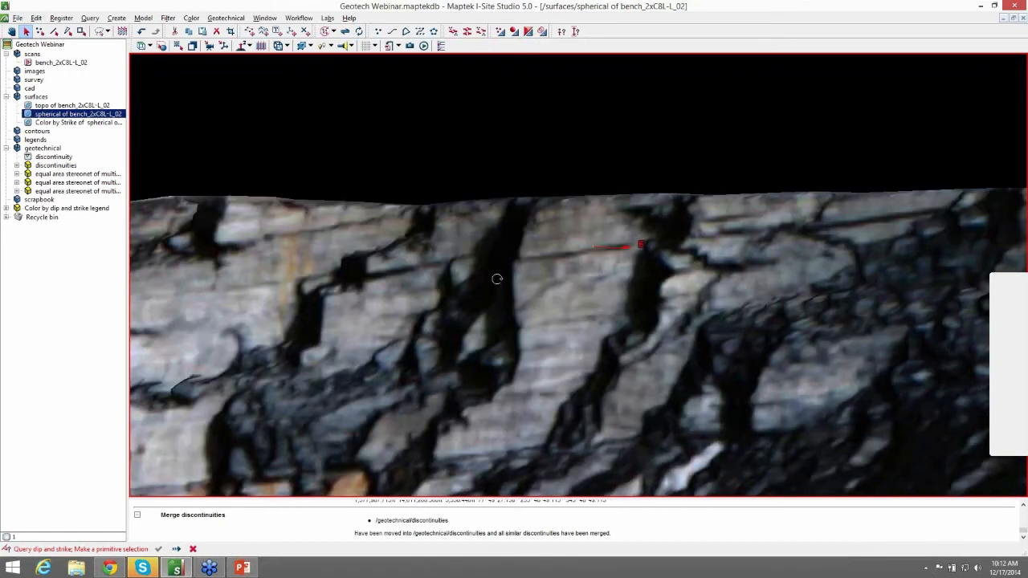
Dismiss the Geotechnical list and bring up the Model surface-modelling commands.
click(228, 19)
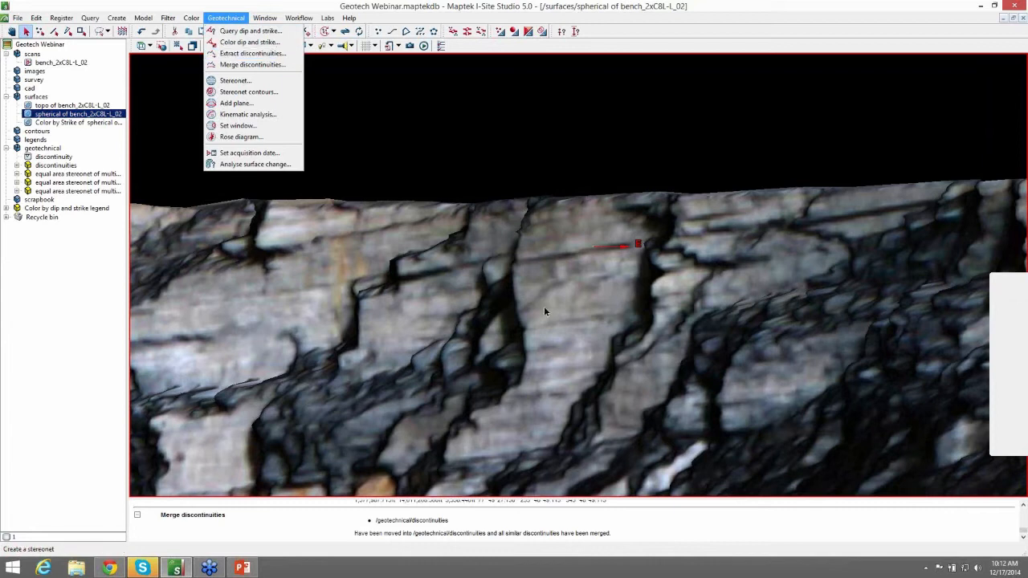
click(249, 30)
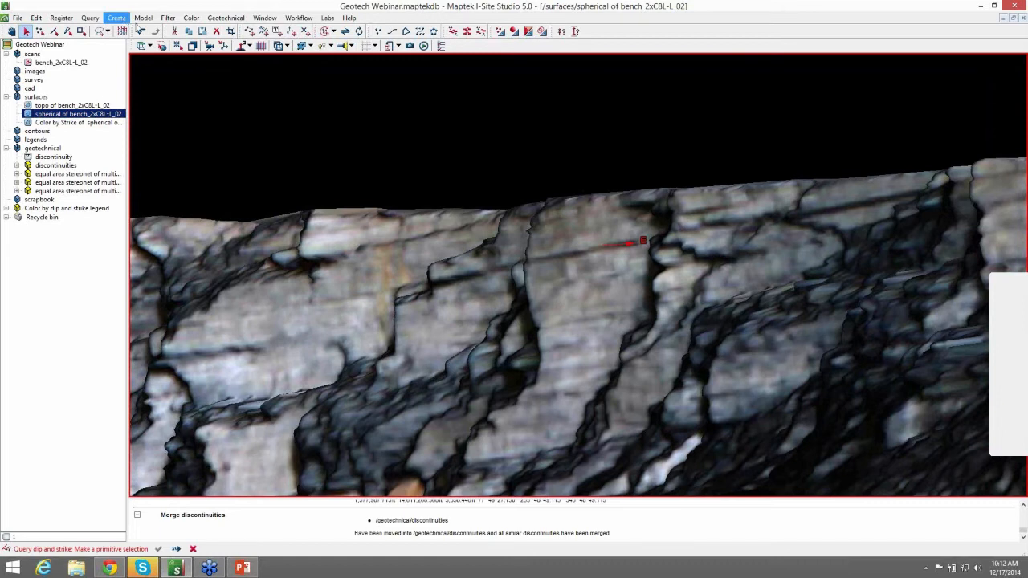
click(141, 20)
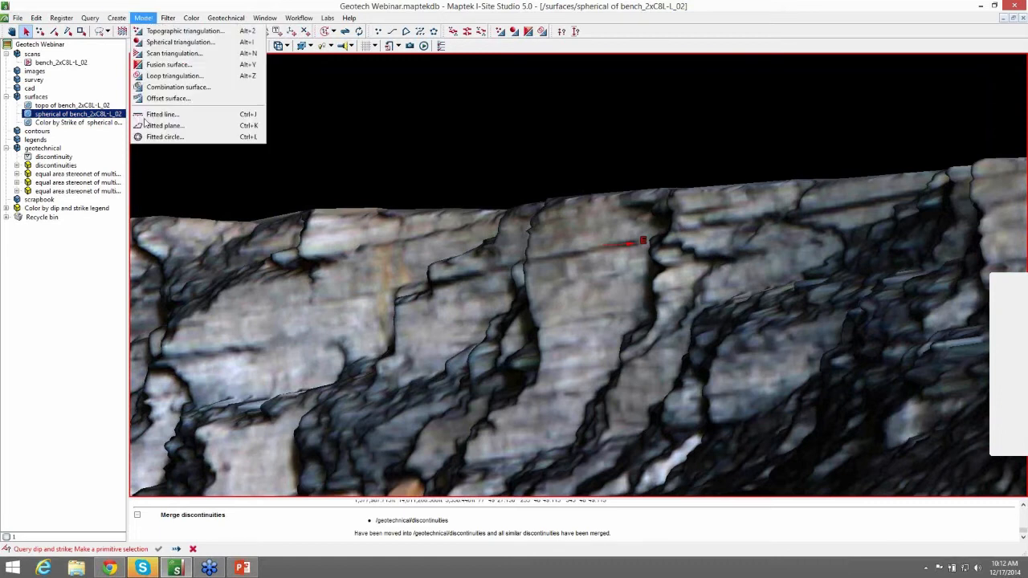
Fit a plane through points picked along a joint trace and orbit to view it edge-on.
click(164, 126)
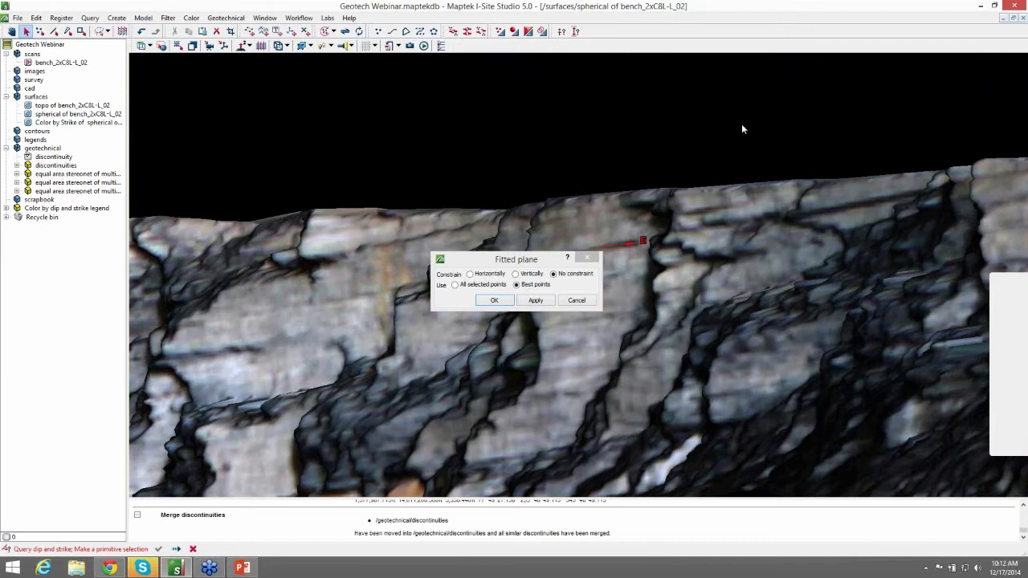
drag(516, 259, 784, 100)
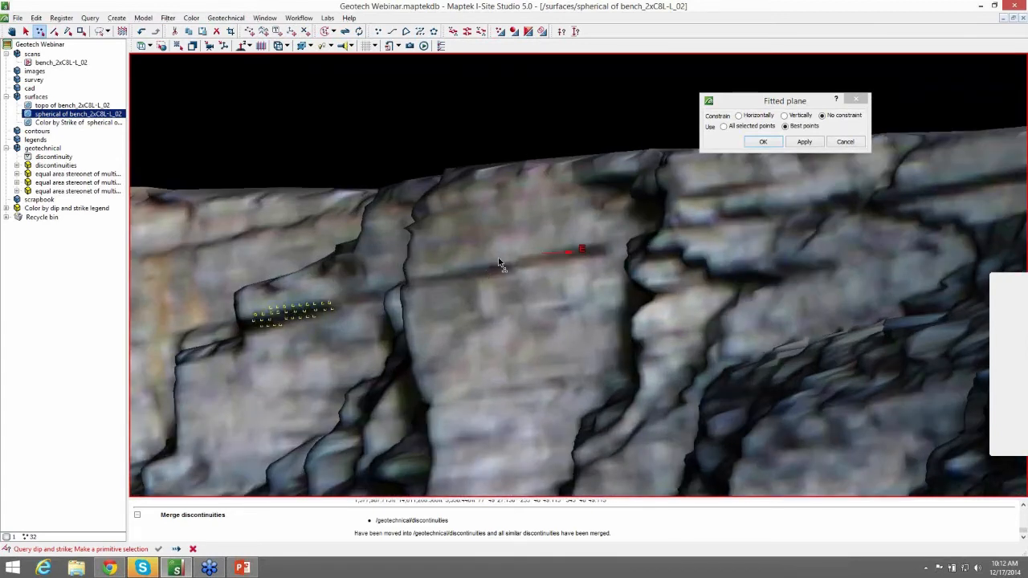
mouse_move(481, 265)
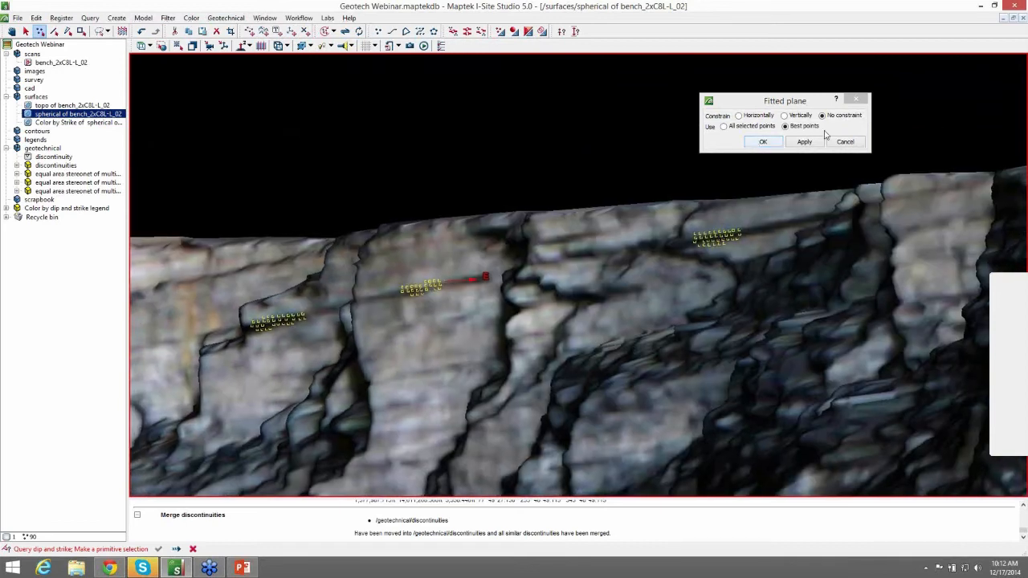
mouse_move(759, 165)
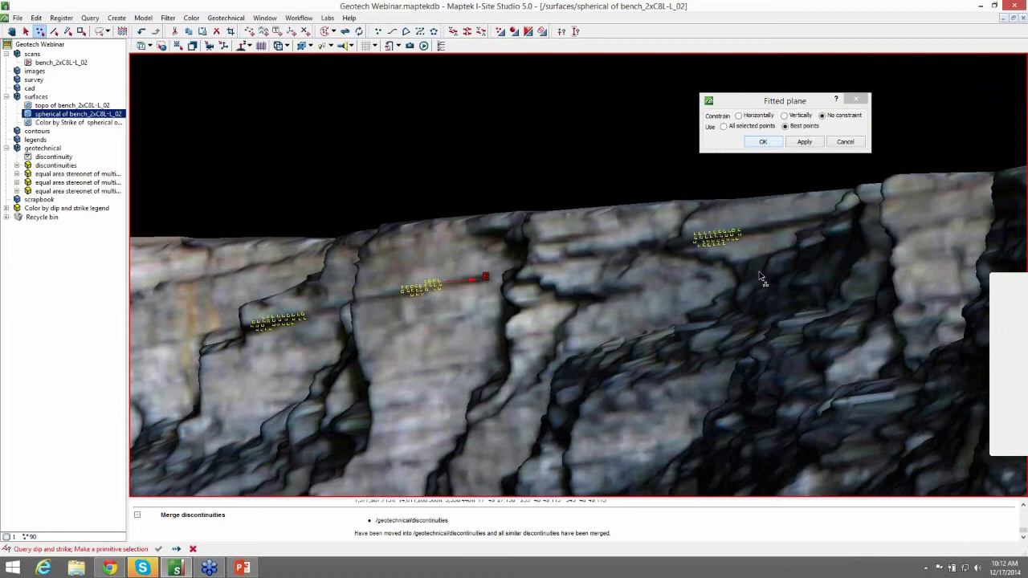
click(762, 141)
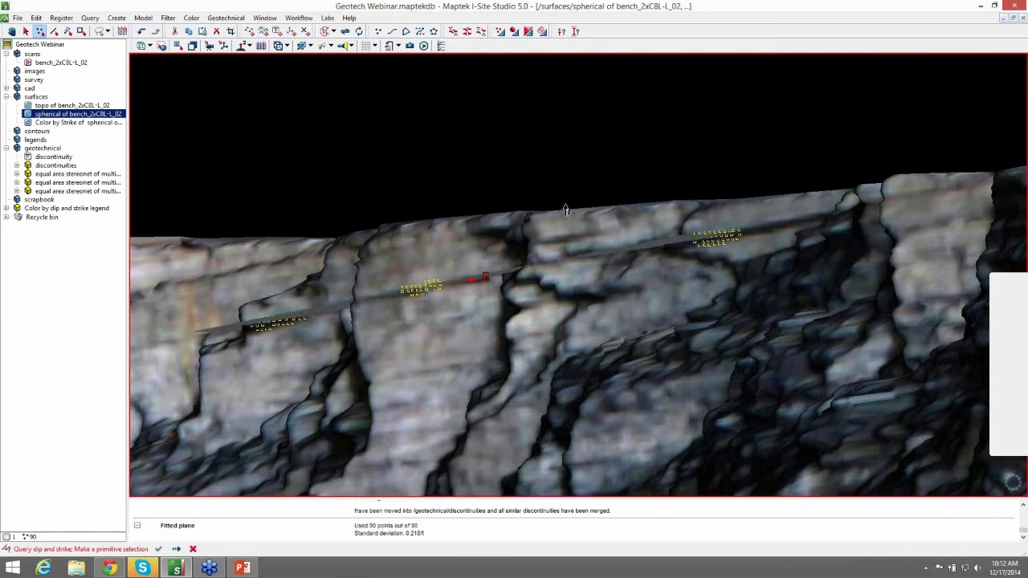
drag(565, 209, 559, 249)
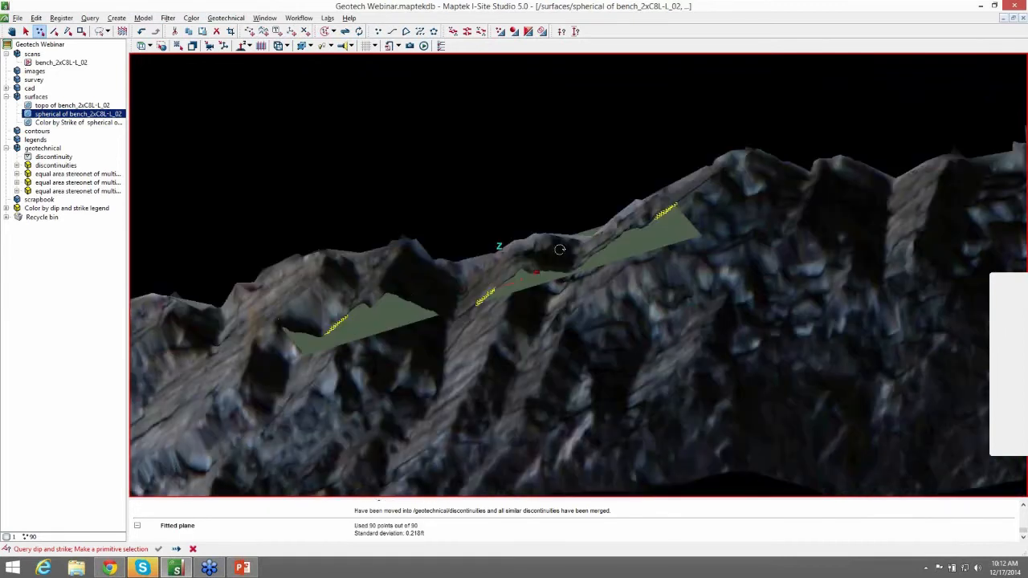
drag(559, 249, 512, 312)
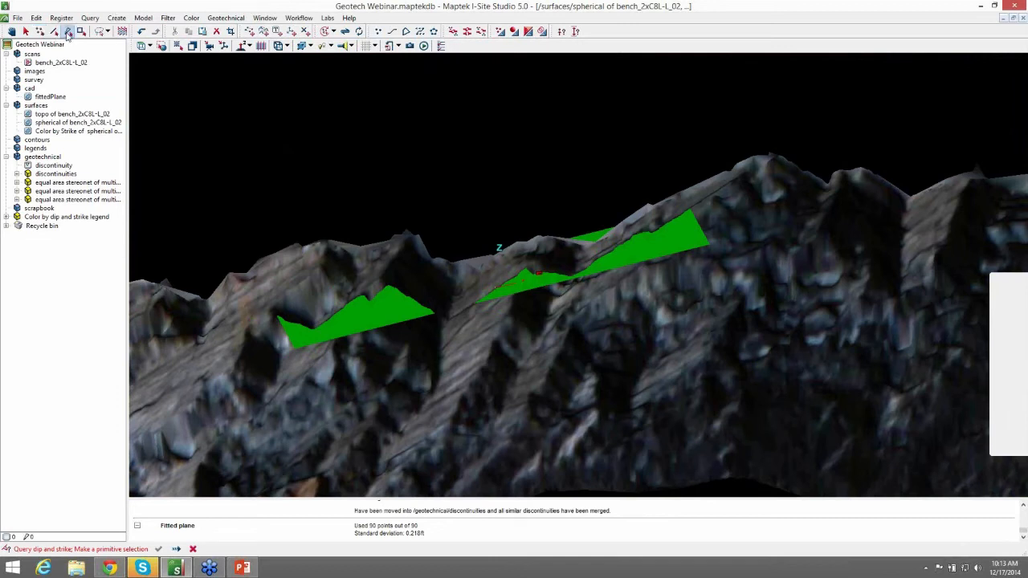
mouse_move(81, 33)
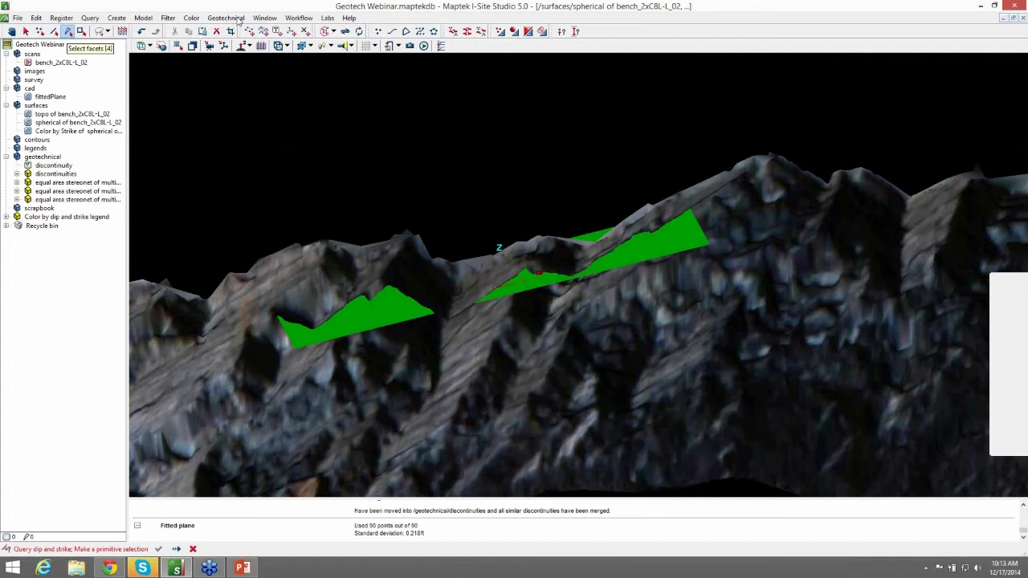
Query the fitted plane's dip 7°00'00.475" and strike 148°44'48.246" as discontinuity 2, then select discontinuities.
click(224, 18)
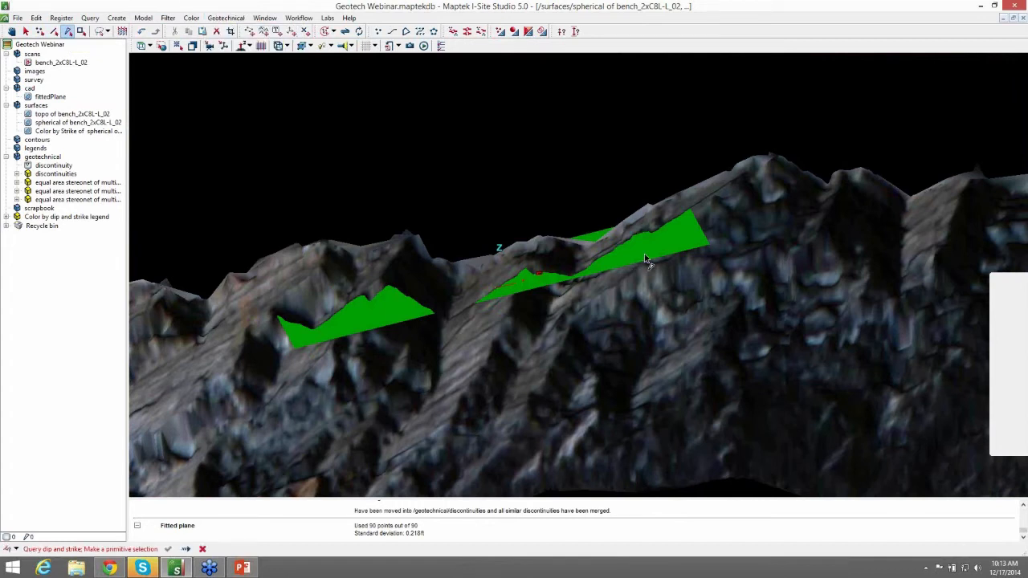
click(51, 97)
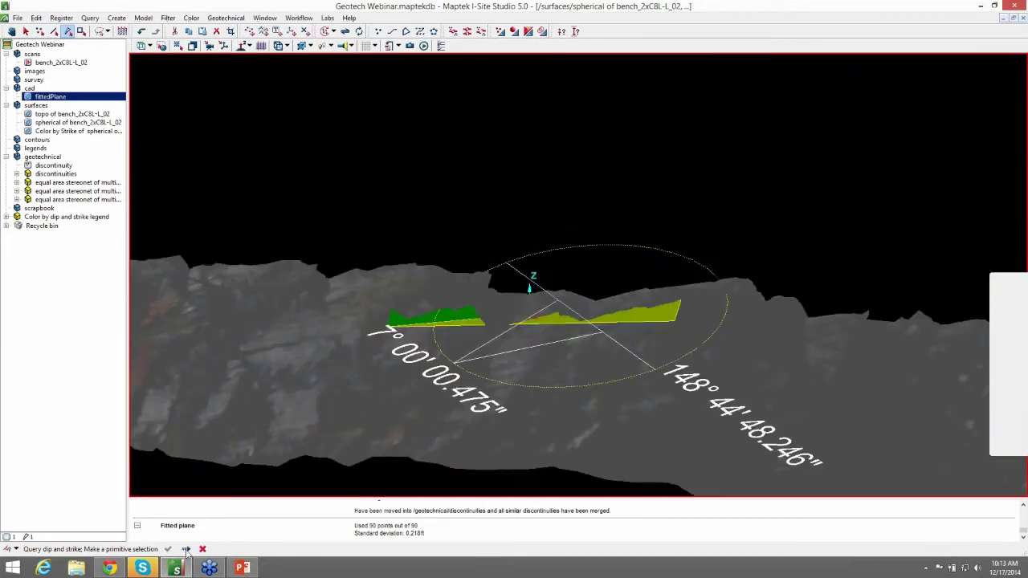
mouse_move(186, 547)
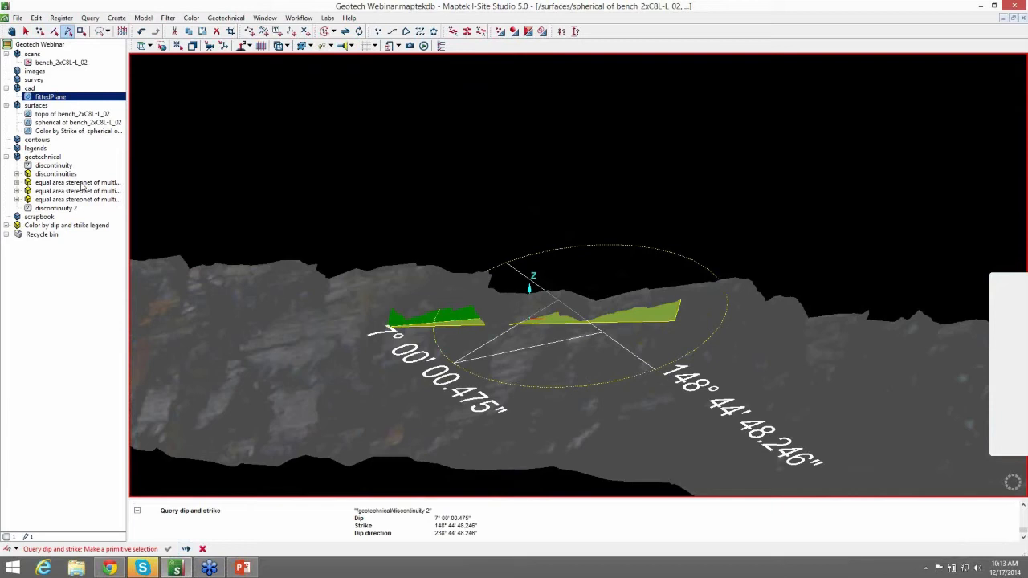
mouse_move(465, 307)
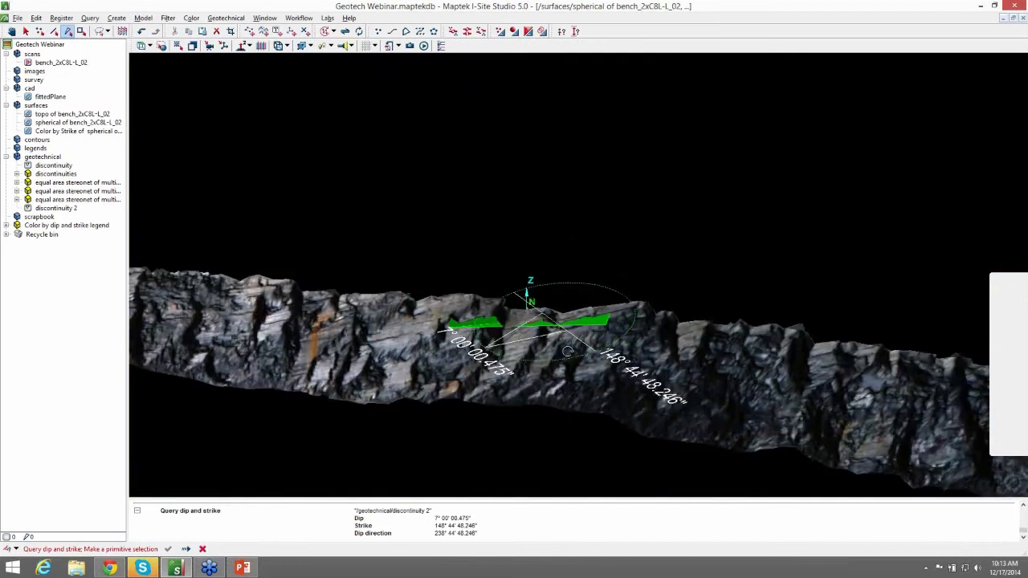
click(55, 173)
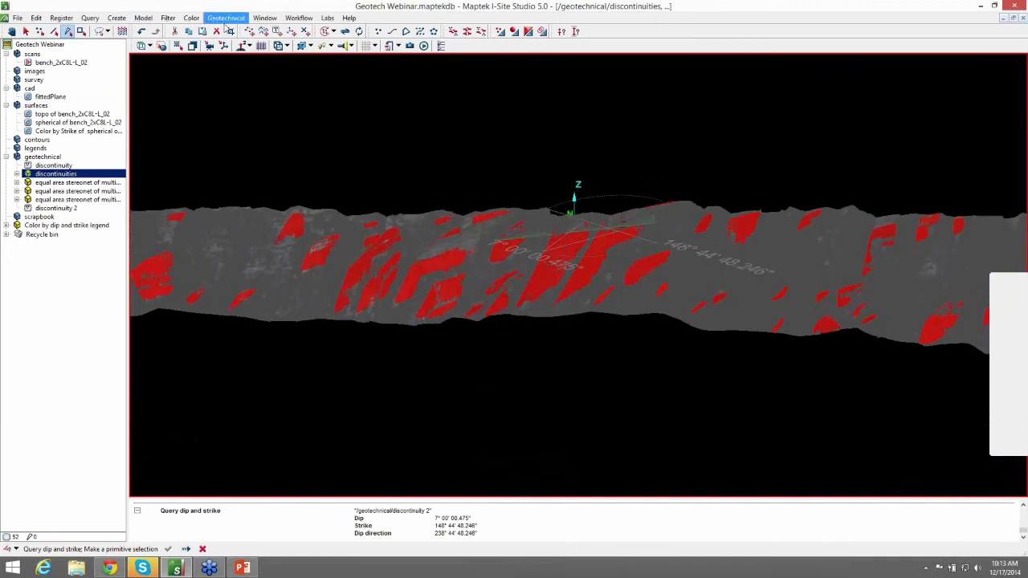
Generate a contoured equal area stereonet of the discontinuities via Stereonet contours.
click(225, 18)
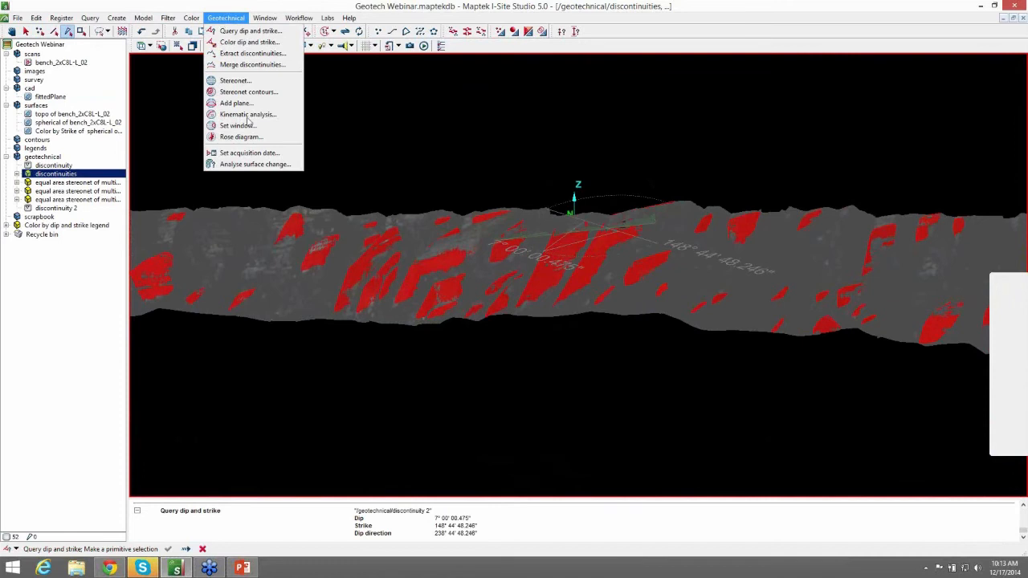
mouse_move(247, 114)
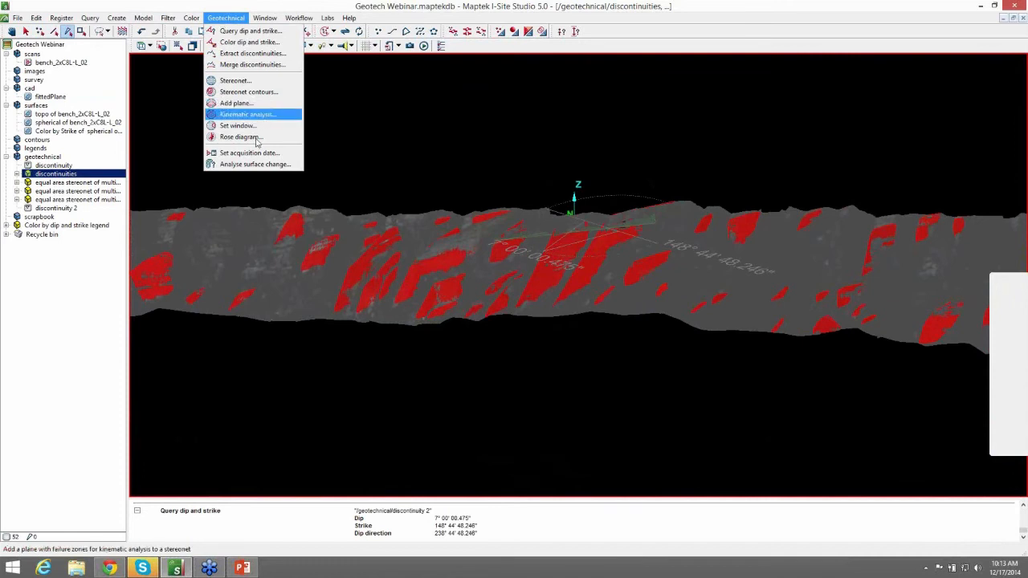
mouse_move(243, 136)
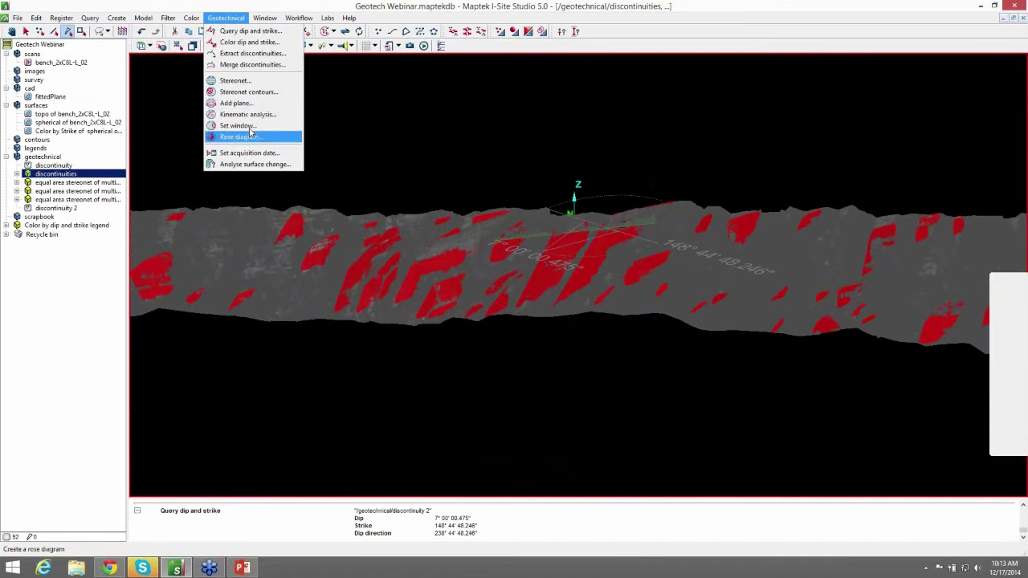
mouse_move(241, 126)
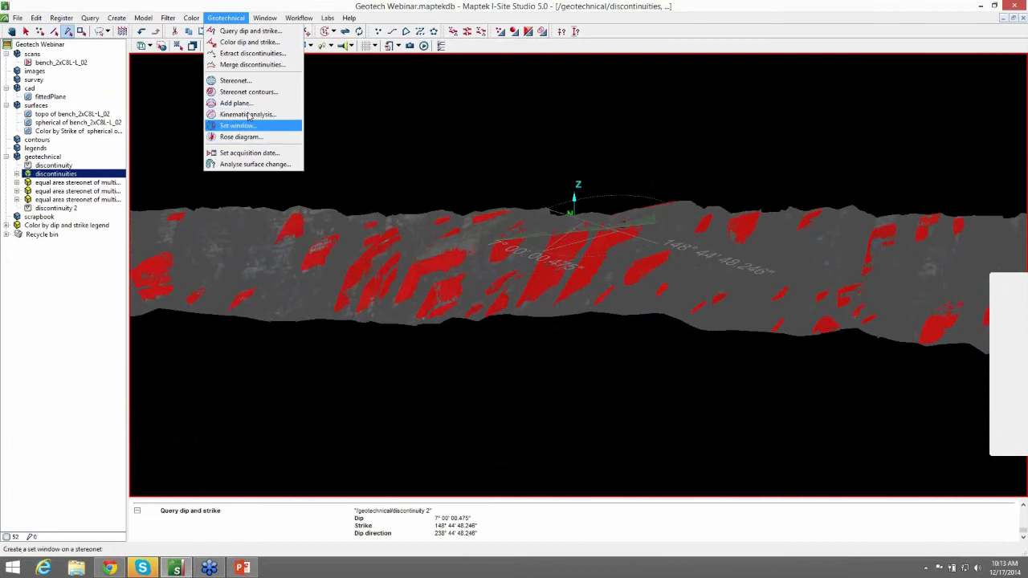
mouse_move(247, 91)
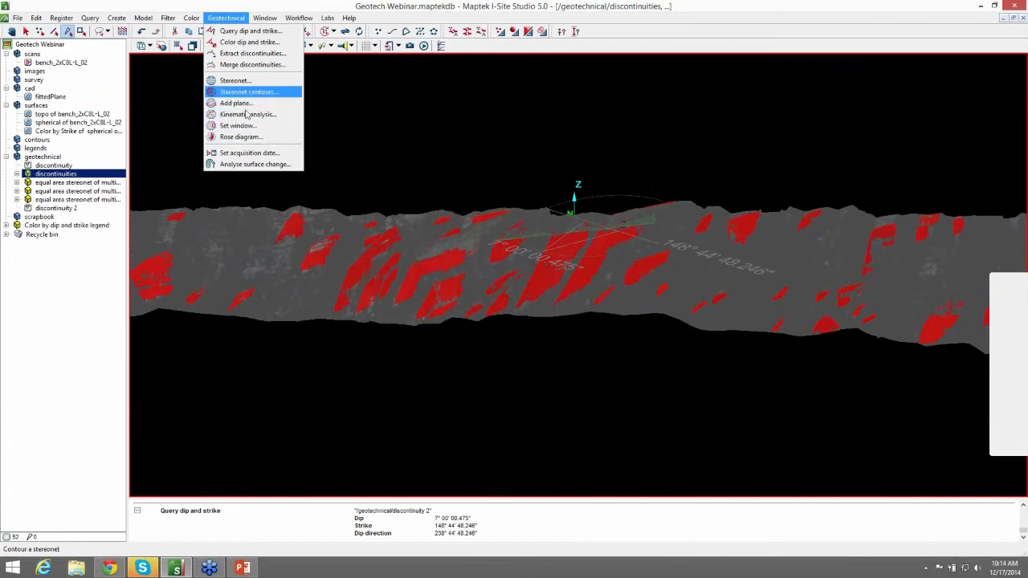
click(234, 103)
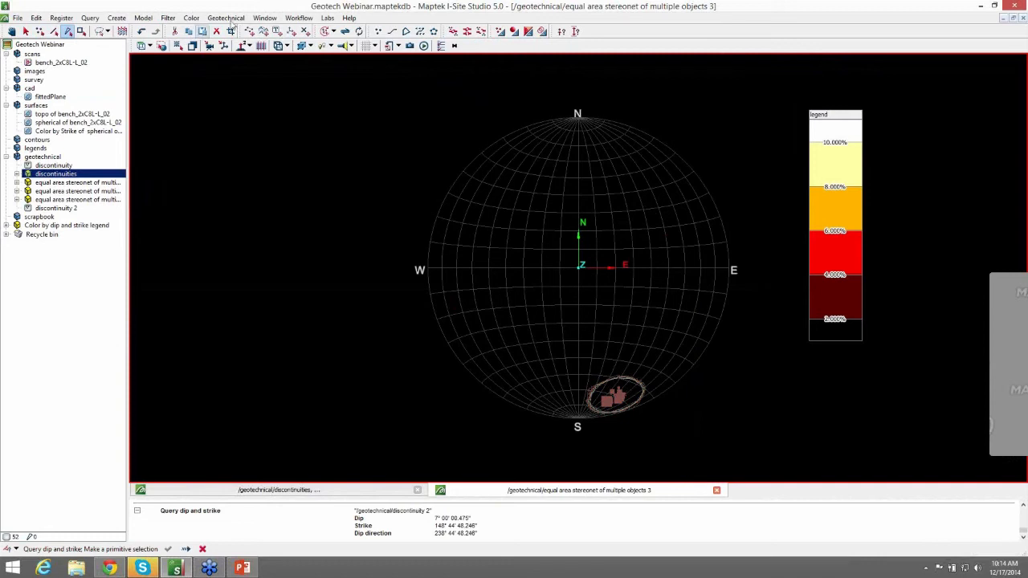
Define a set window around the southern pole cluster, keeping the centre trend/plunge and spans.
click(225, 17)
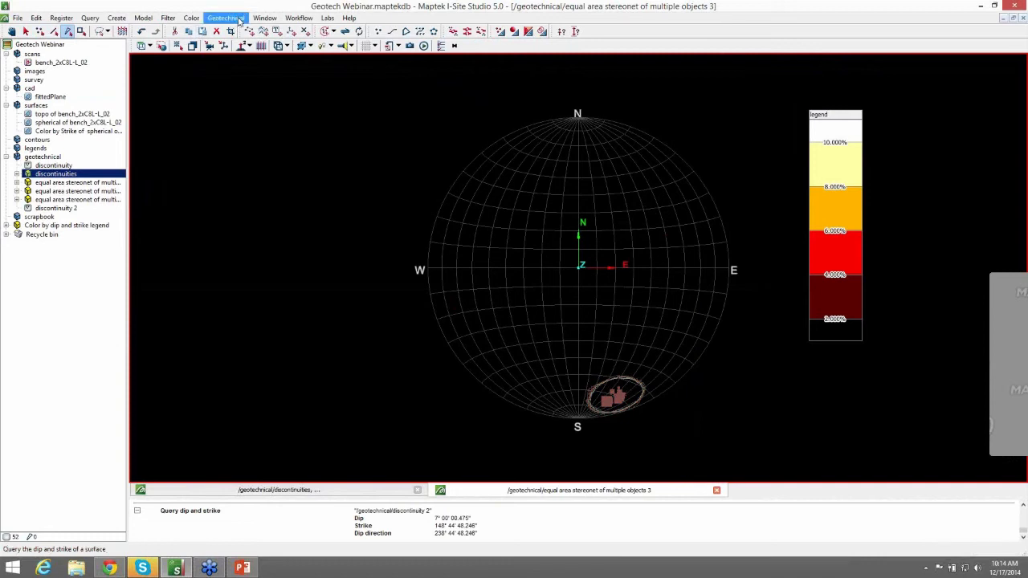
click(263, 18)
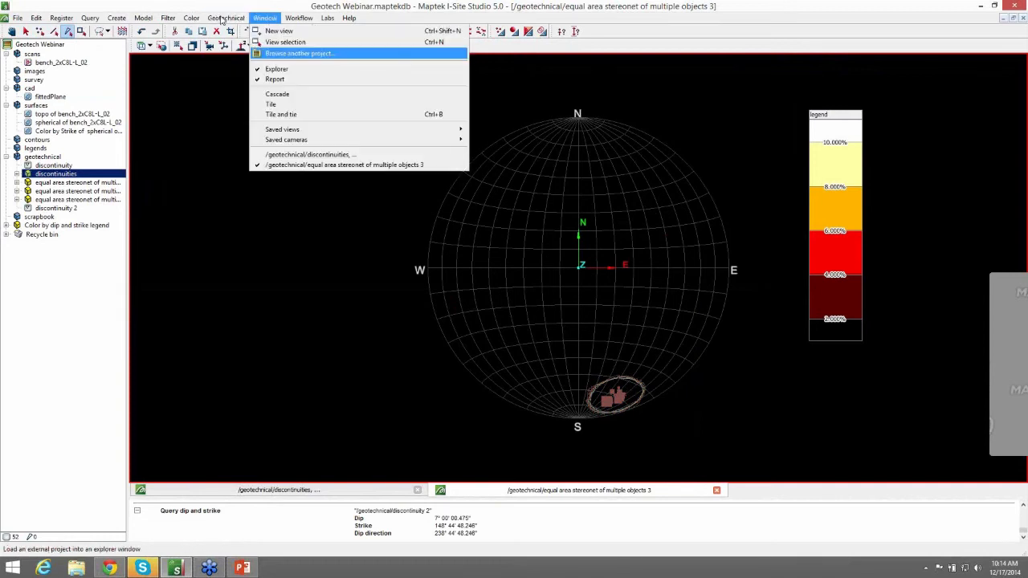
click(225, 18)
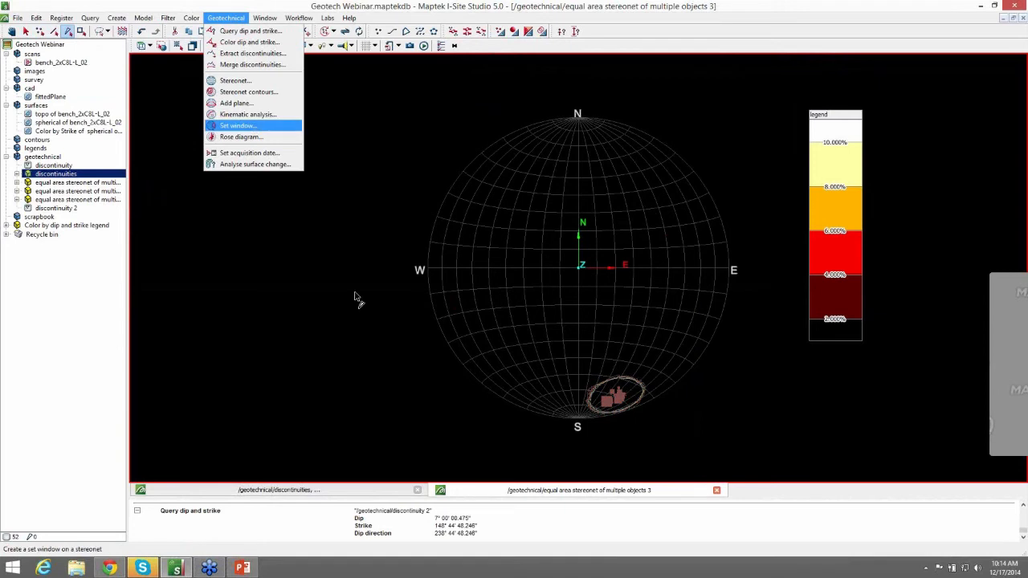
click(238, 125)
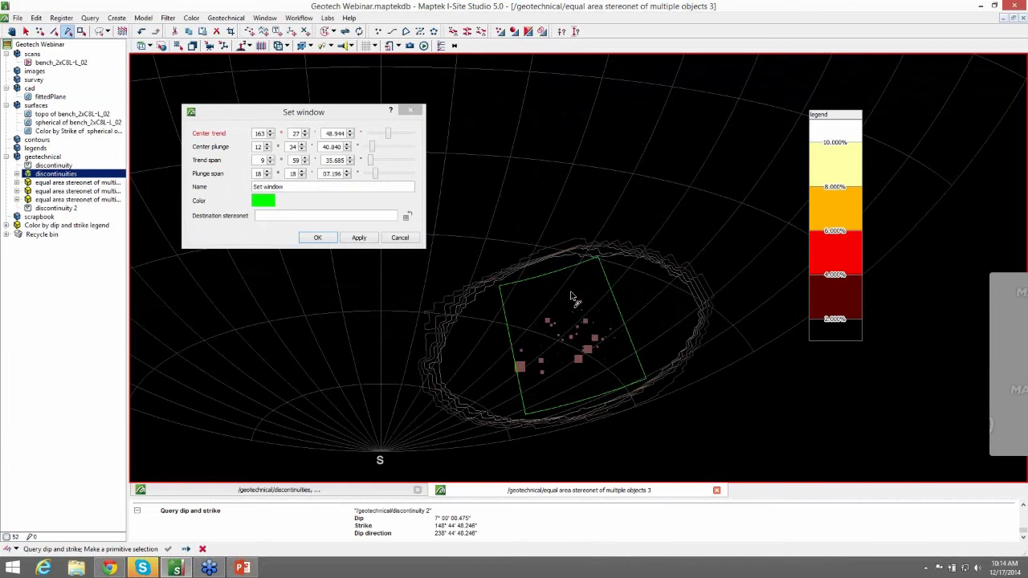
mouse_move(582, 265)
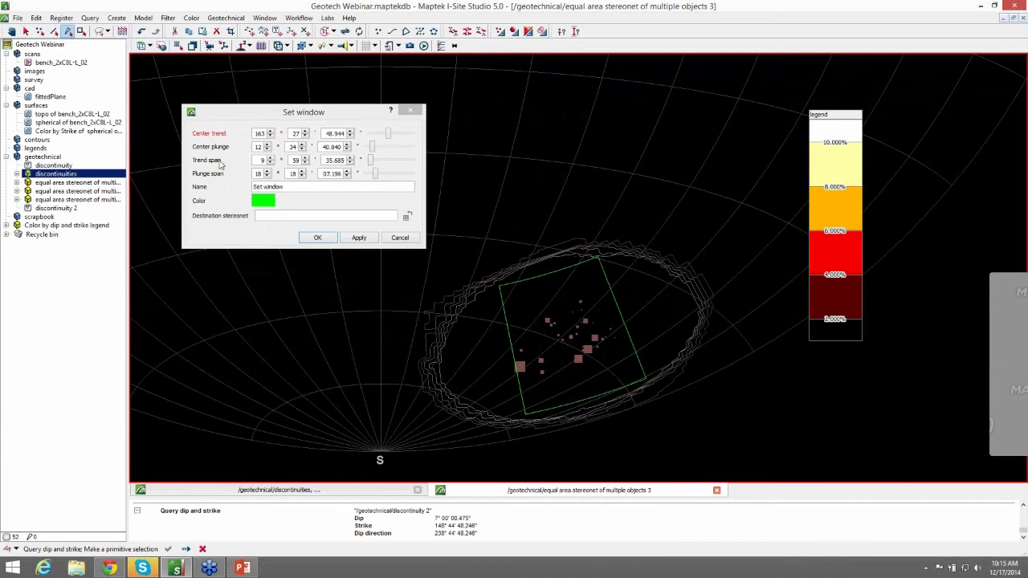
mouse_move(582, 312)
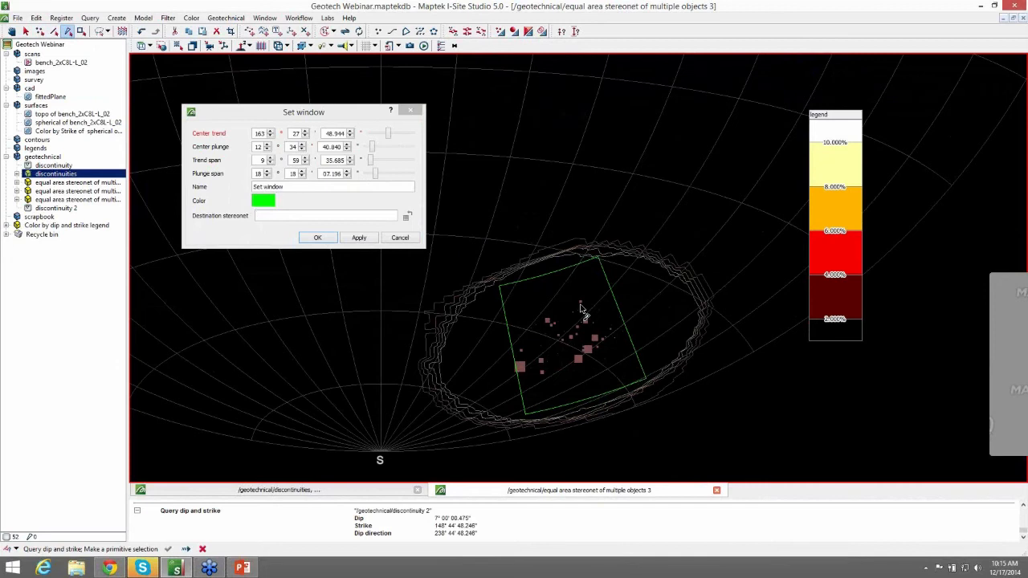
mouse_move(538, 377)
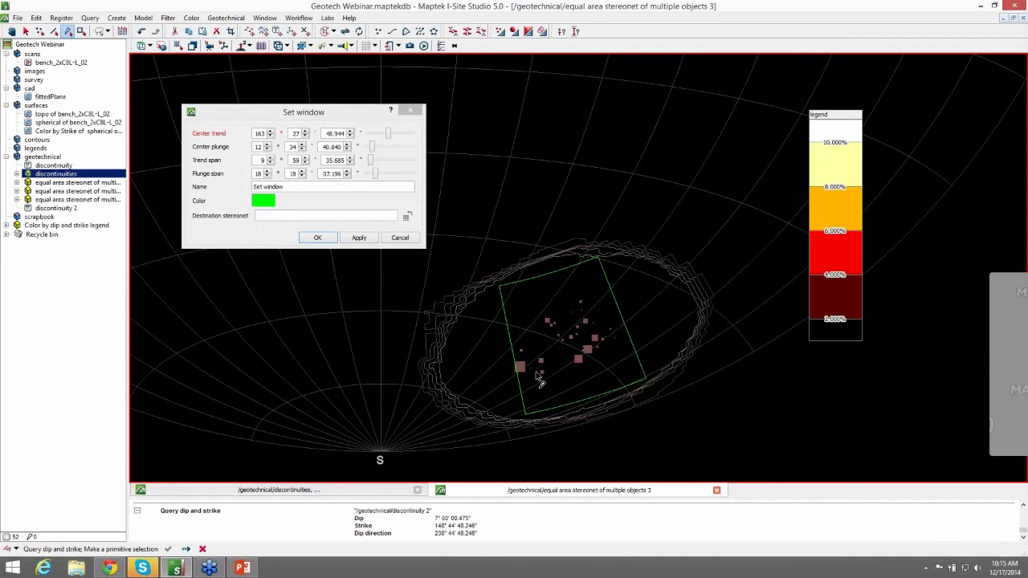
mouse_move(405, 170)
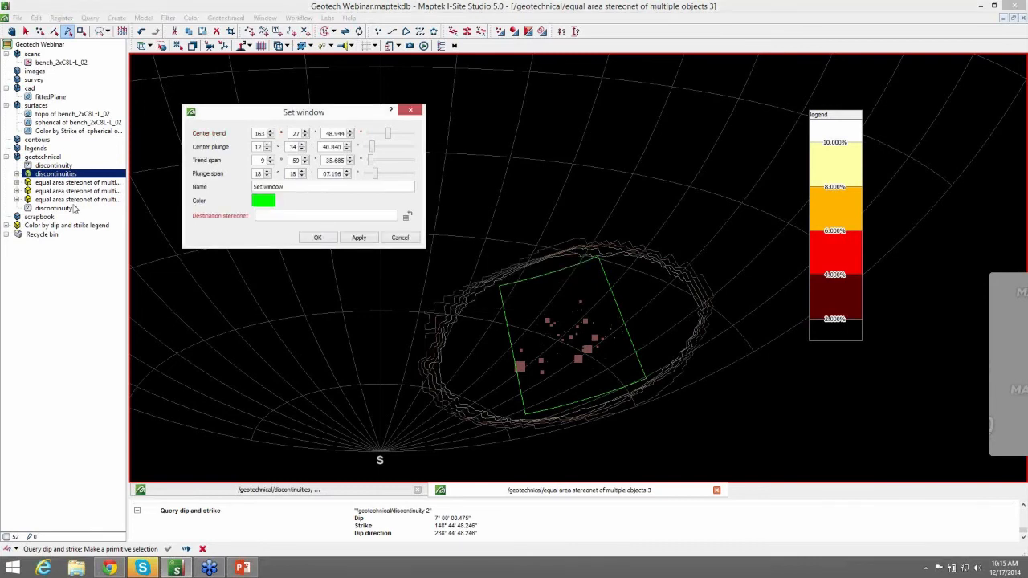
click(318, 237)
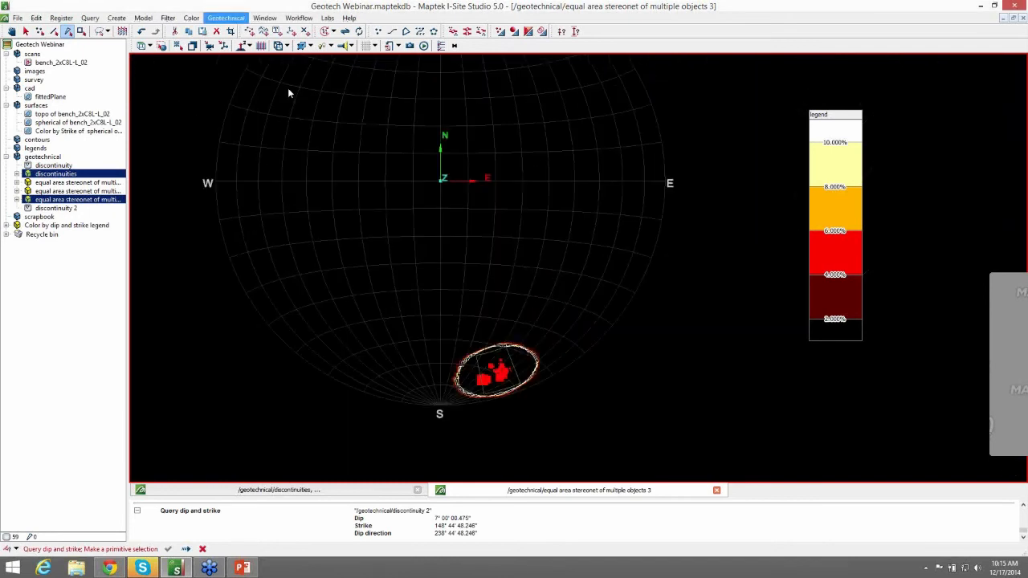
Create a Strike rose diagram of the discontinuities with the default angular divisions.
click(227, 18)
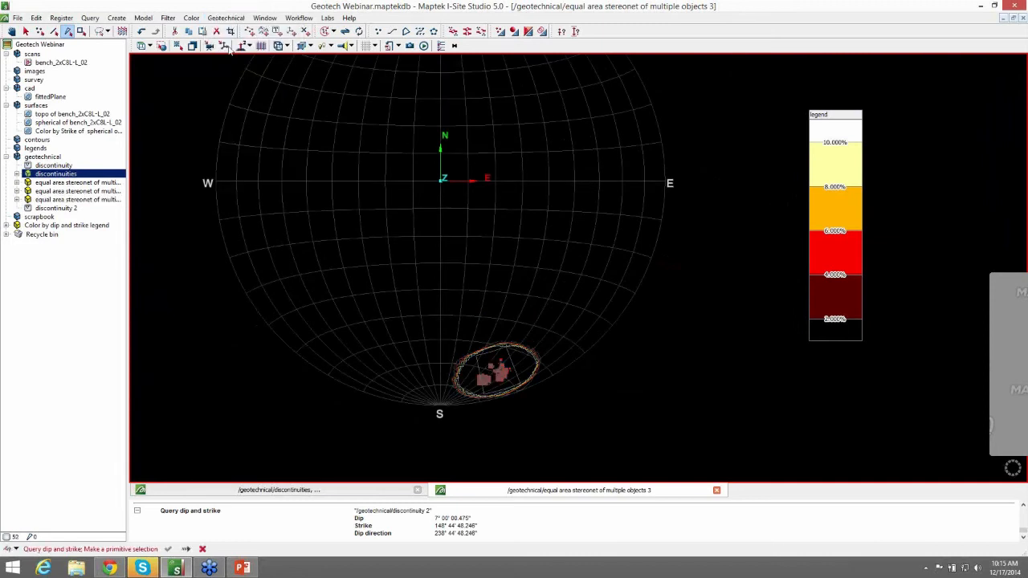
click(225, 18)
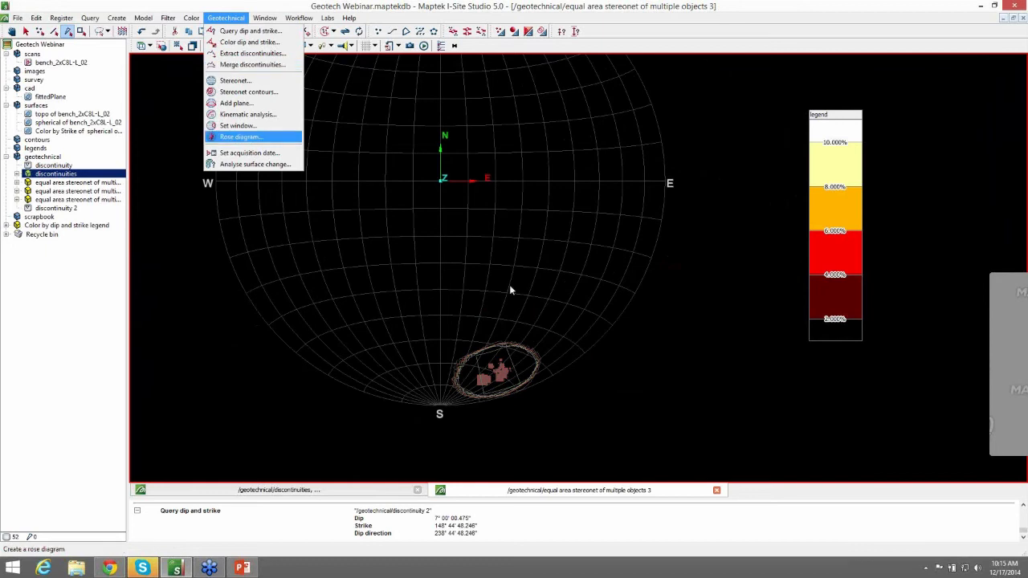
click(239, 136)
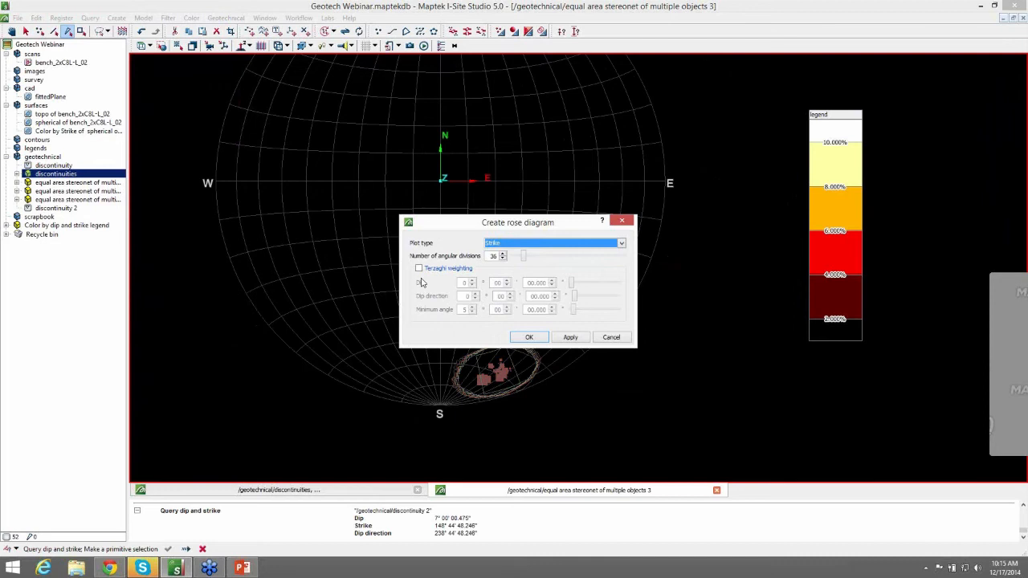
mouse_move(451, 292)
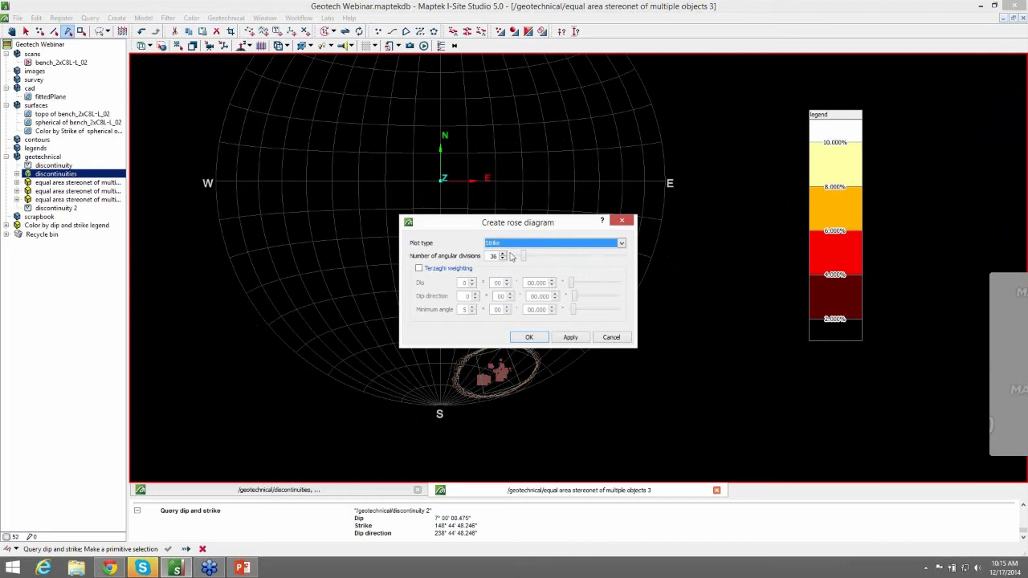
mouse_move(511, 255)
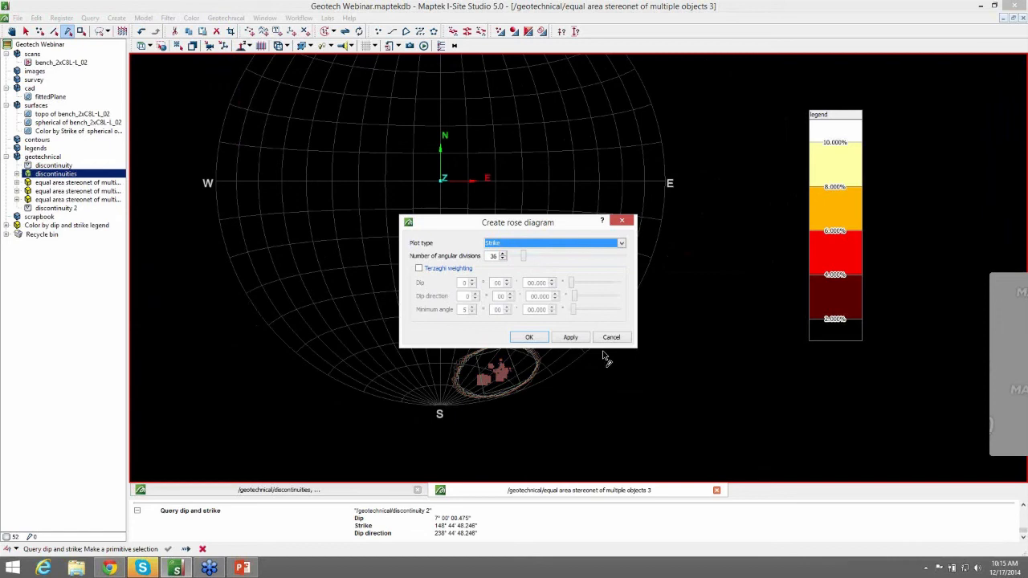
click(530, 338)
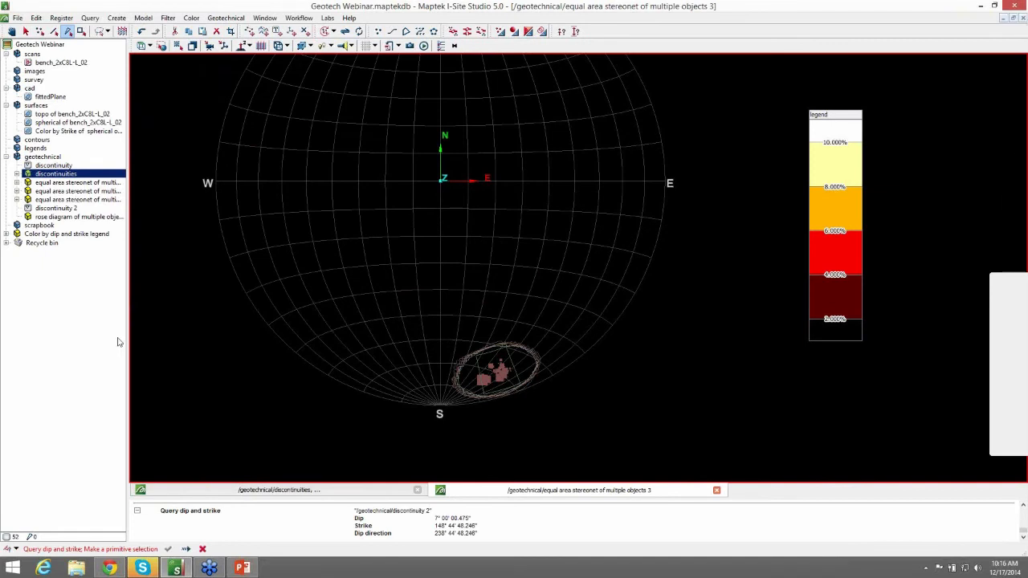
Start Kinematic analysis from the Geotechnical menu and orbit the discontinuities to inspect the planes.
click(224, 18)
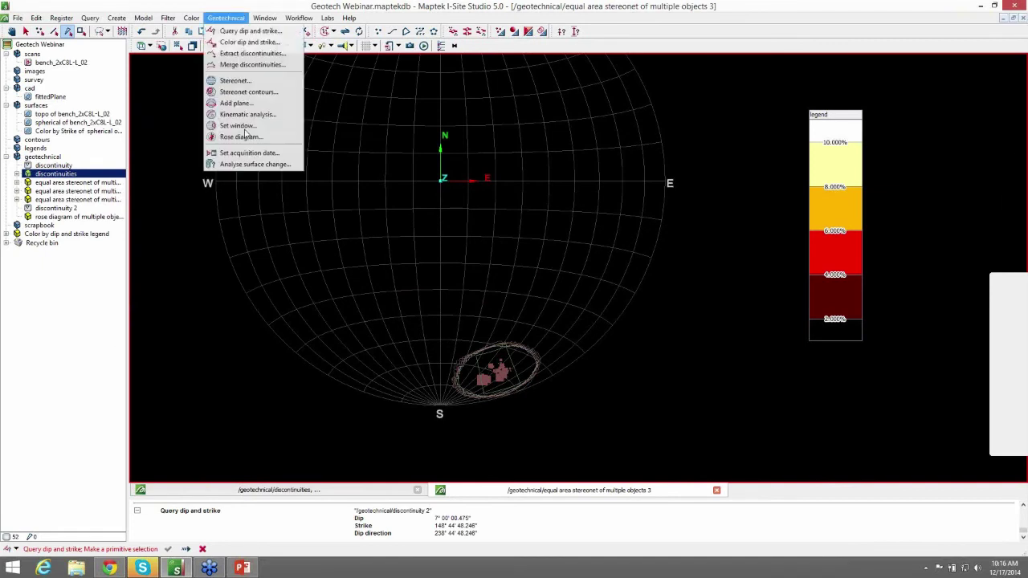
mouse_move(252, 114)
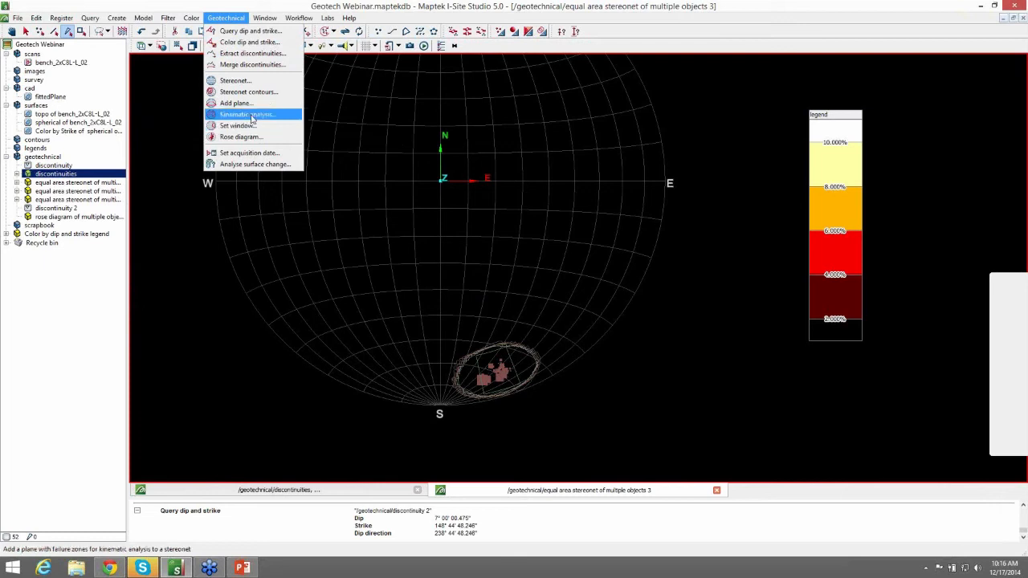
mouse_move(508, 339)
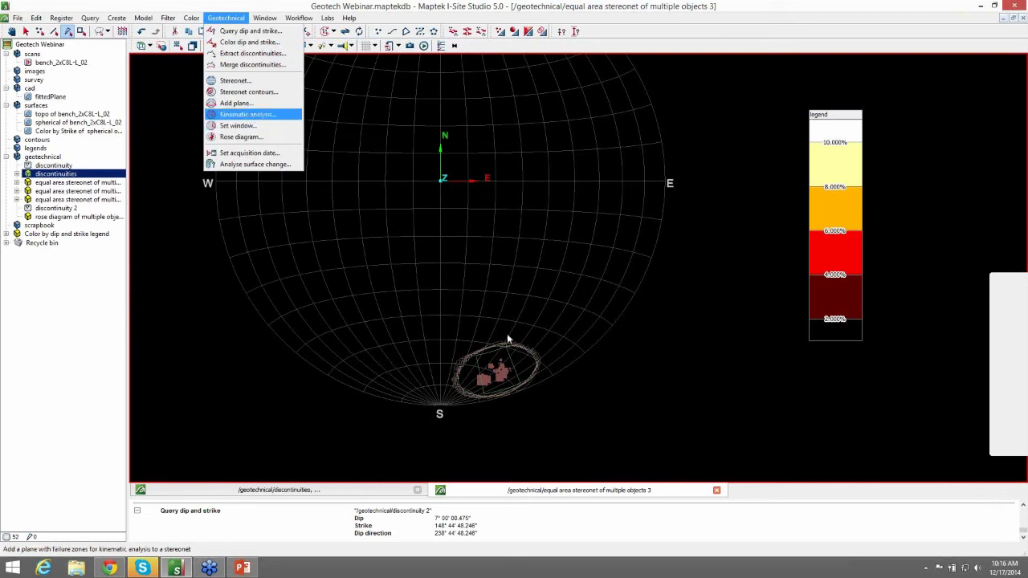
click(248, 114)
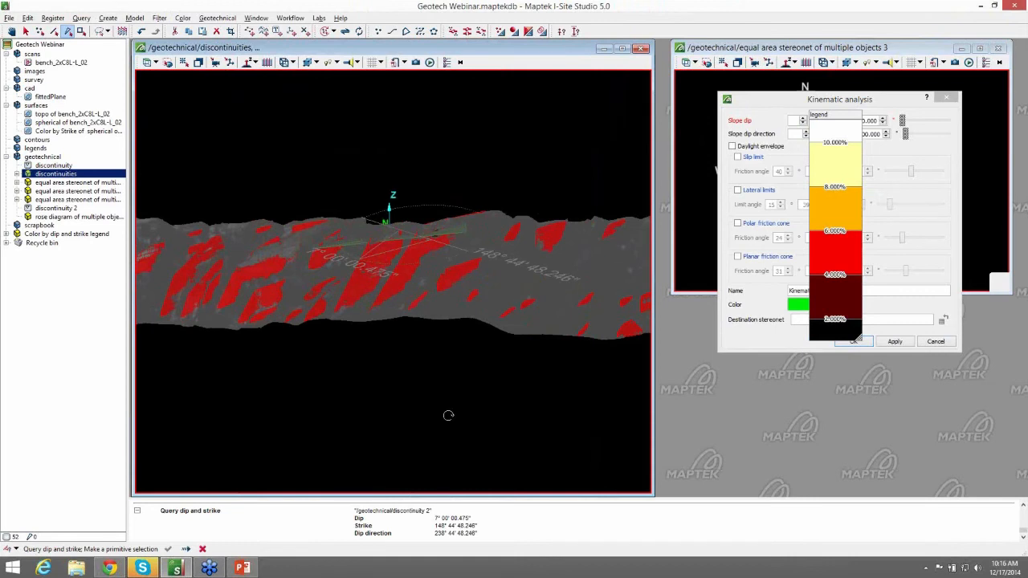
drag(448, 415, 369, 267)
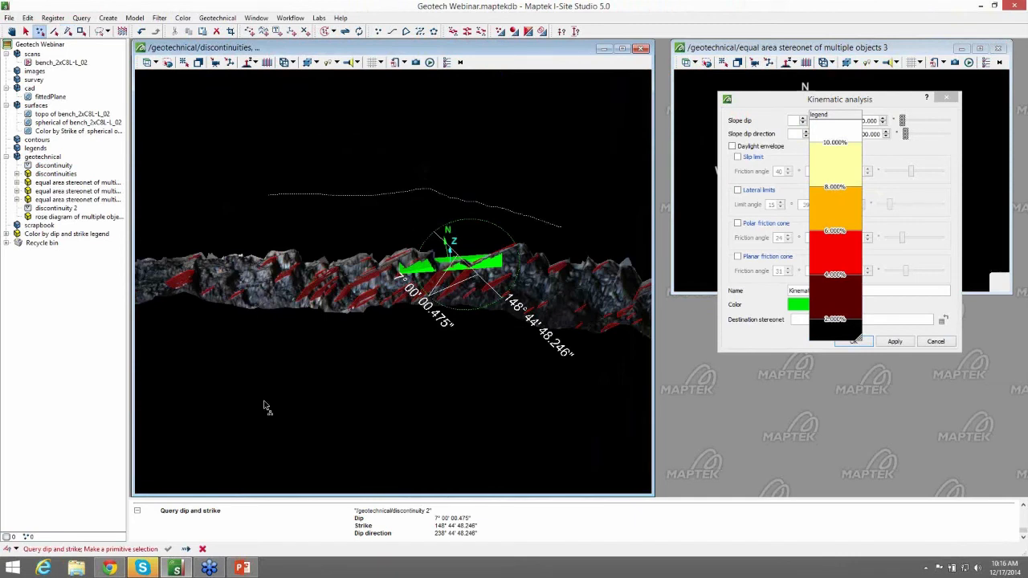
click(77, 122)
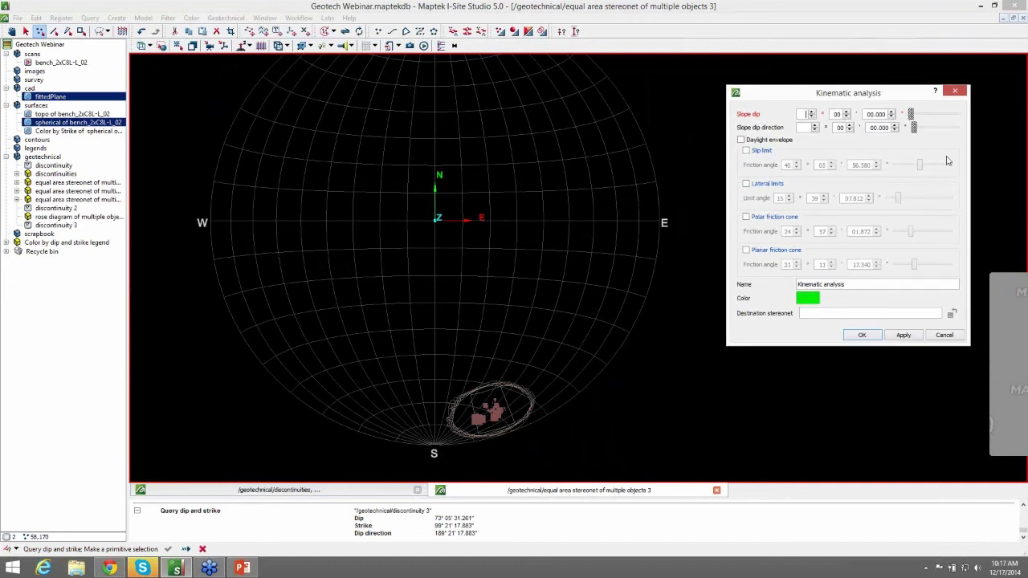
Enter 73 in the kinematic analysis settings and accept them to overlay the stereonet.
text(73)
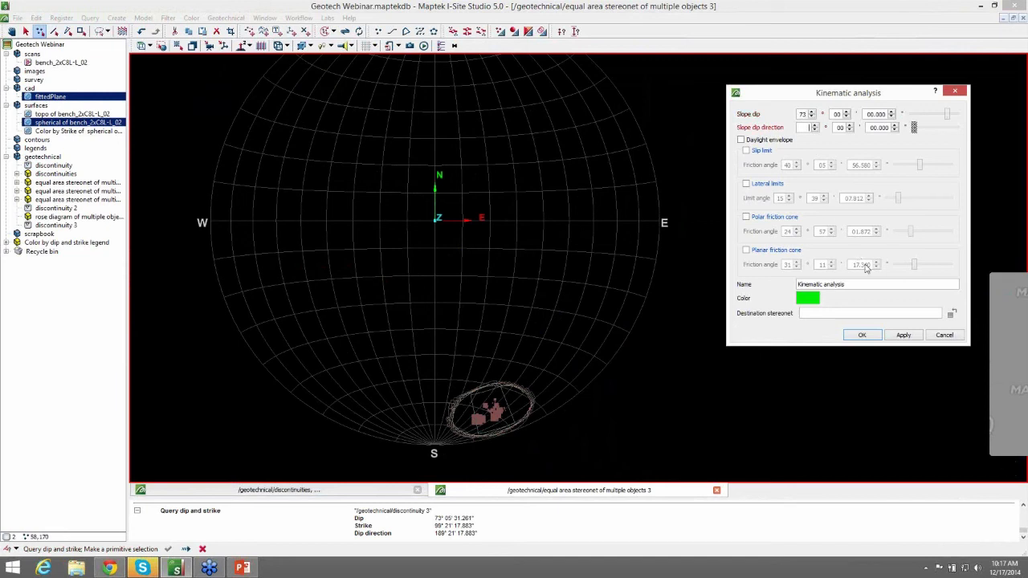
mouse_move(867, 263)
text(189)
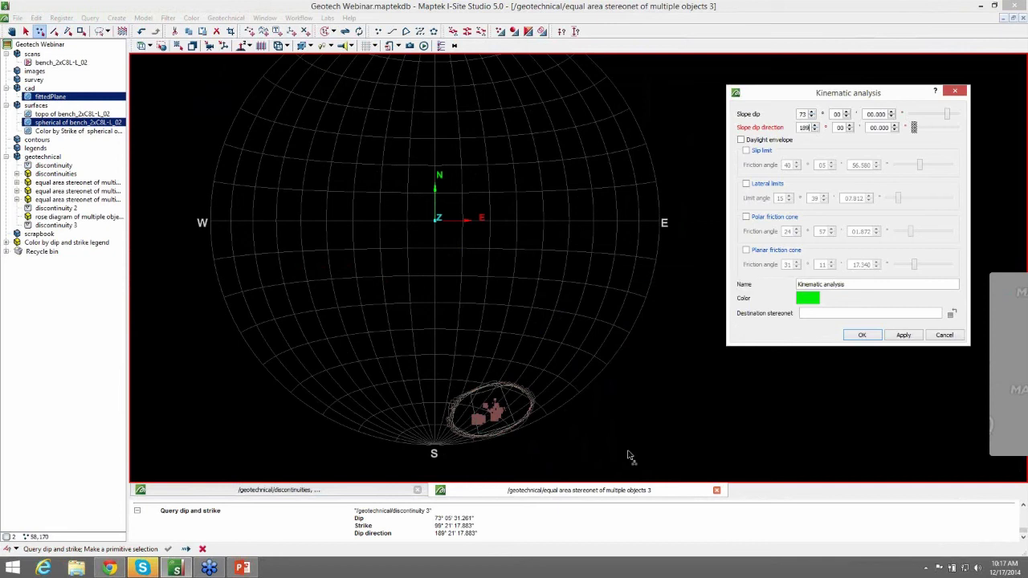
mouse_move(918, 260)
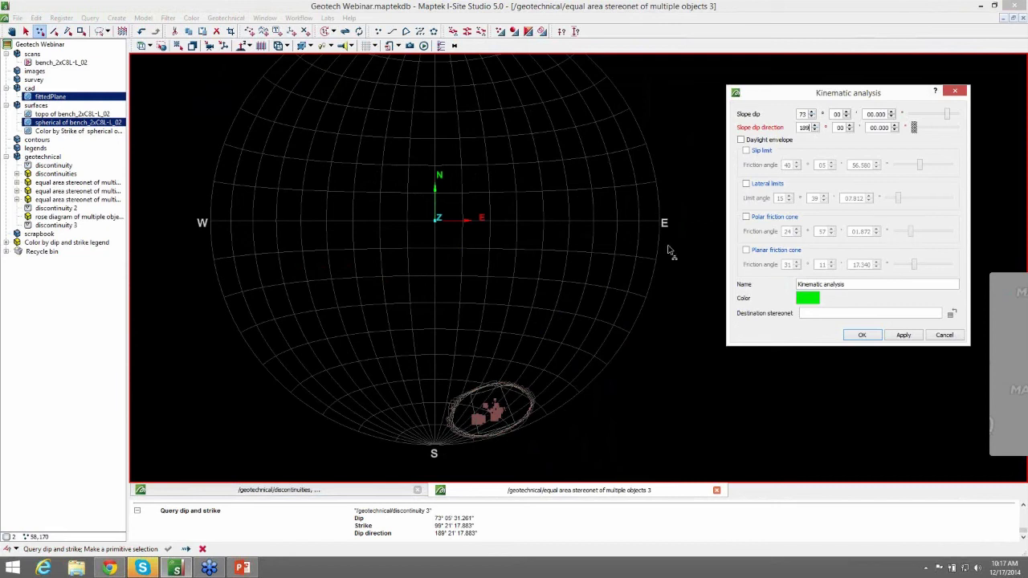
mouse_move(56, 207)
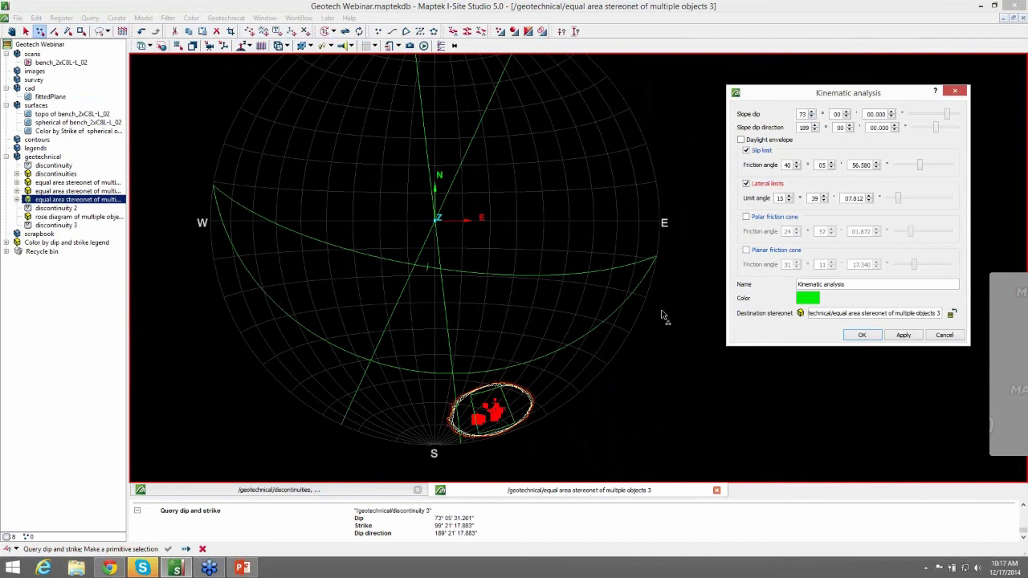
mouse_move(655, 319)
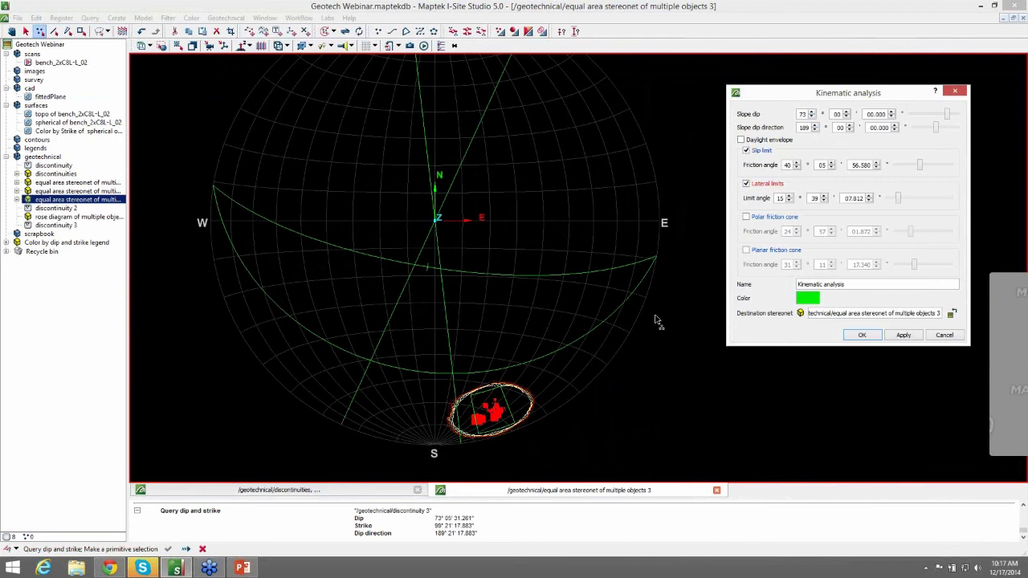
mouse_move(675, 313)
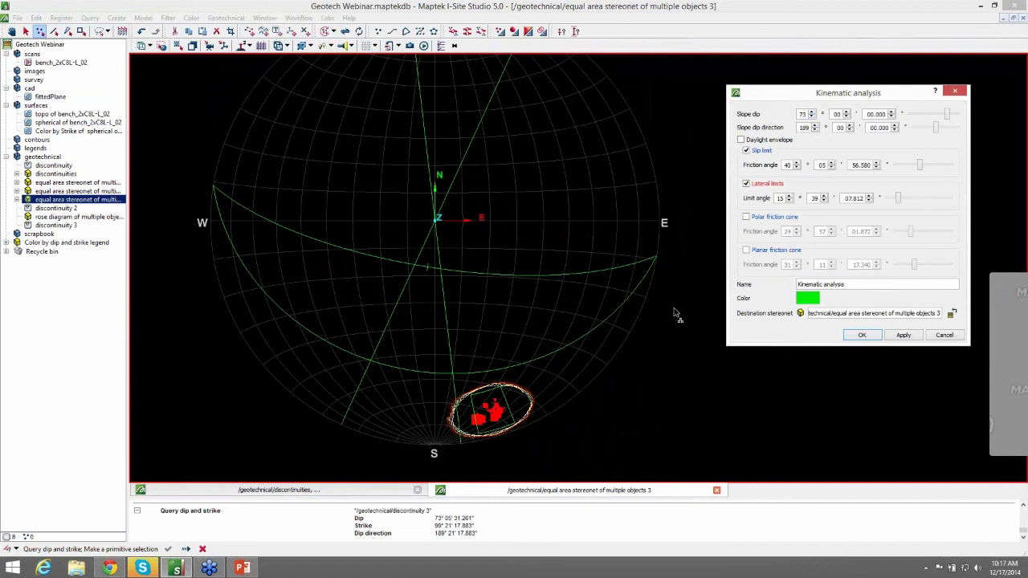
mouse_move(800, 216)
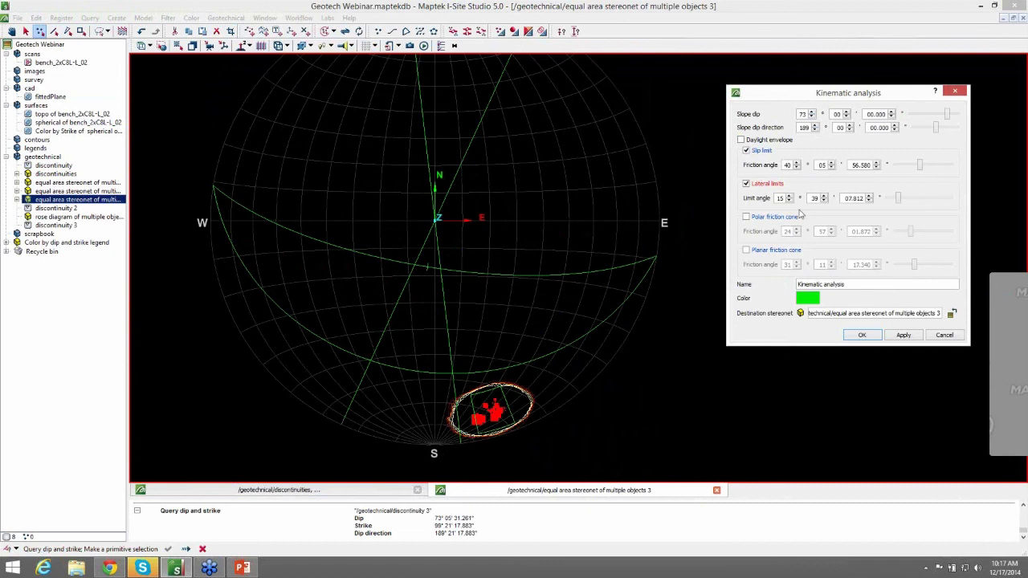
mouse_move(778, 170)
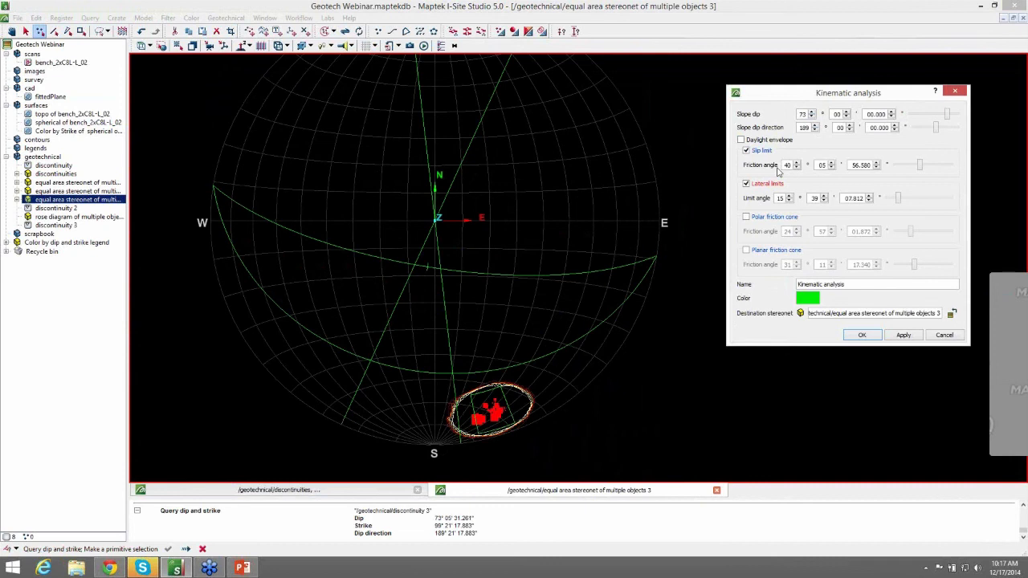
mouse_move(838, 185)
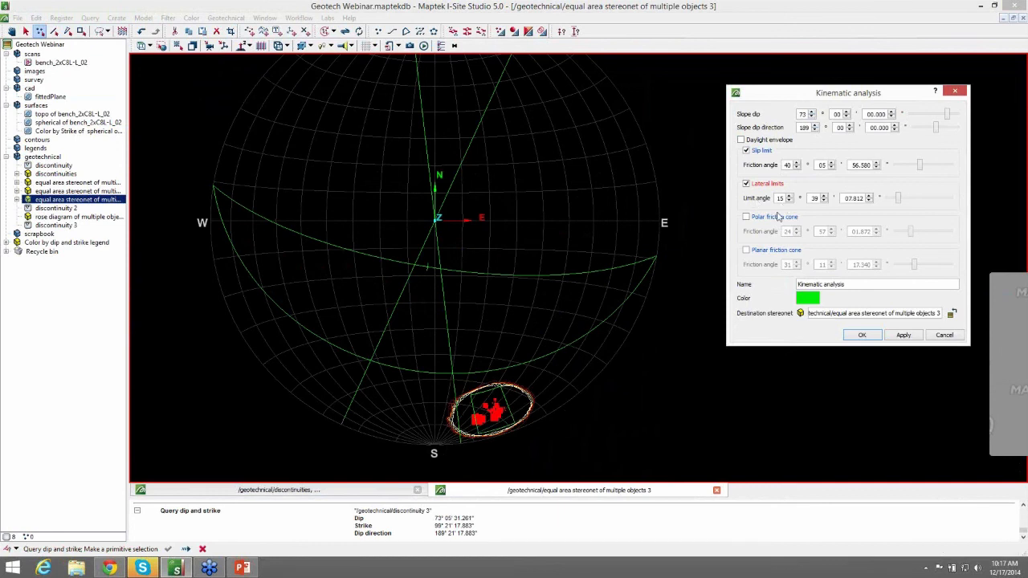
mouse_move(800, 228)
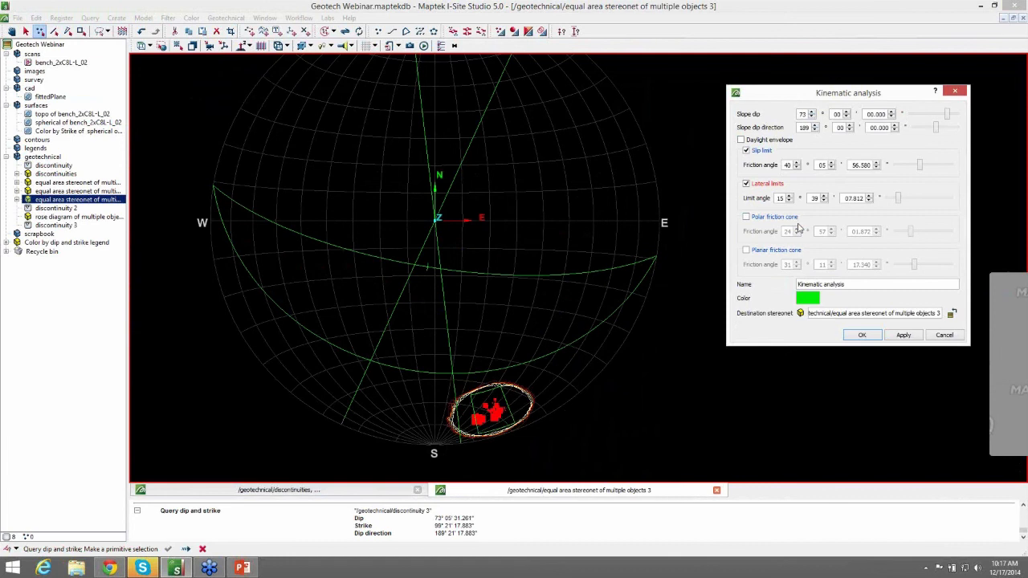
mouse_move(808, 230)
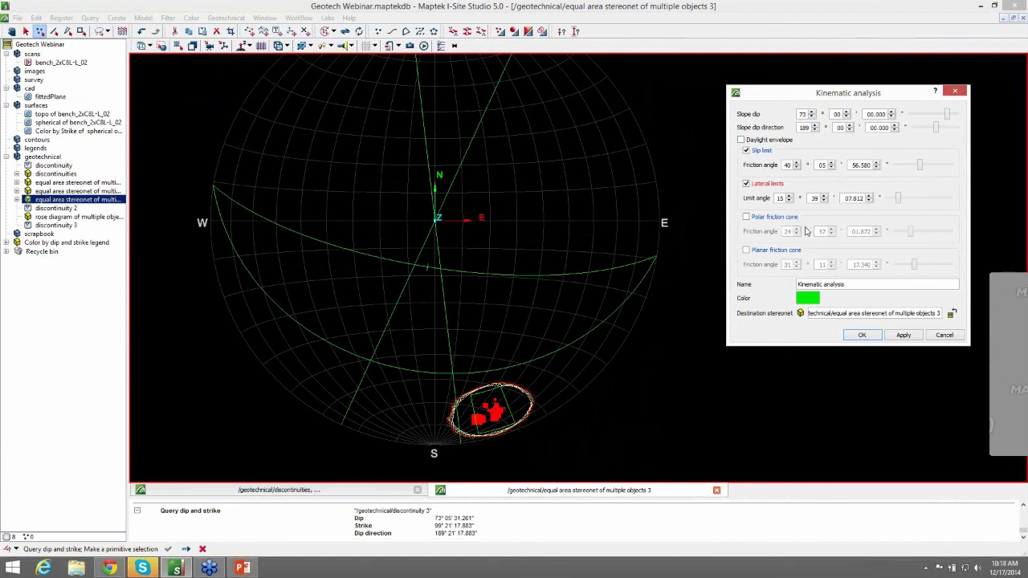
mouse_move(806, 232)
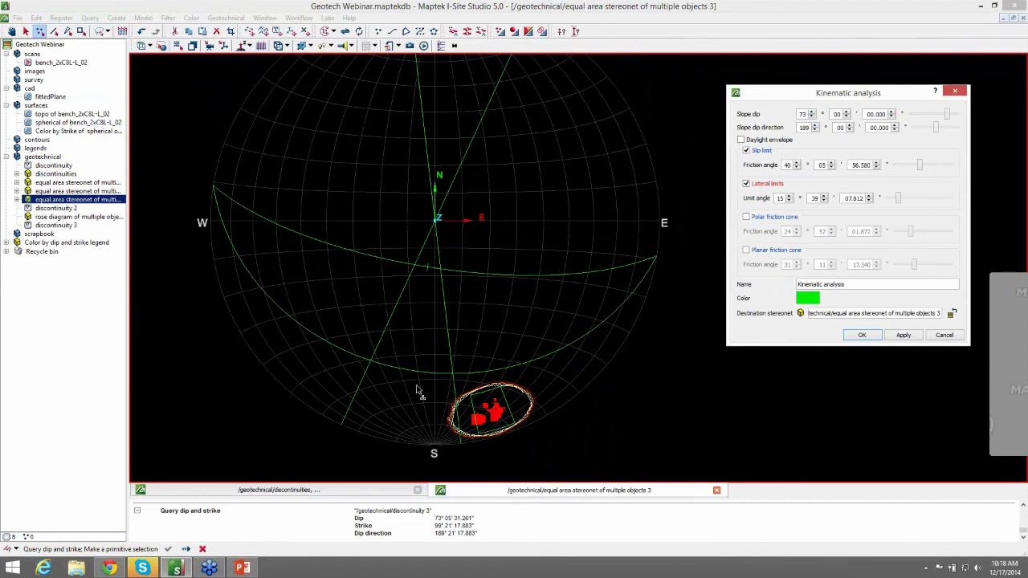
mouse_move(440, 456)
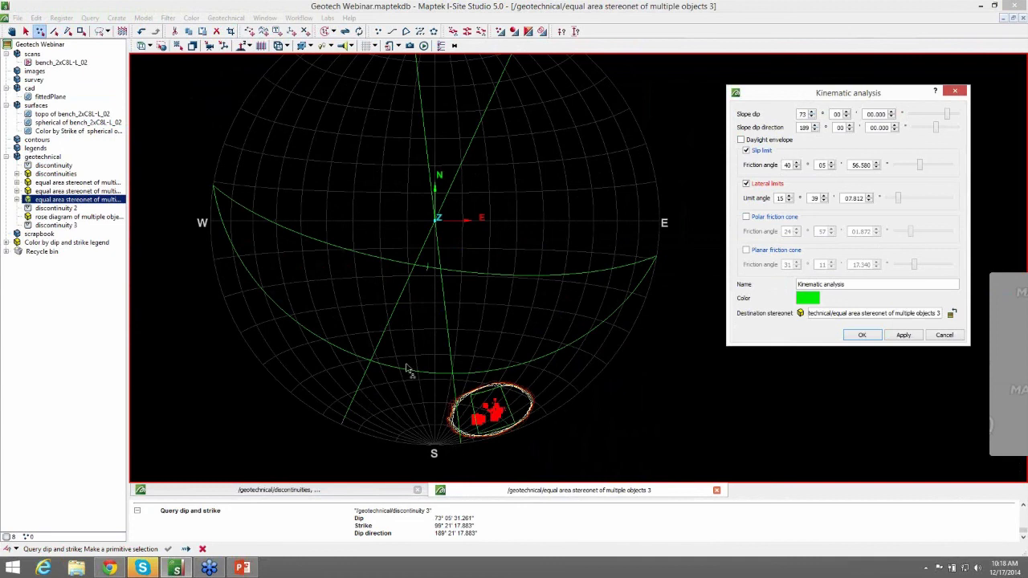
mouse_move(395, 424)
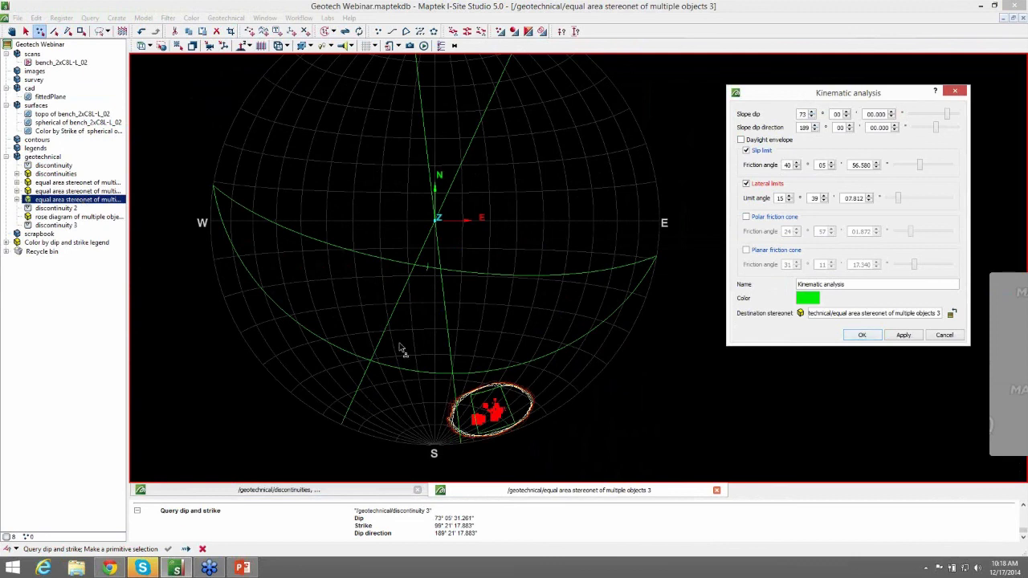
click(861, 334)
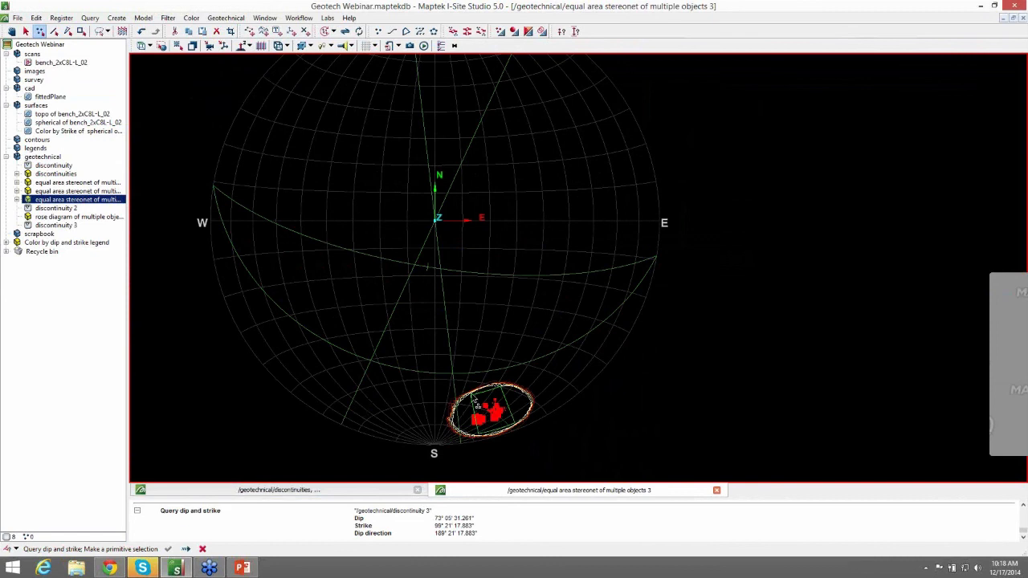
mouse_move(502, 440)
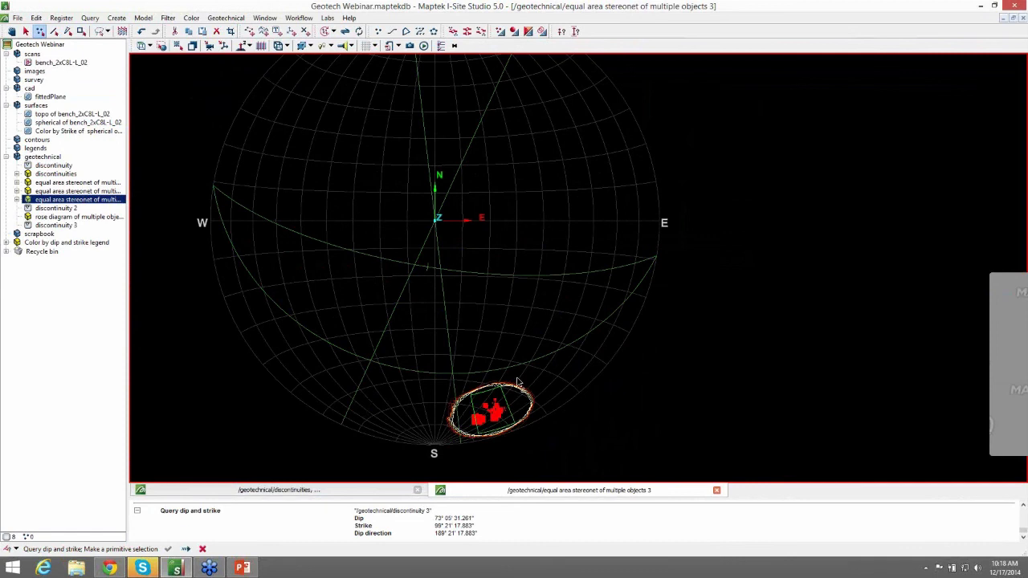
mouse_move(554, 167)
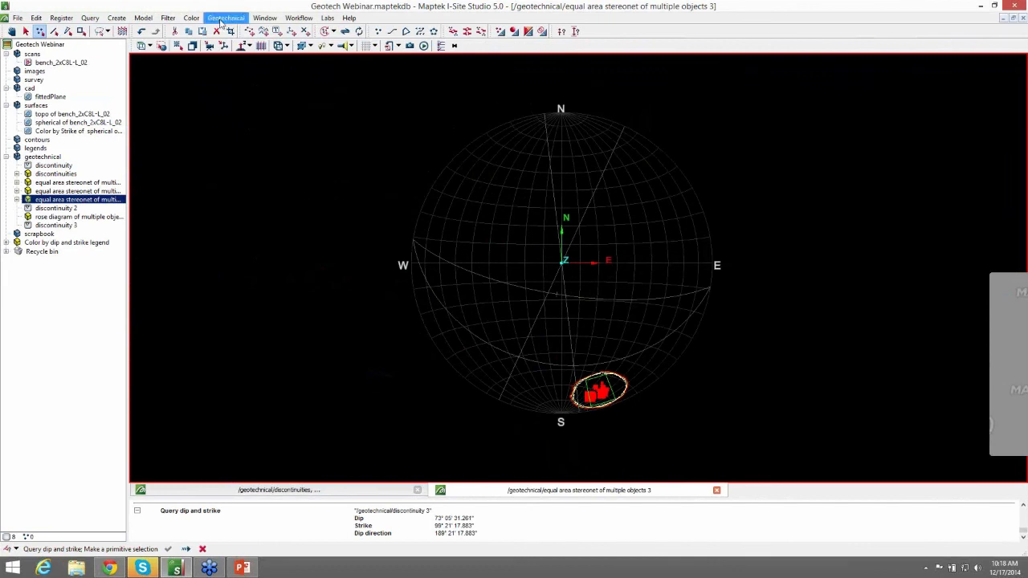
Glance through the Geotechnical menu, then bring up the Help menu.
click(225, 18)
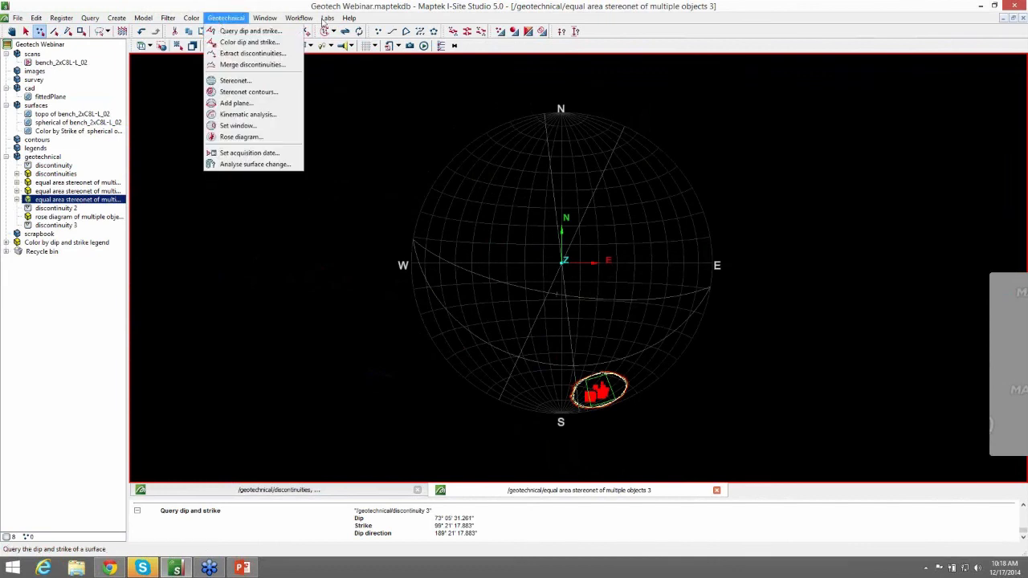
click(348, 18)
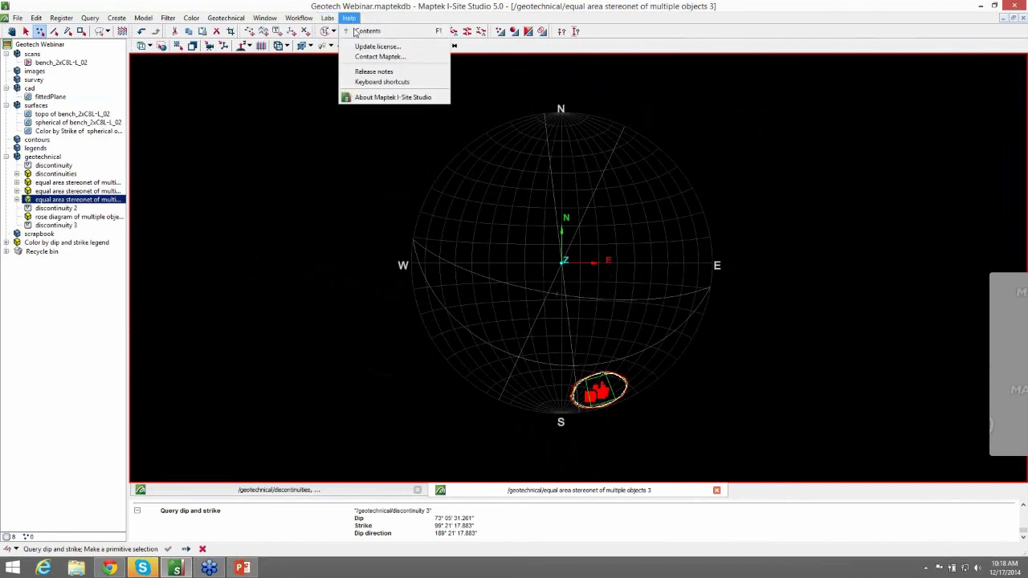
mouse_move(369, 31)
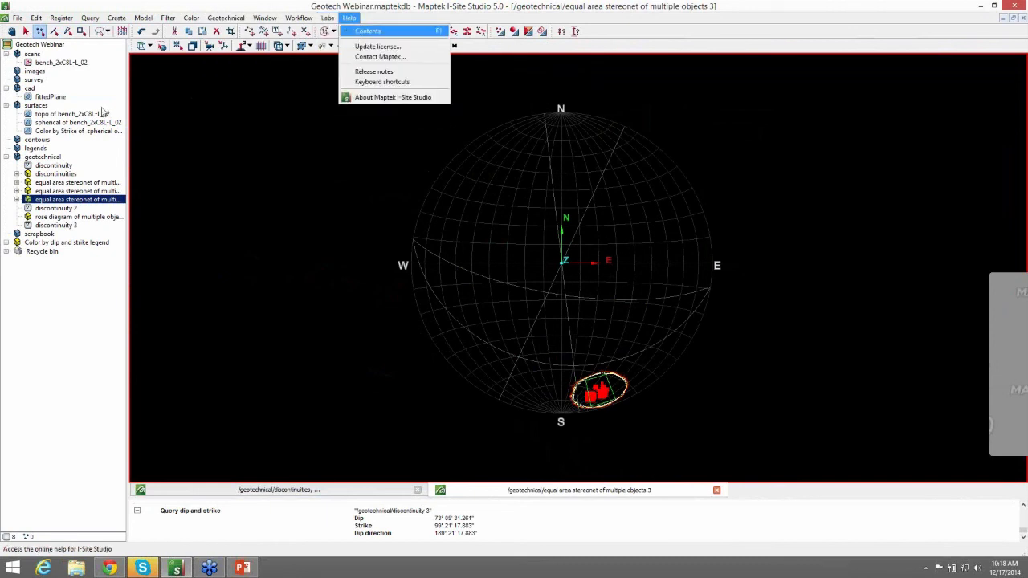
click(365, 31)
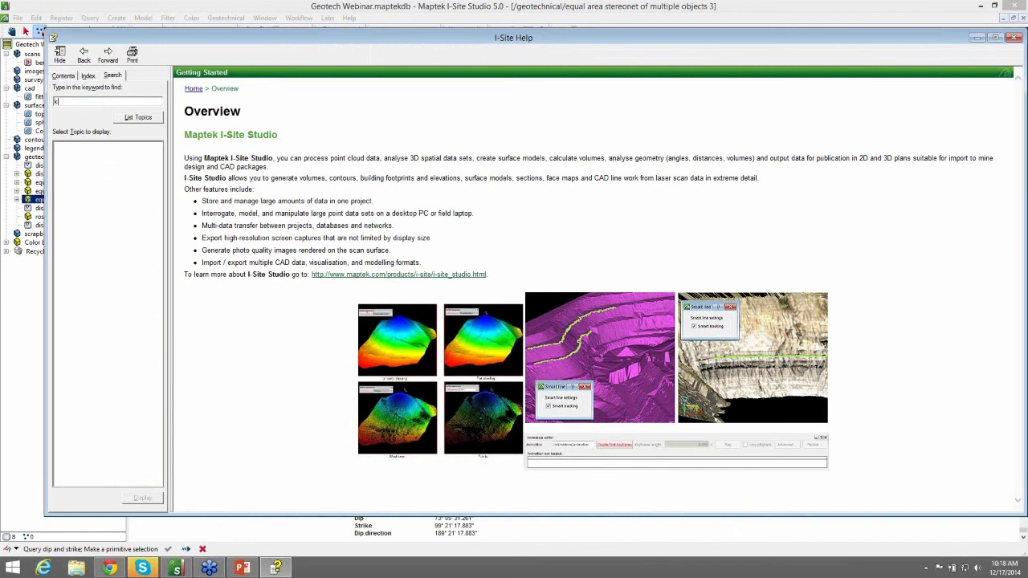
text(kinematic)
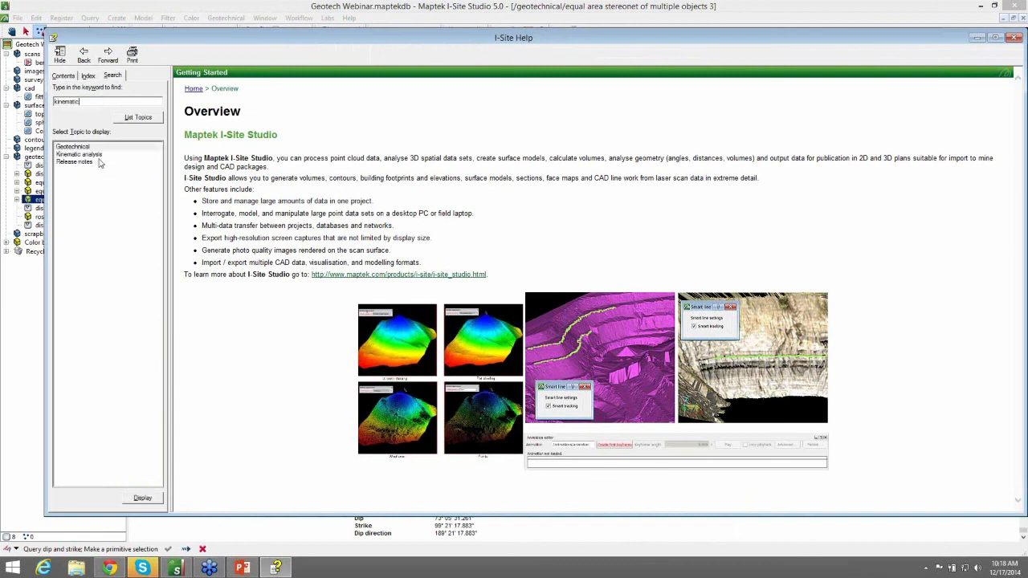
click(79, 154)
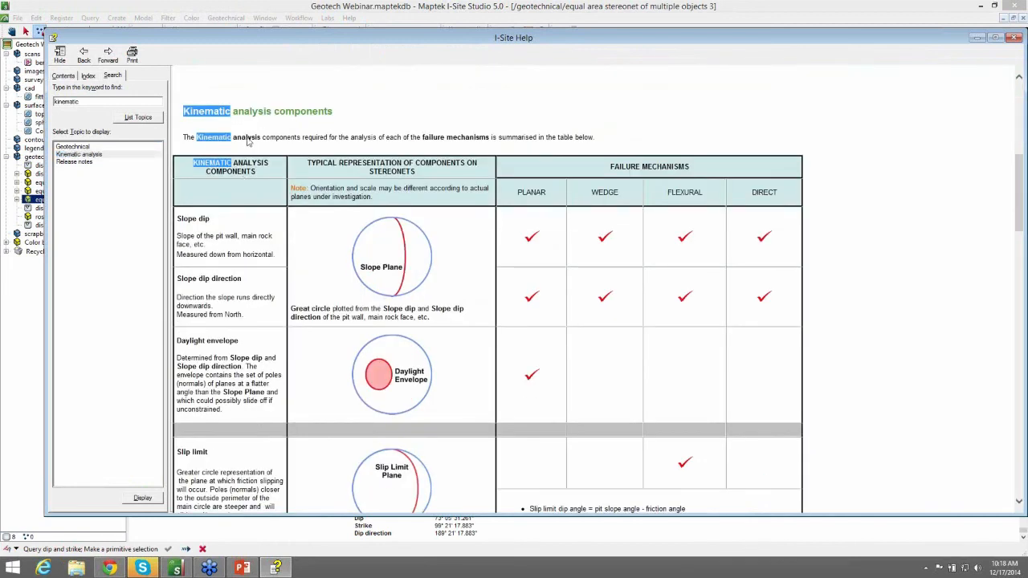
scroll(down, 3)
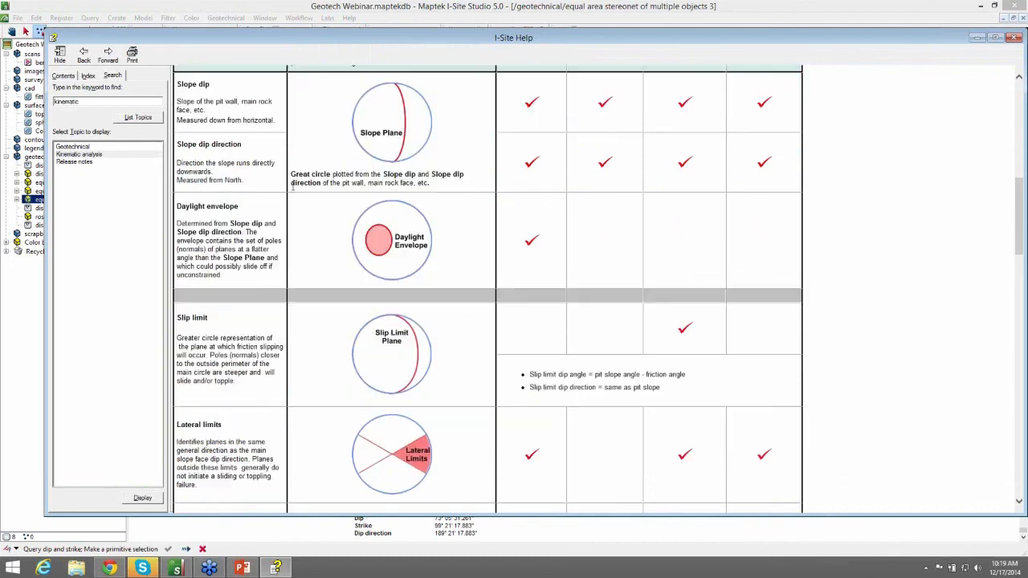
mouse_move(250, 146)
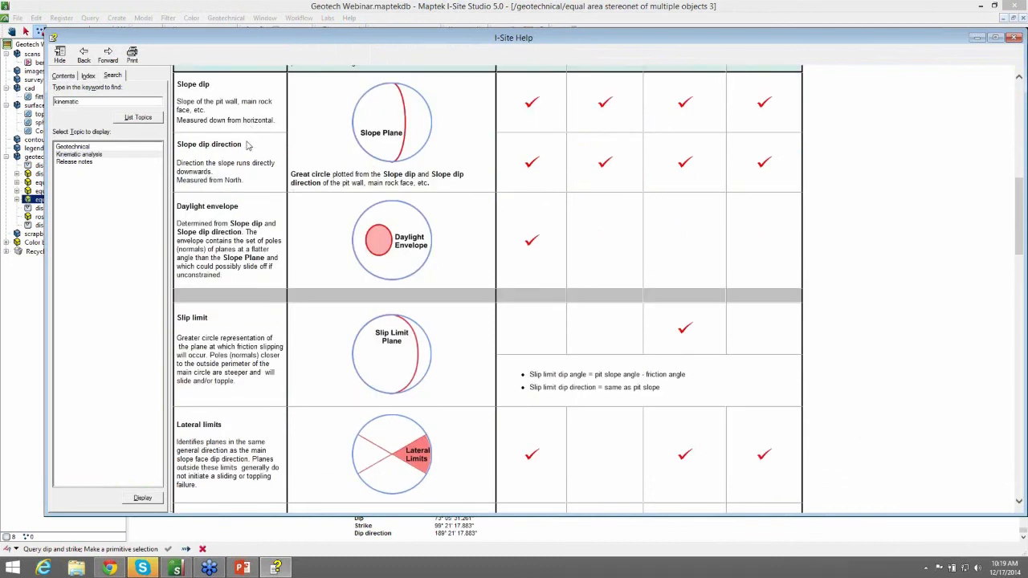
scroll(down, 3)
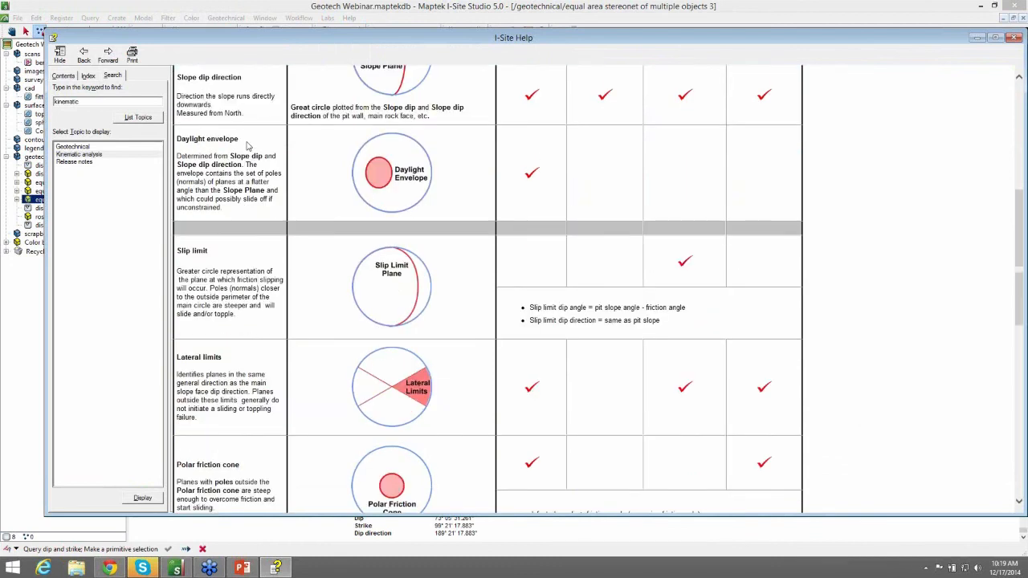
scroll(down, 3)
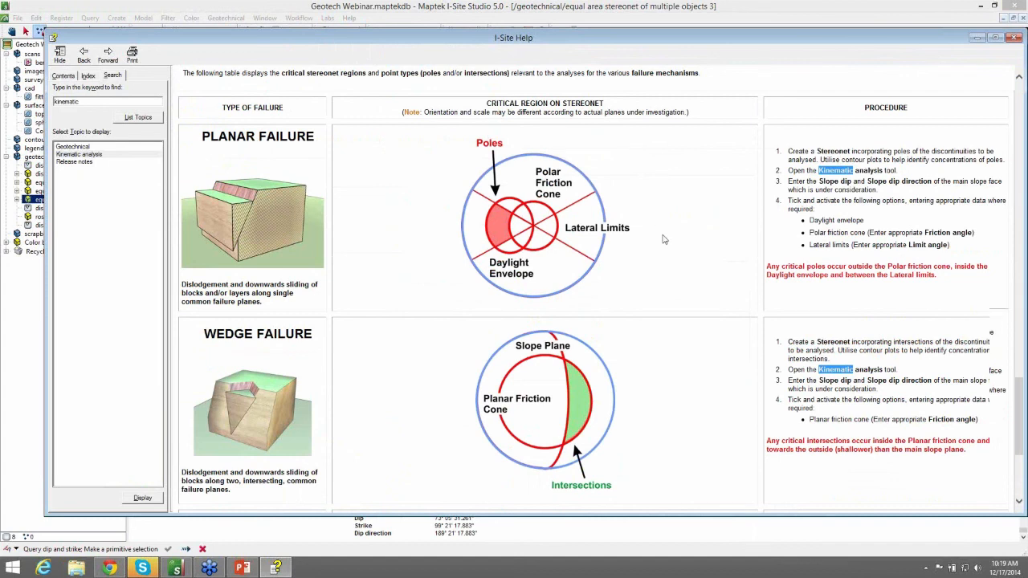
scroll(down, 3)
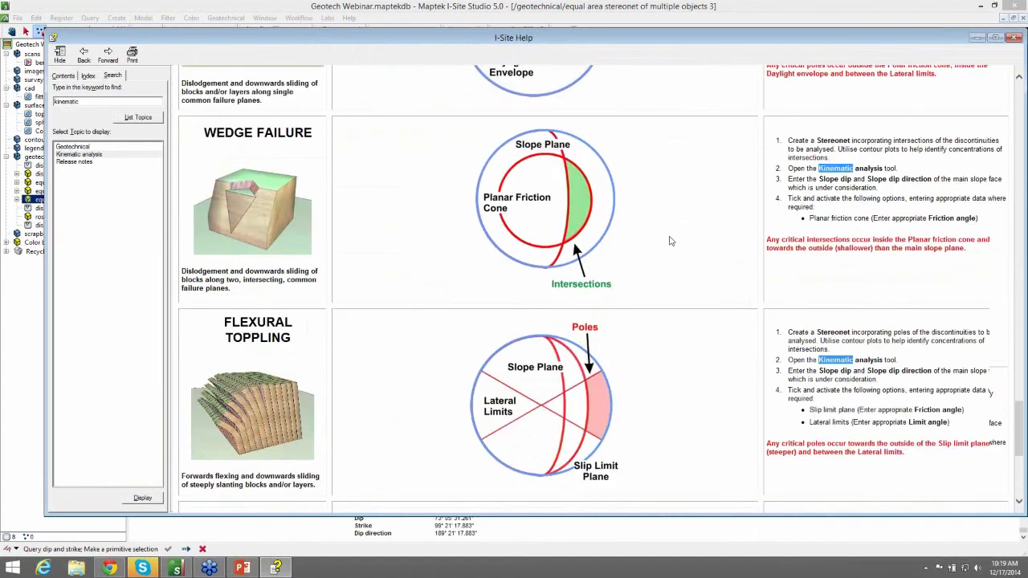
scroll(down, 3)
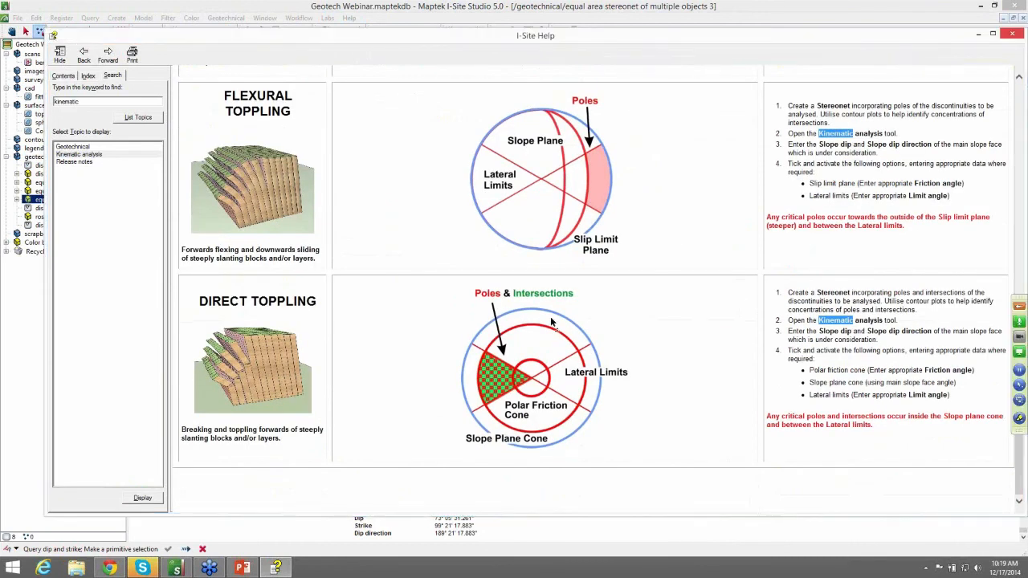
click(1011, 32)
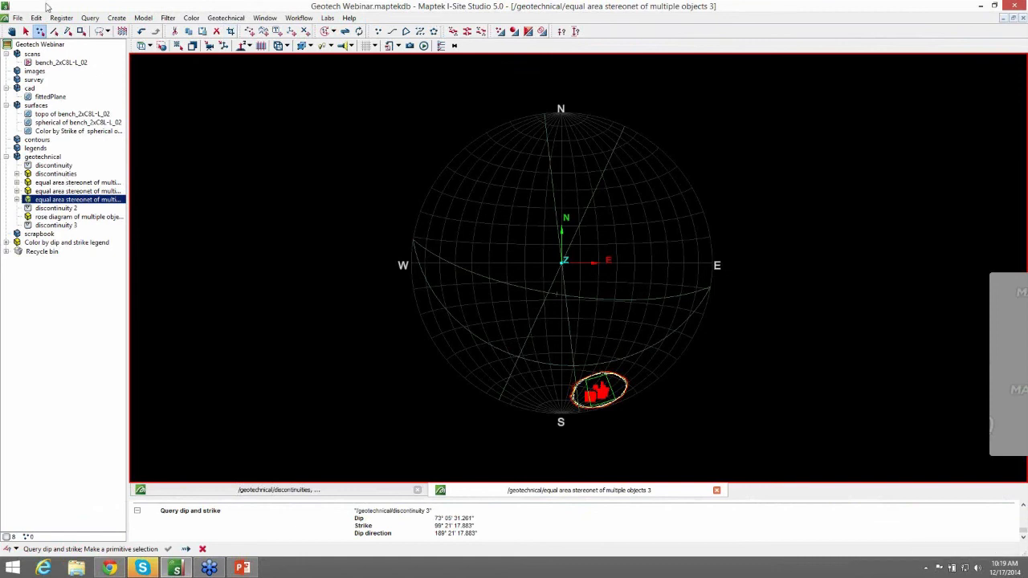
Export the discontinuities object via File > Export, choosing the Custom ASCII format.
click(54, 174)
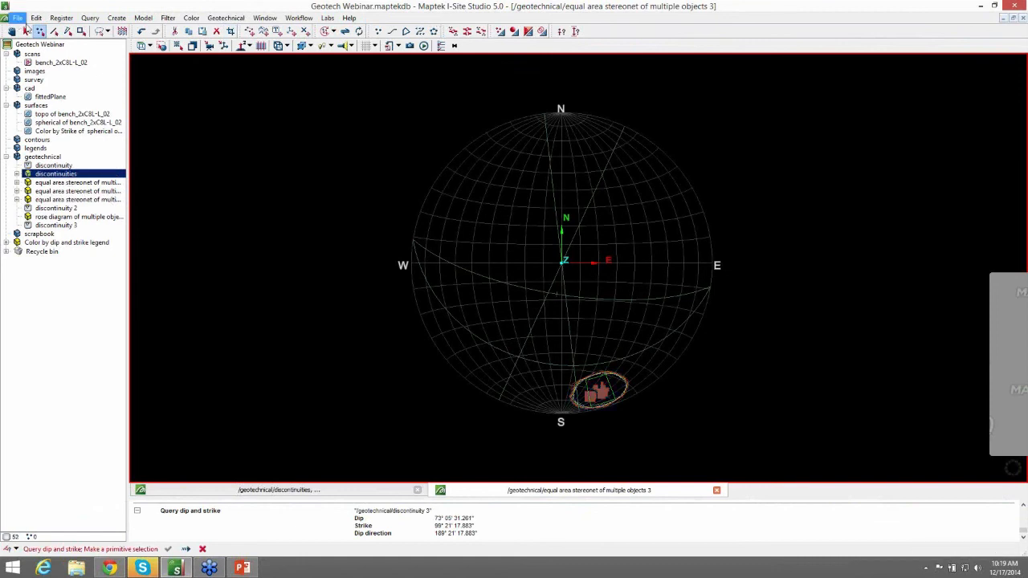
click(10, 13)
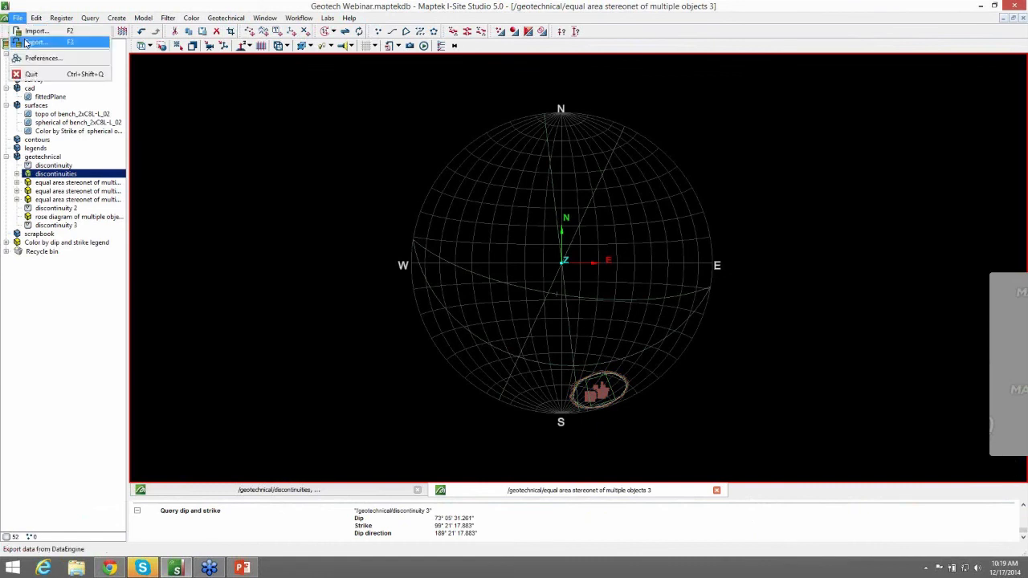
mouse_move(35, 42)
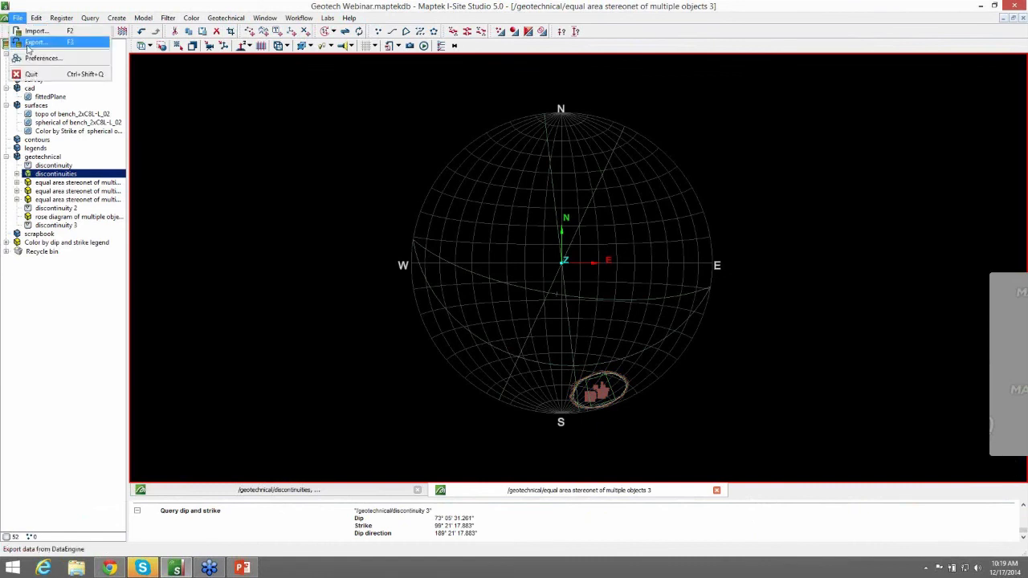
click(39, 38)
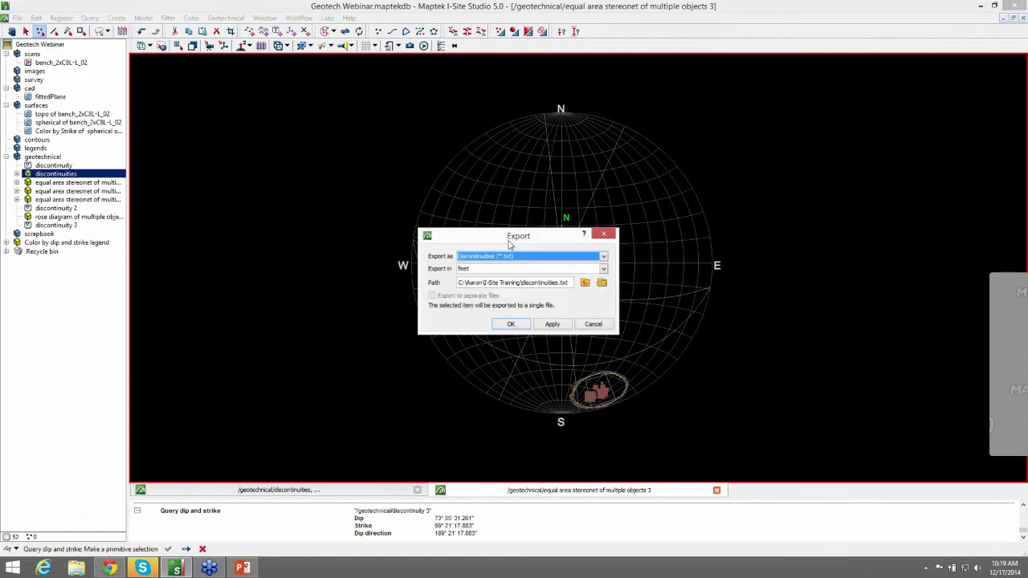
drag(517, 234, 815, 122)
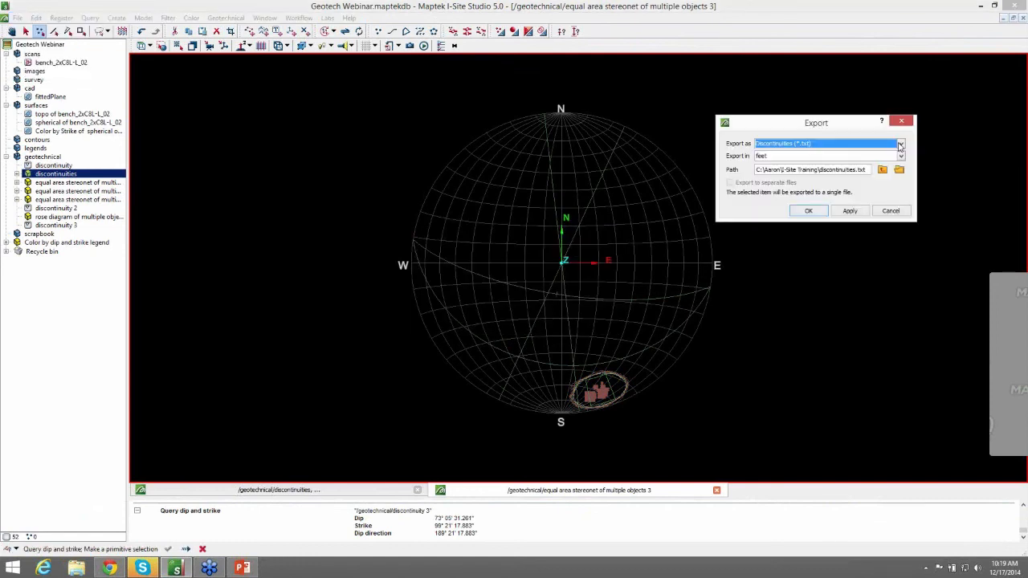
click(899, 143)
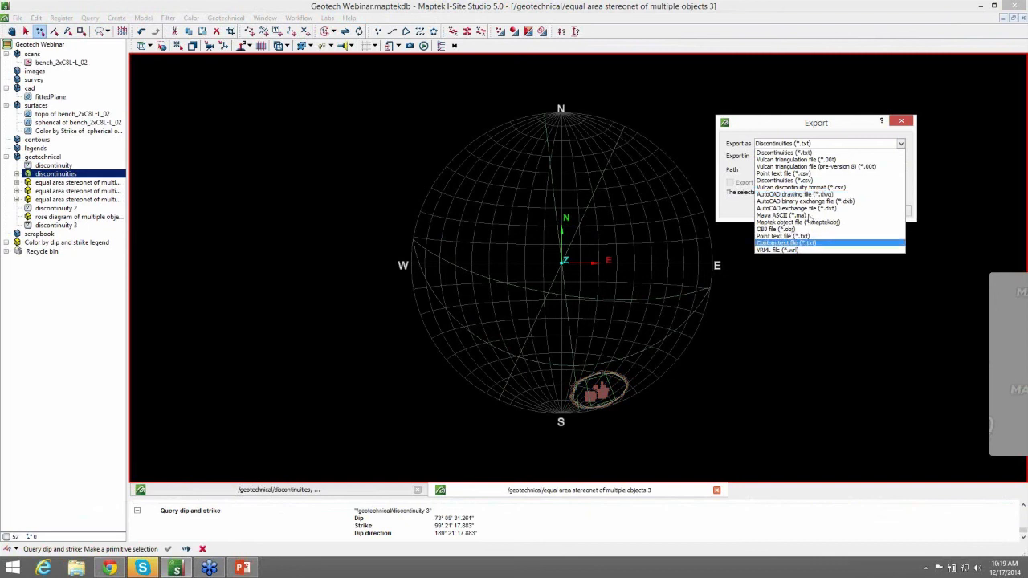
click(785, 242)
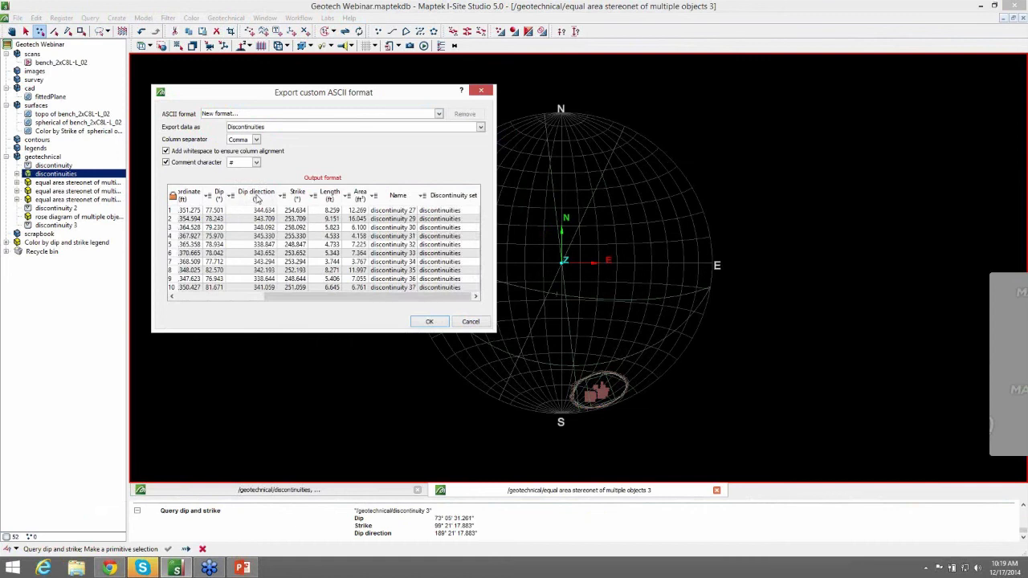
Check a column's field options in the custom ASCII export, then cancel the export.
click(256, 194)
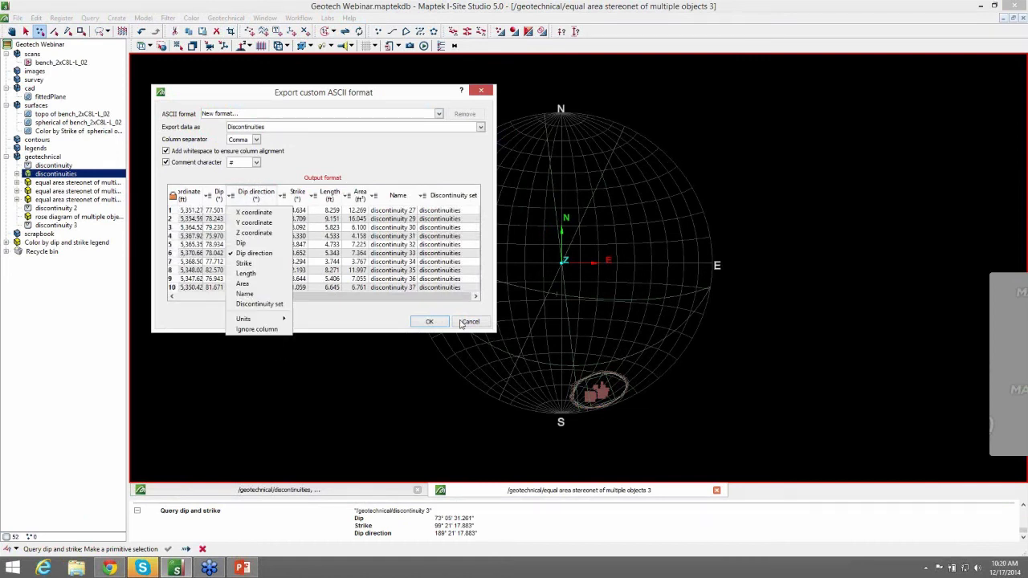
click(470, 321)
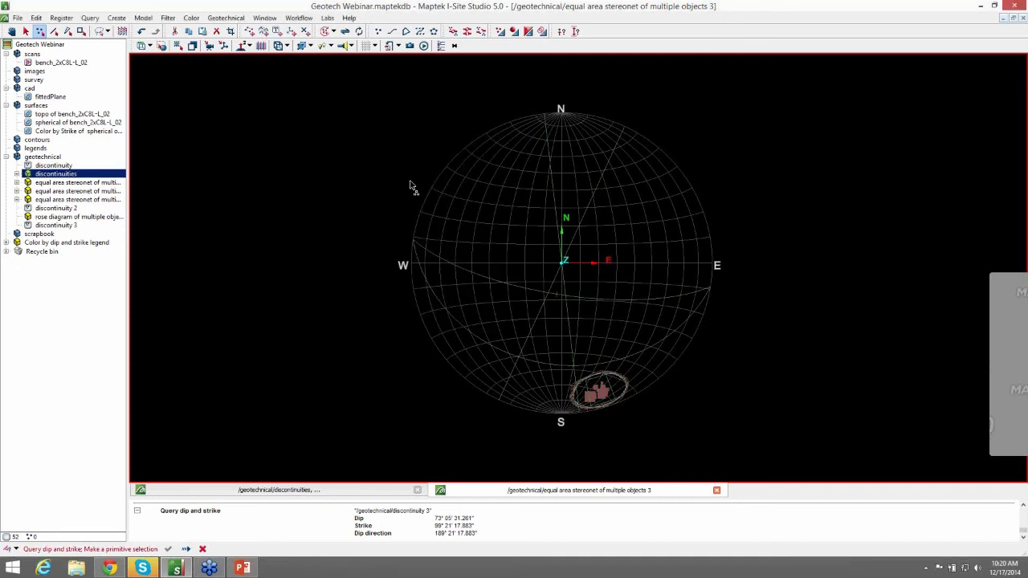